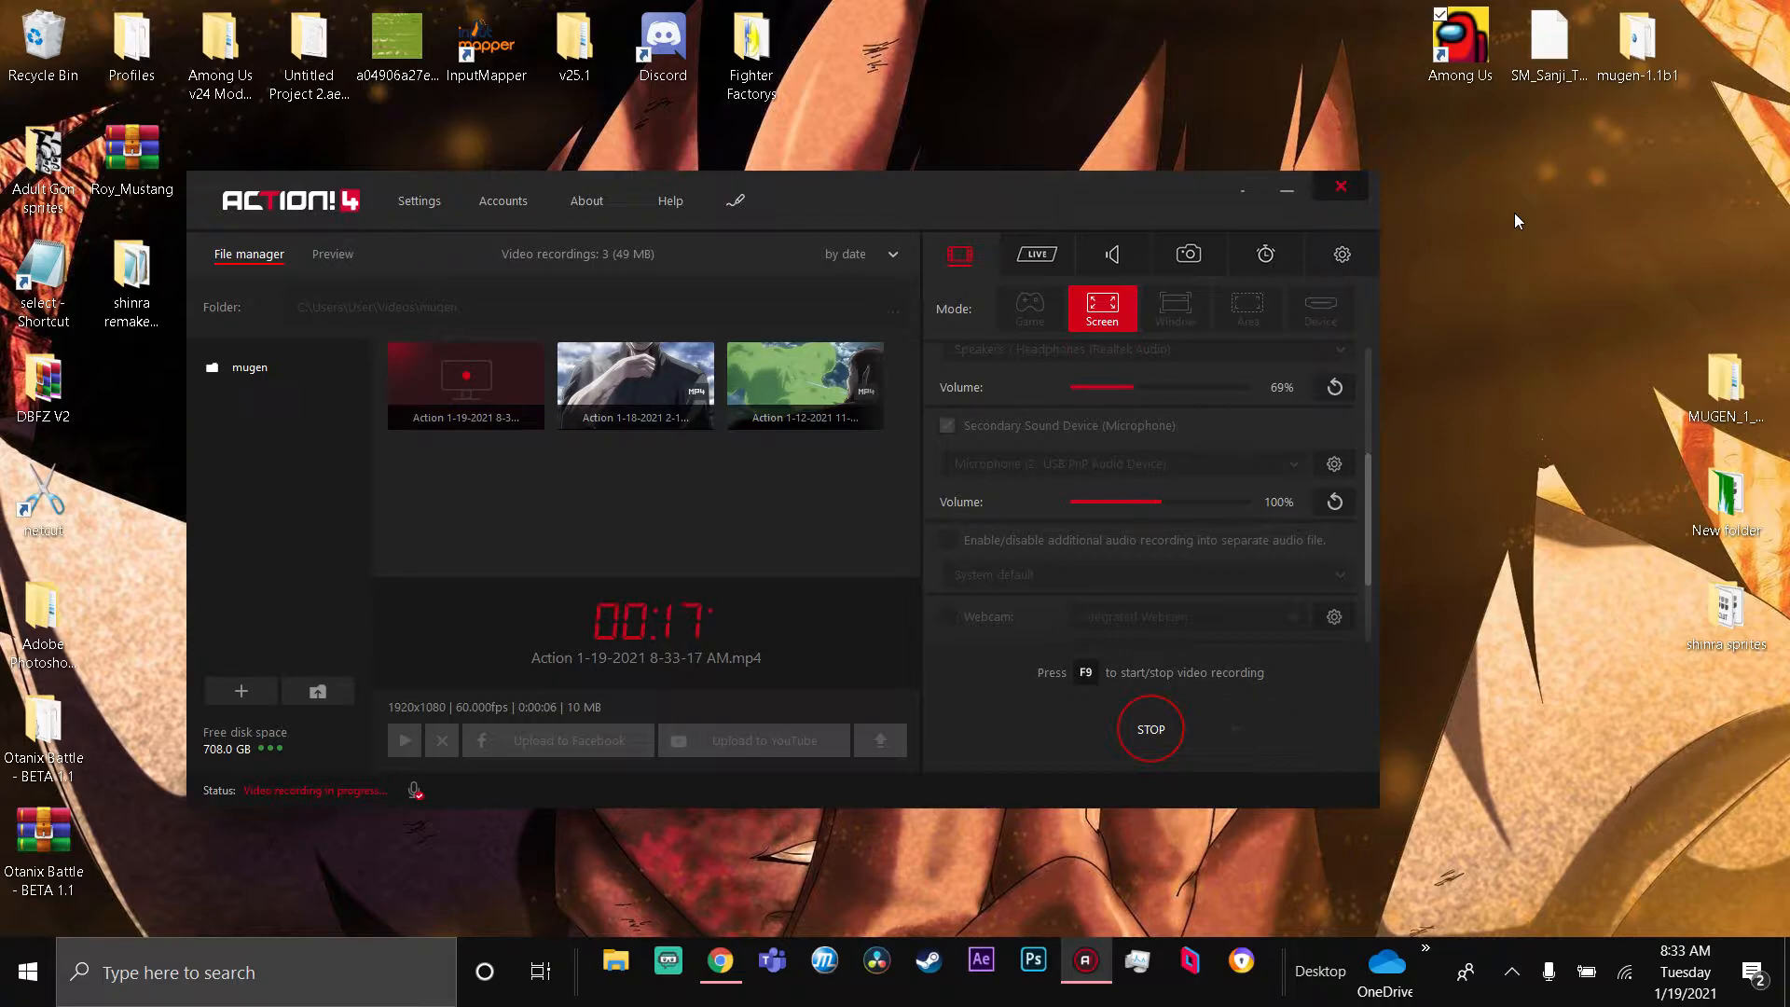
mouse_move(1677, 421)
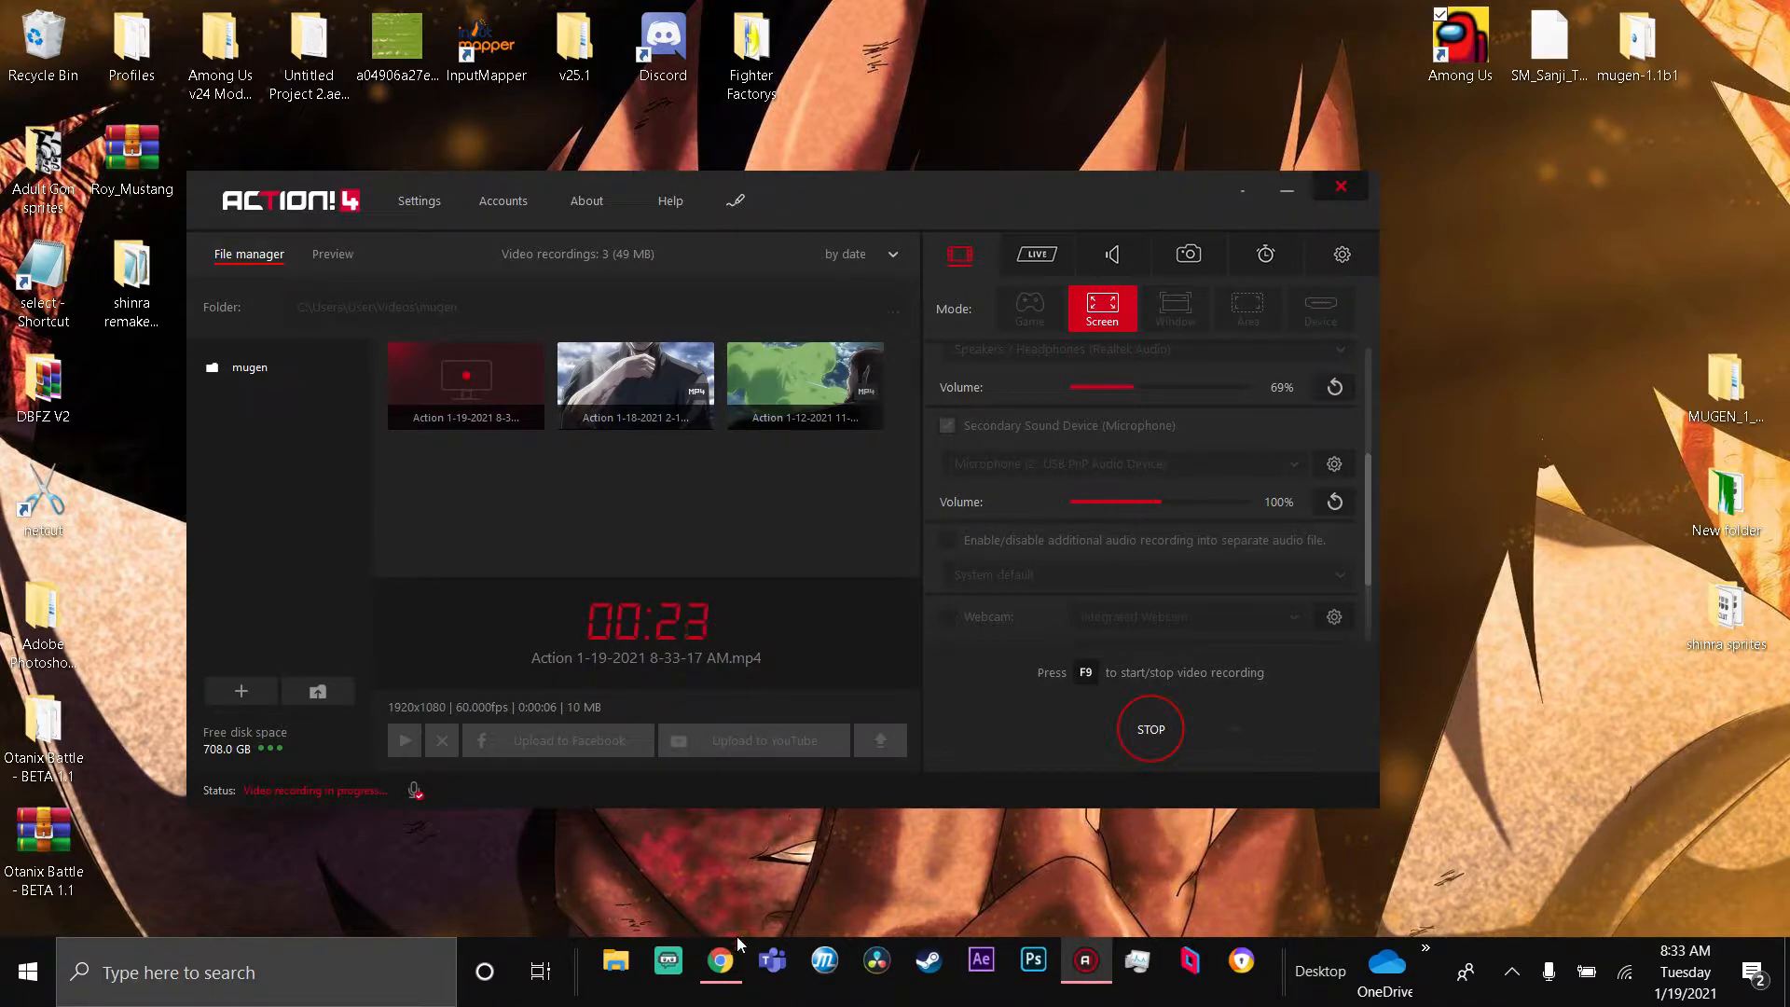
- Search Google for 'v select' and run the suggested 'v select mugen' query
left_click(720, 960)
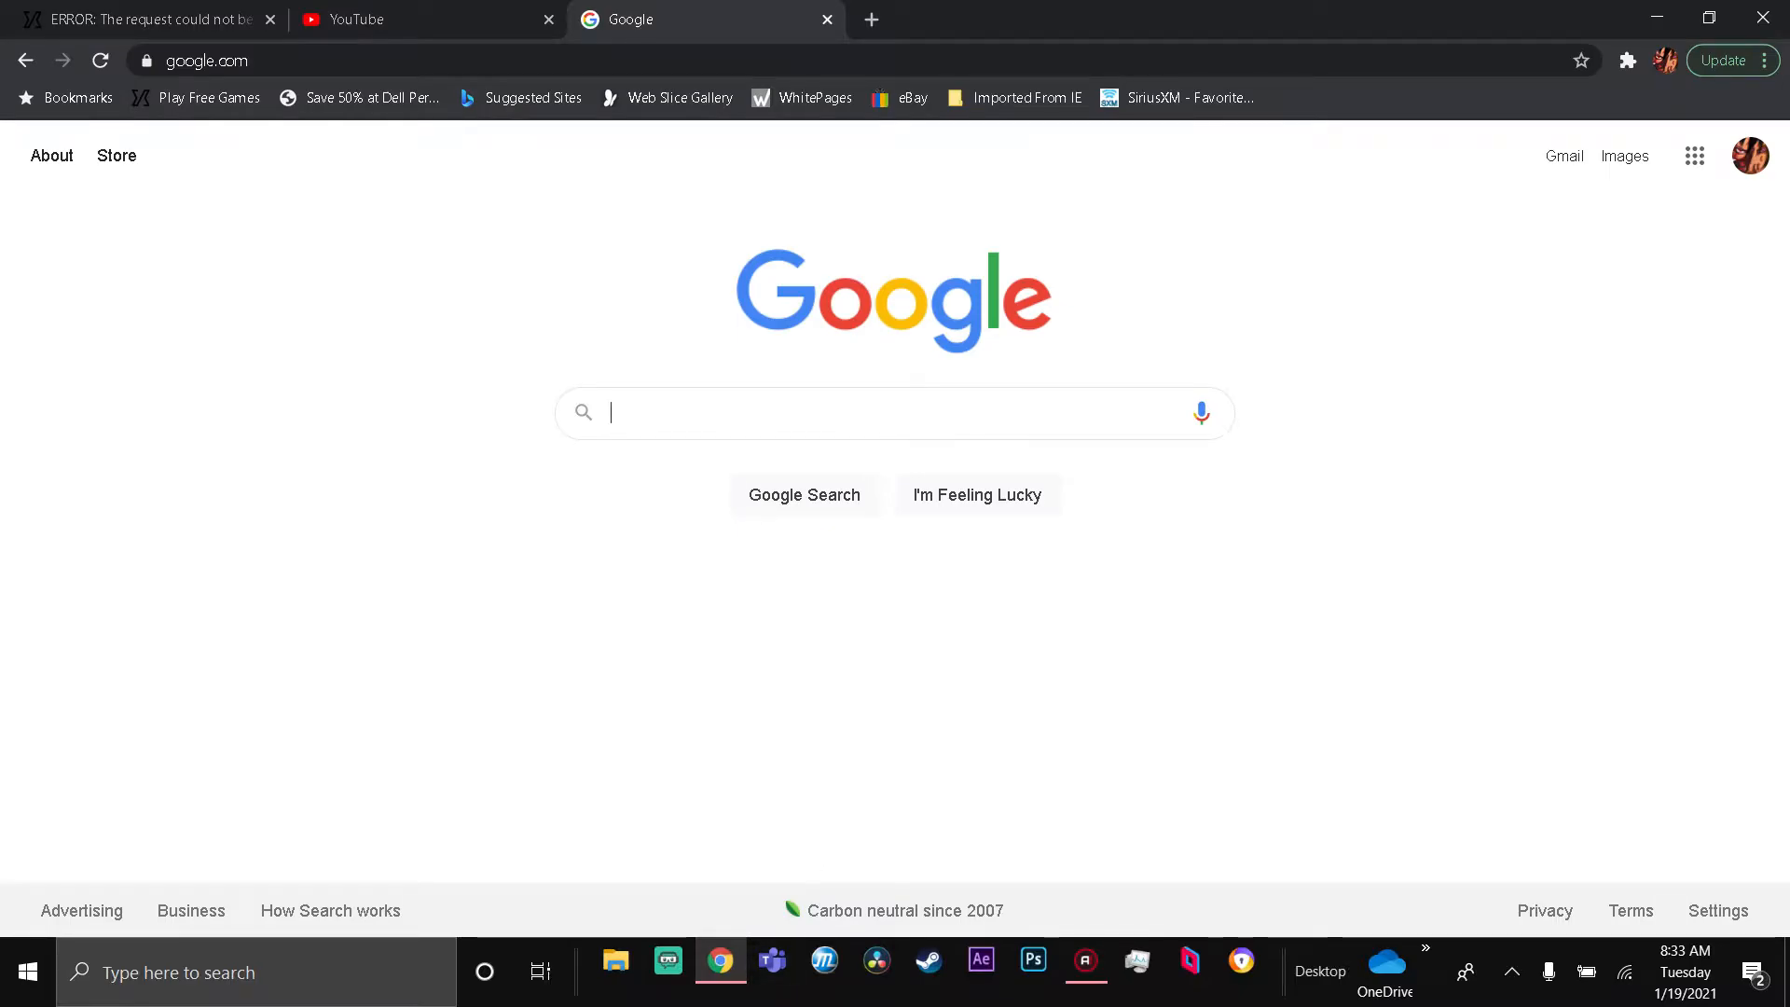
type("v s")
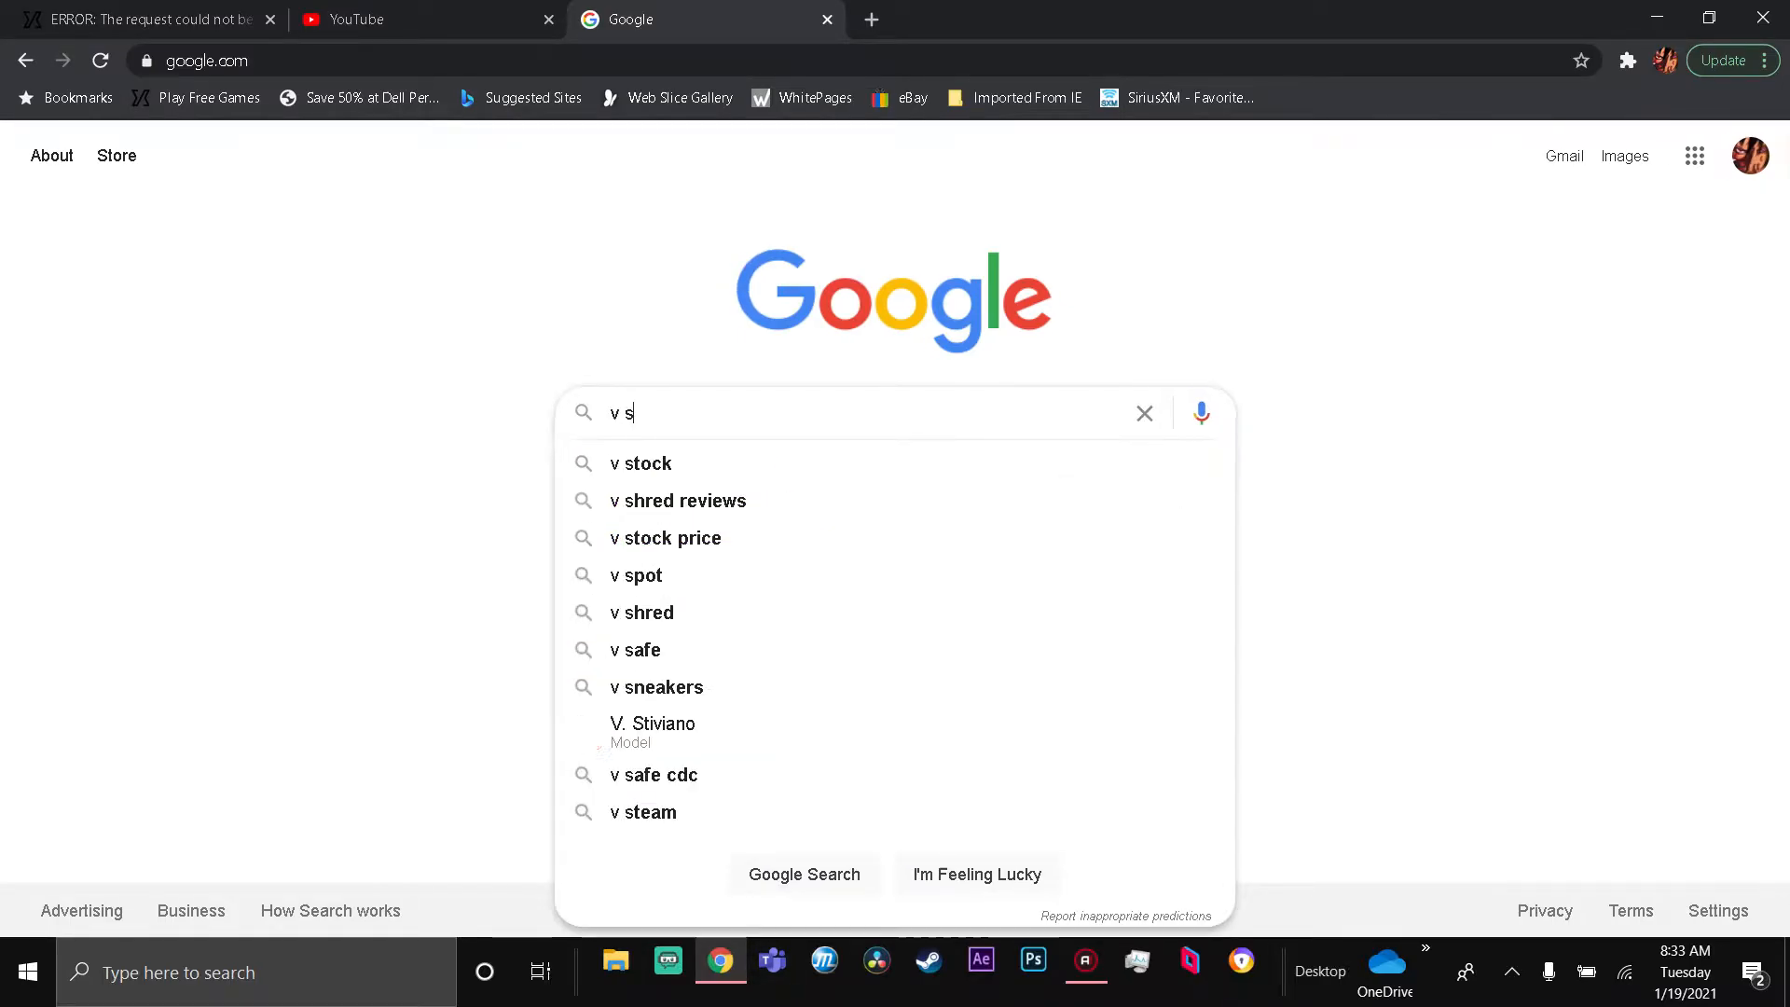
type("ele")
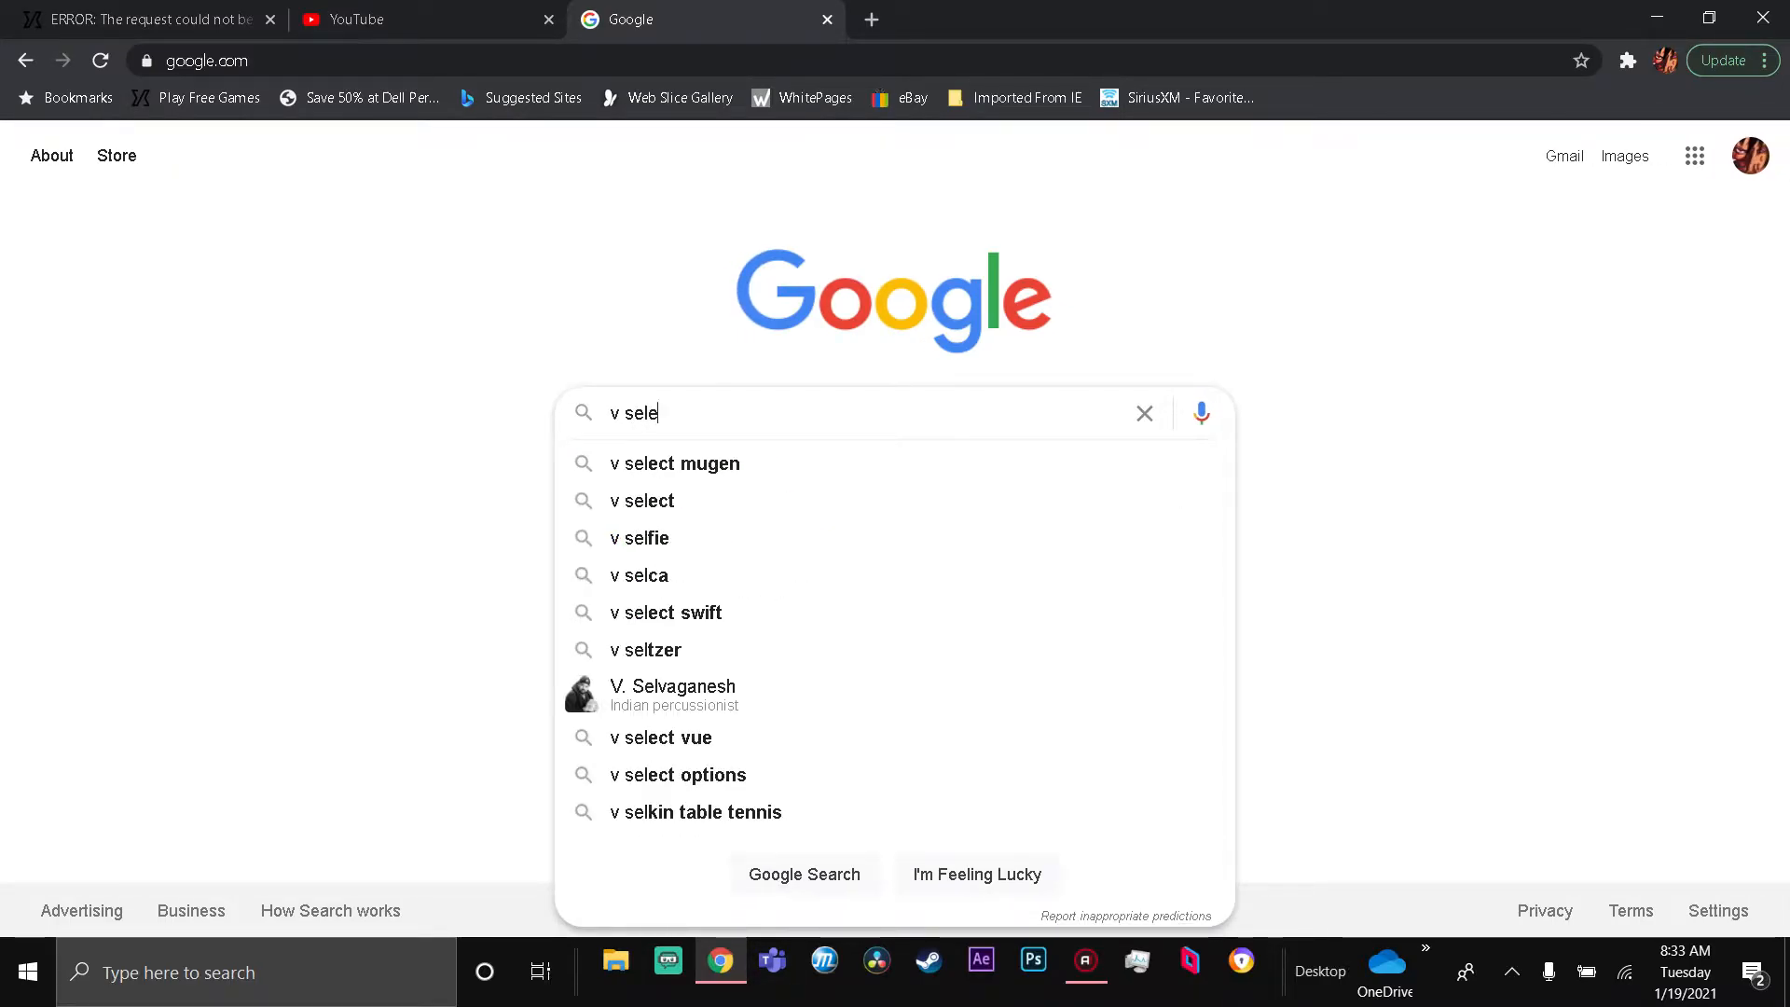
type("ct")
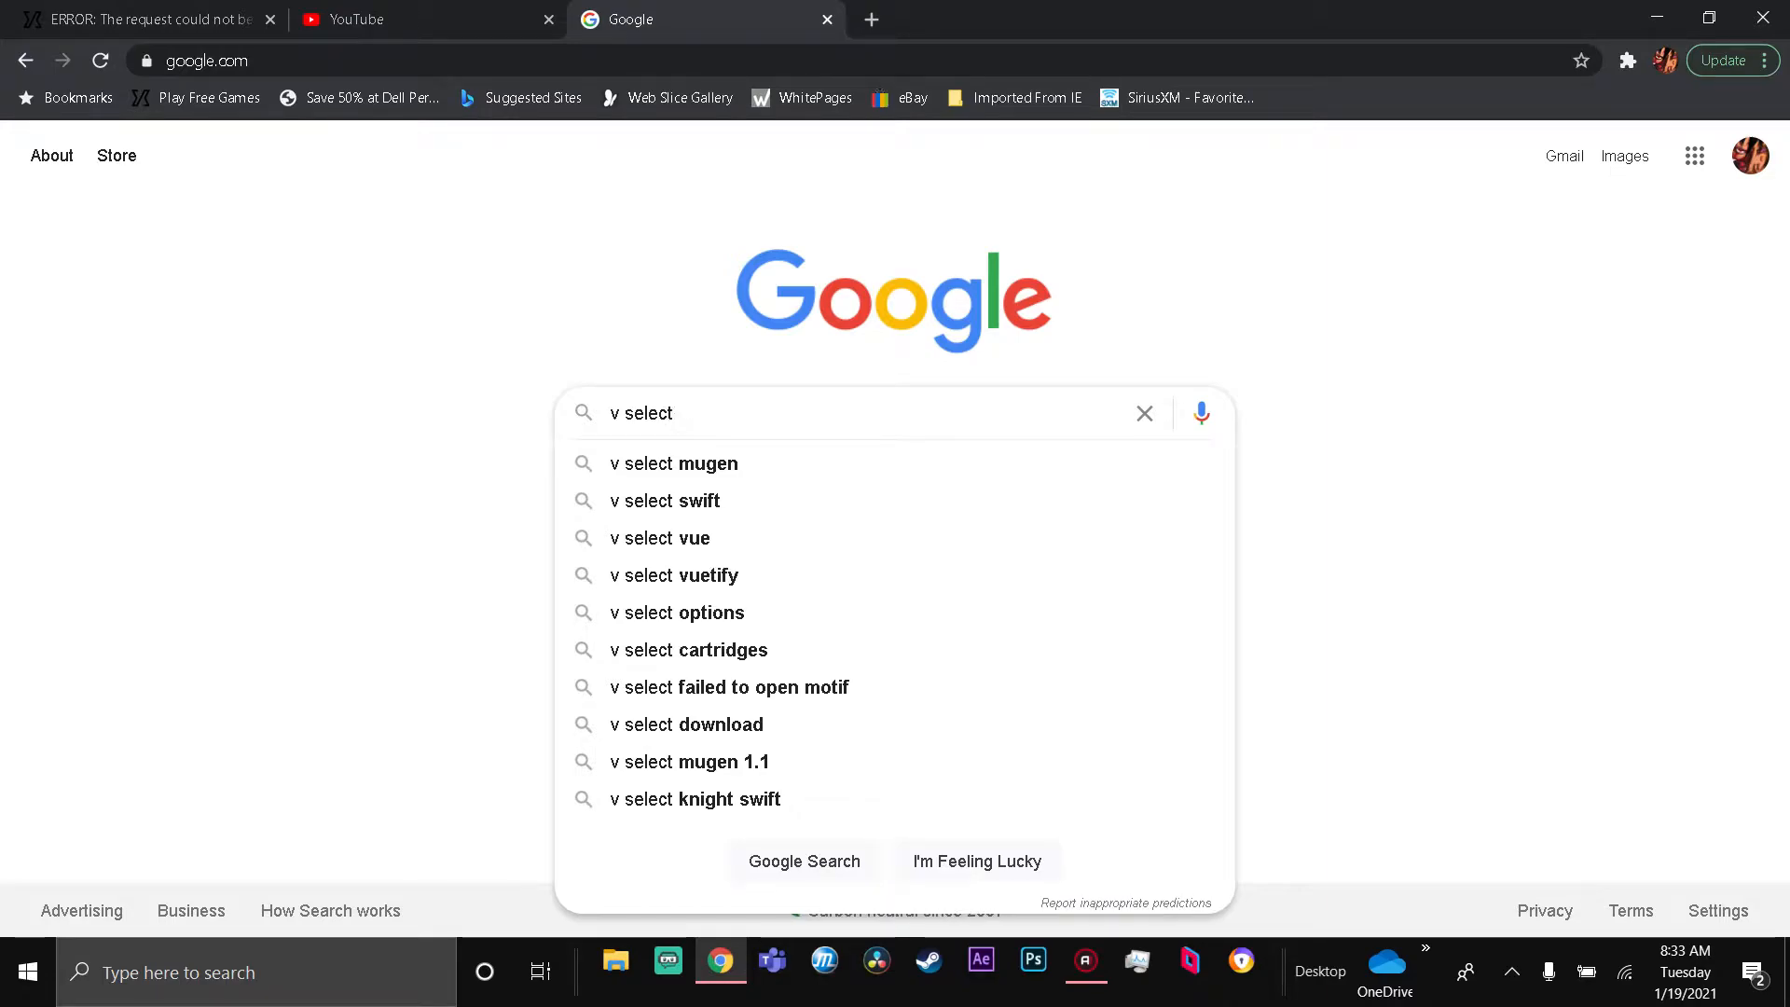
left_click(673, 463)
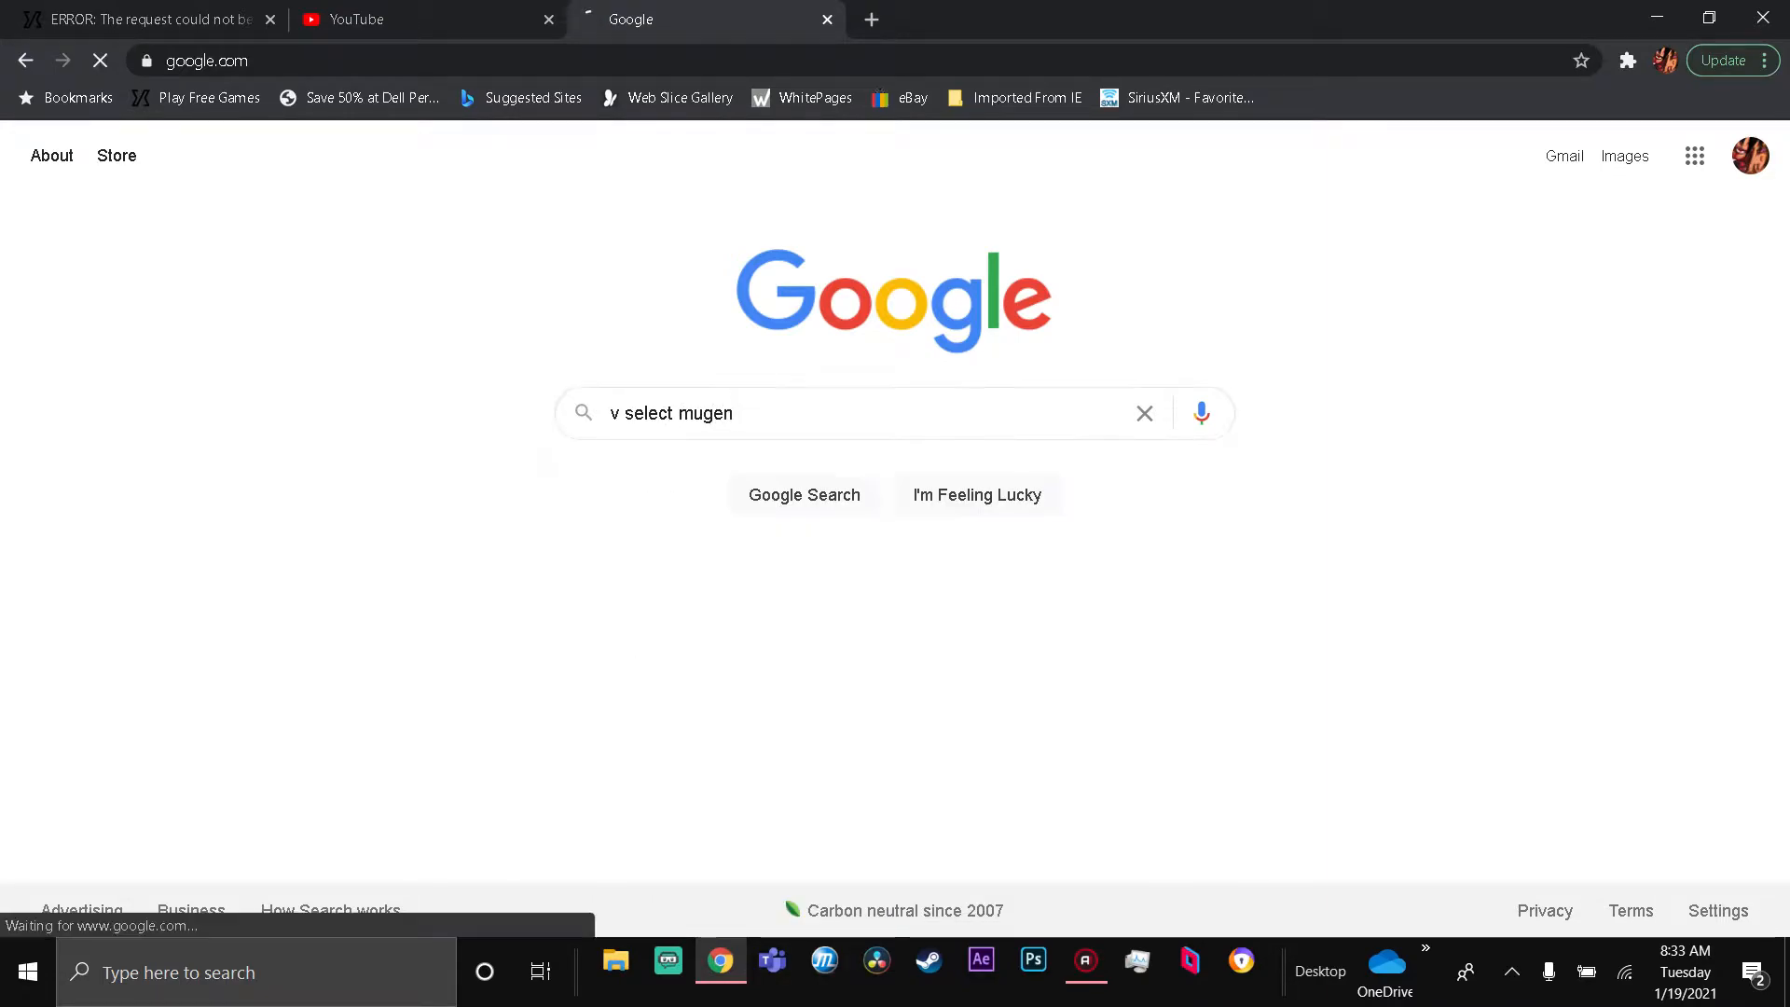
left_click(804, 494)
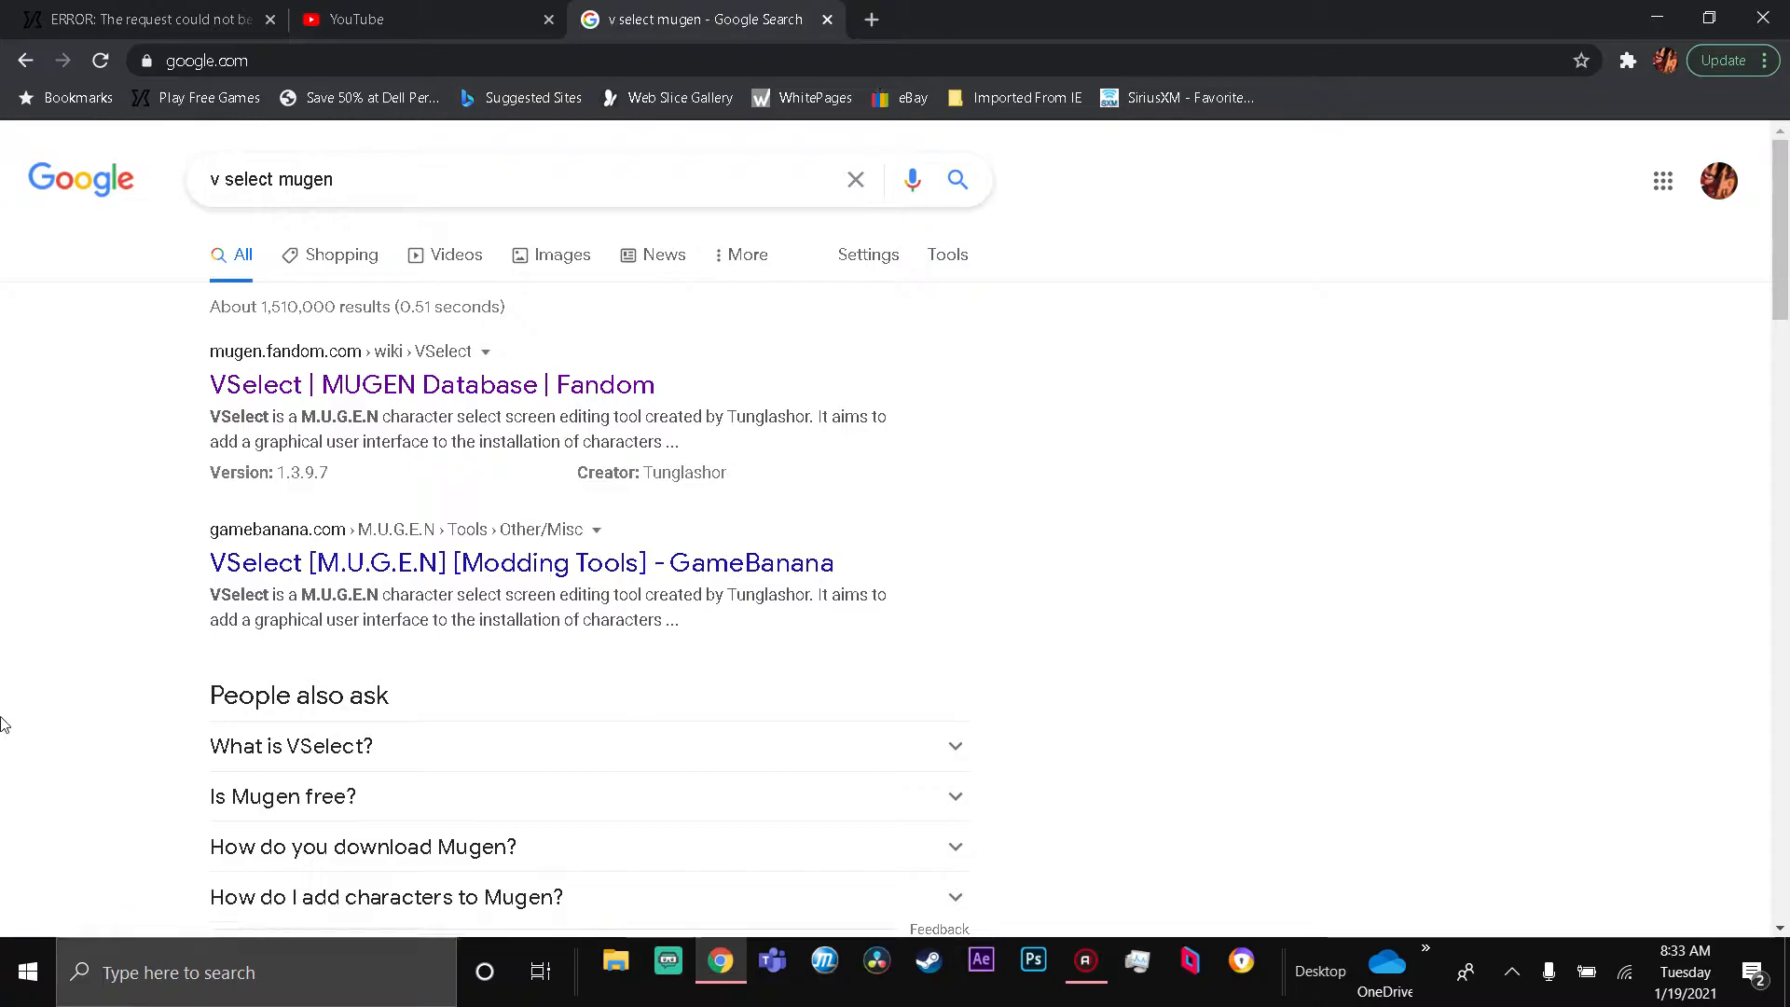
- Open the VSelect | MUGEN Database | Fandom result and skim the article
left_click(430, 384)
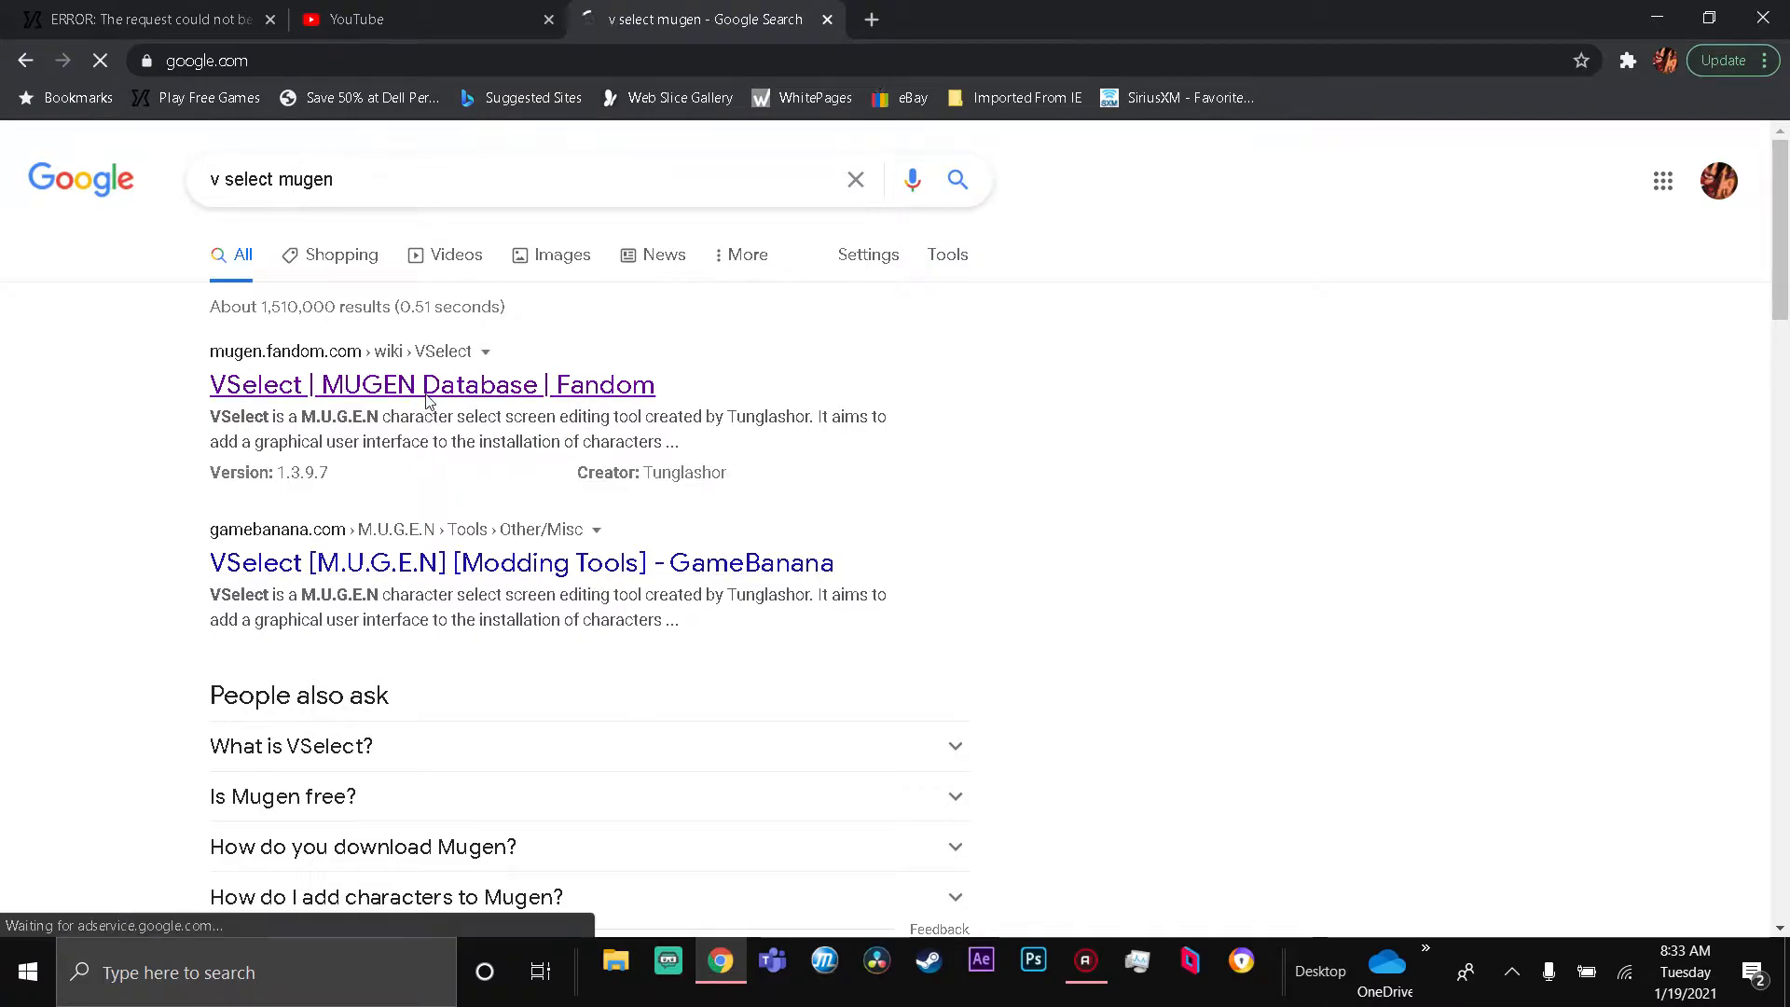
left_click(431, 384)
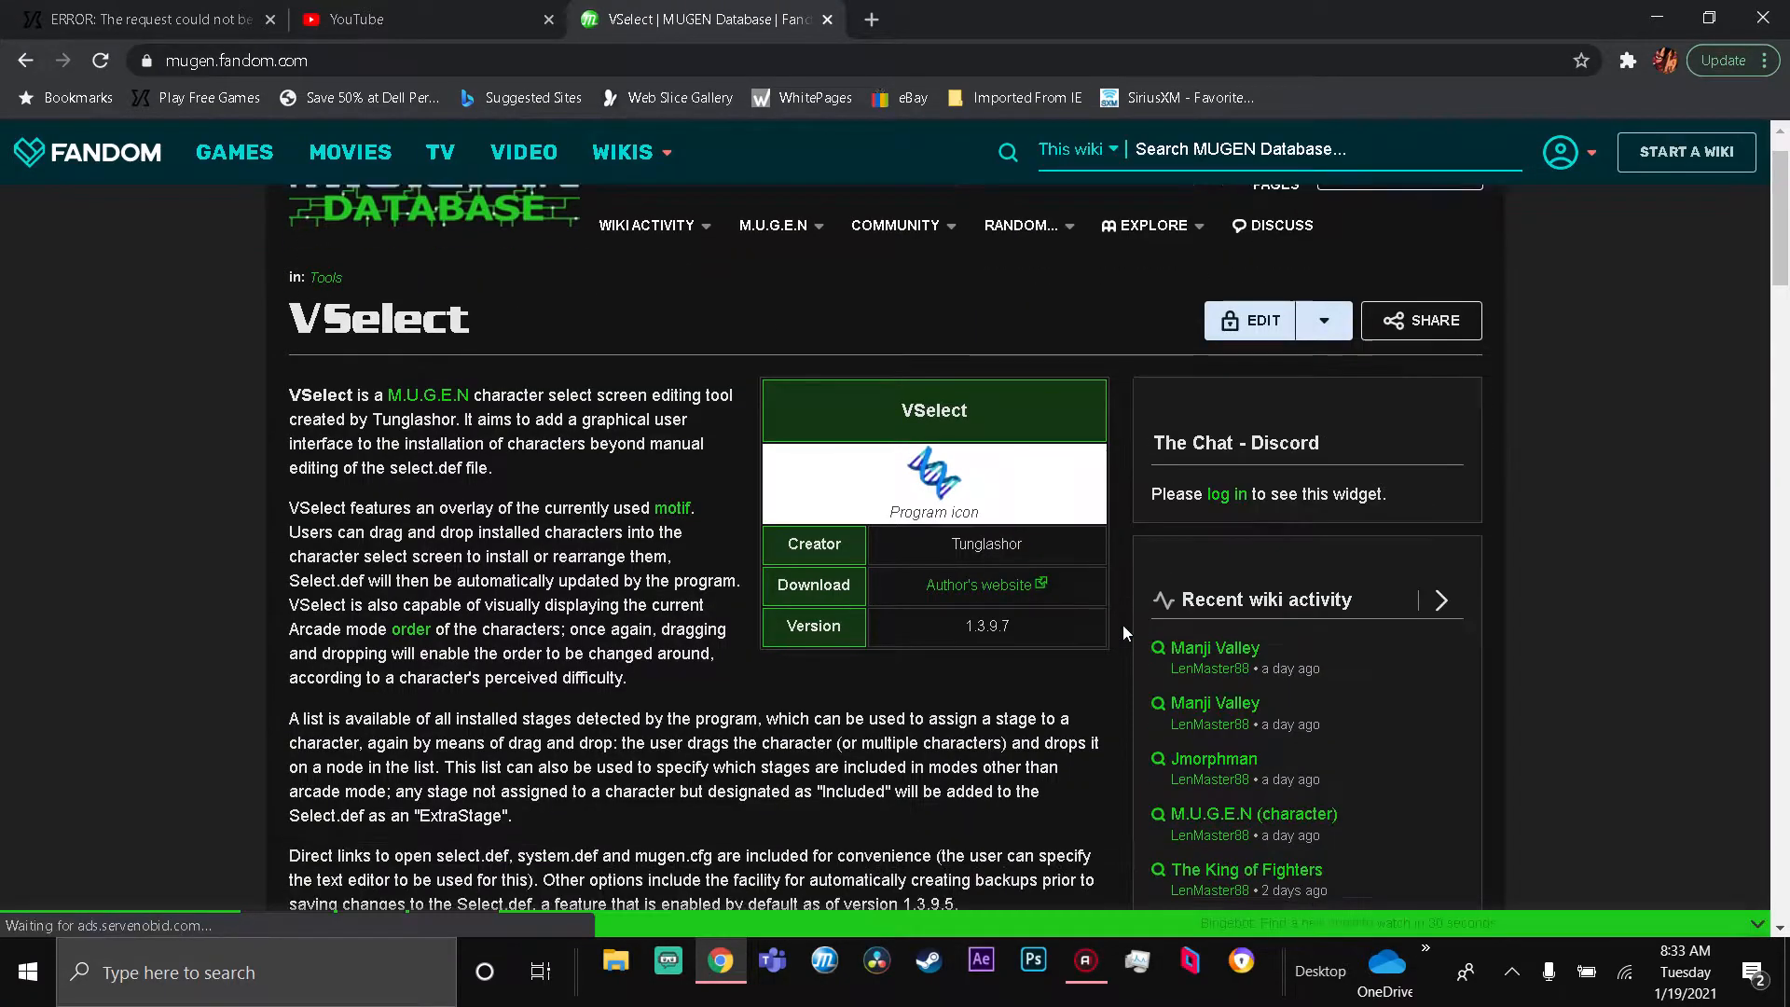
scroll("down", 3)
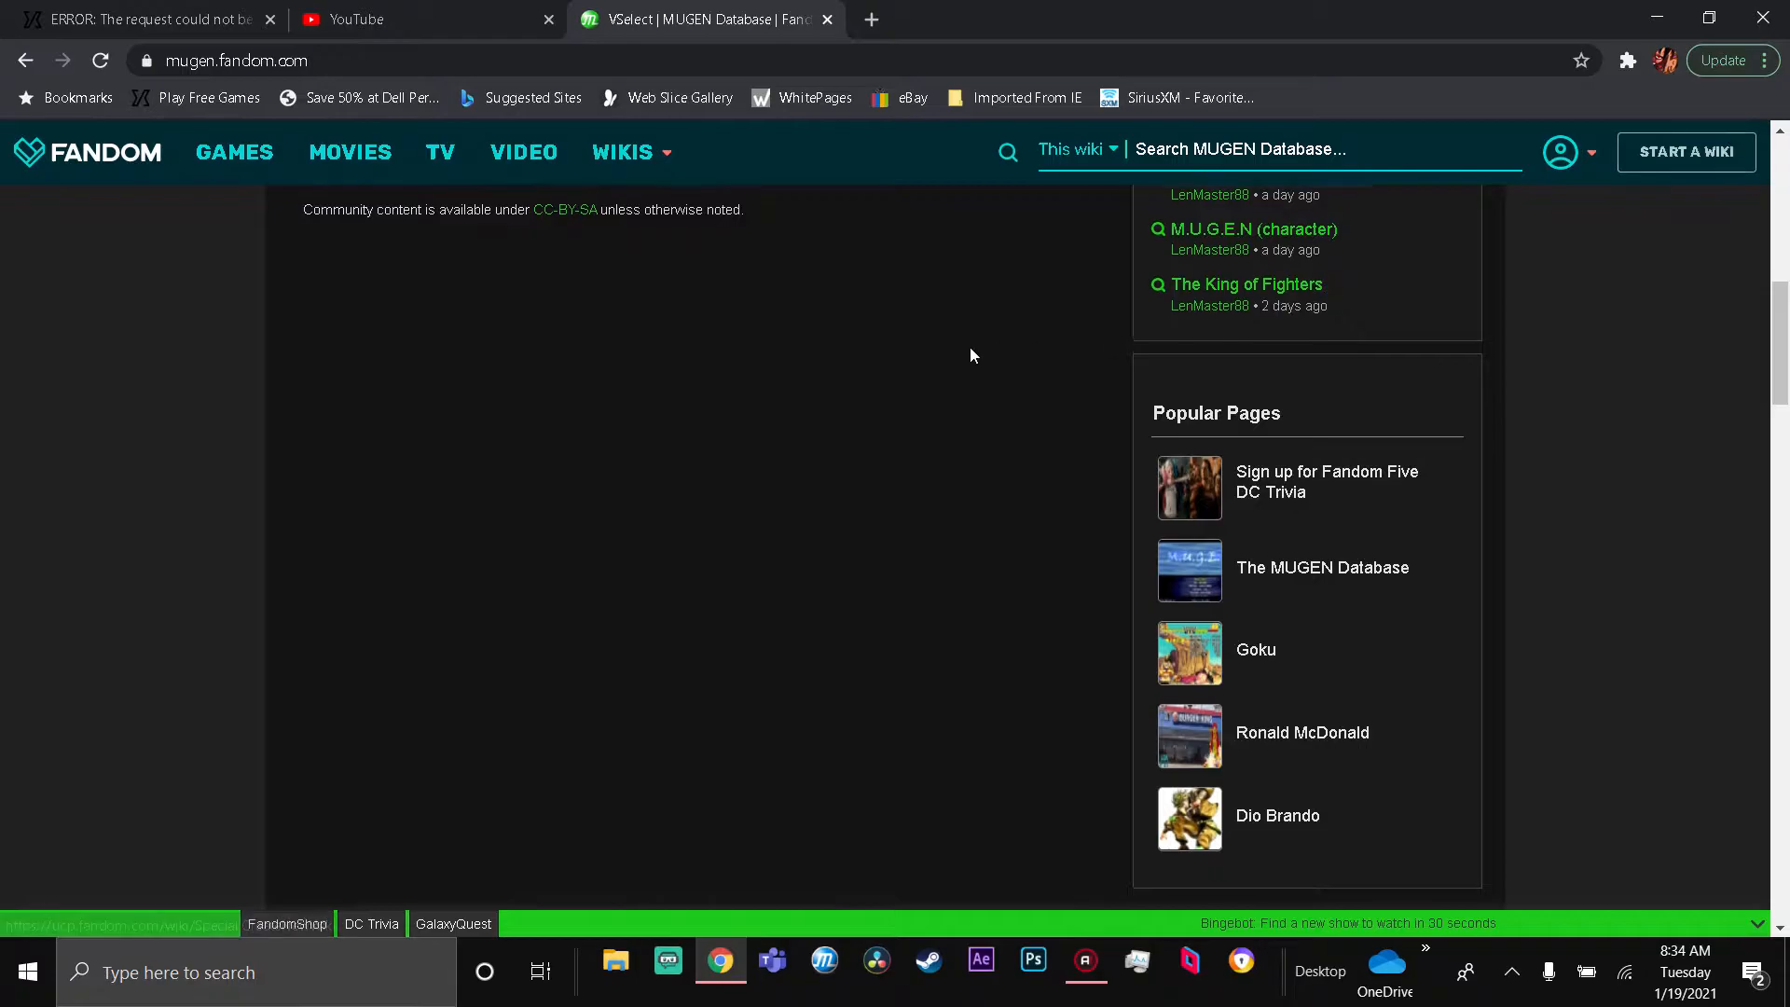
scroll("up", 3)
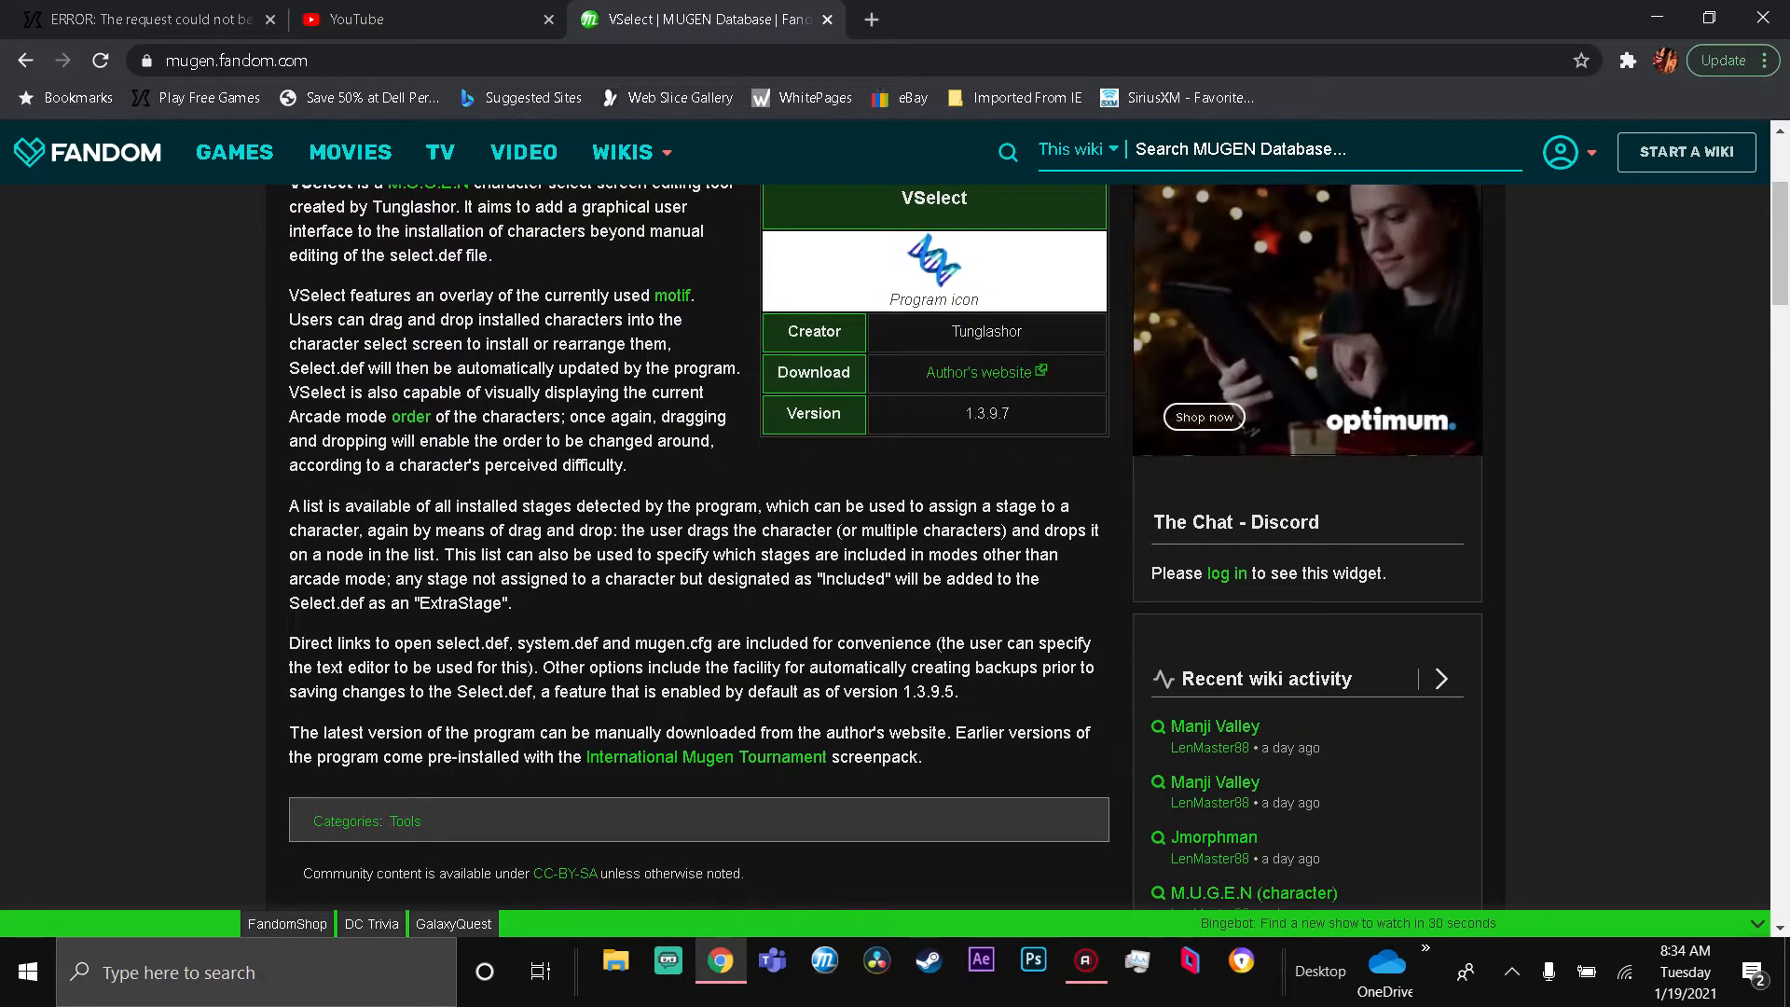
scroll("down", 3)
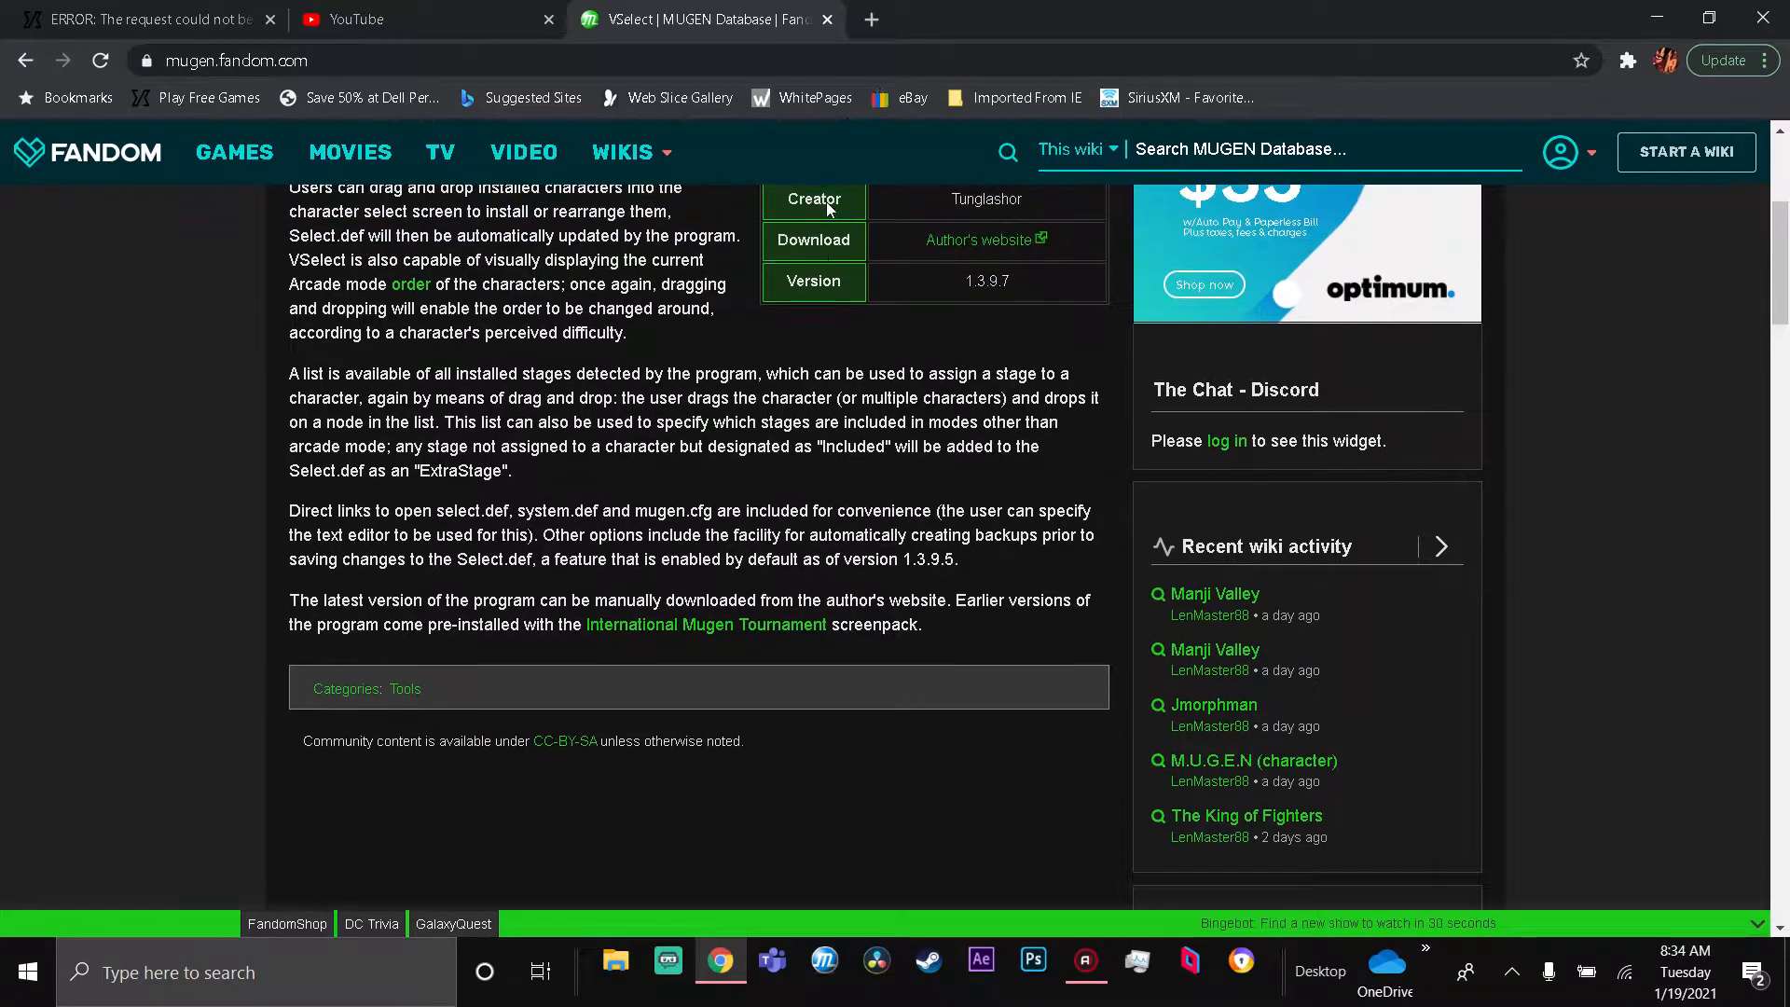
mouse_move(966, 246)
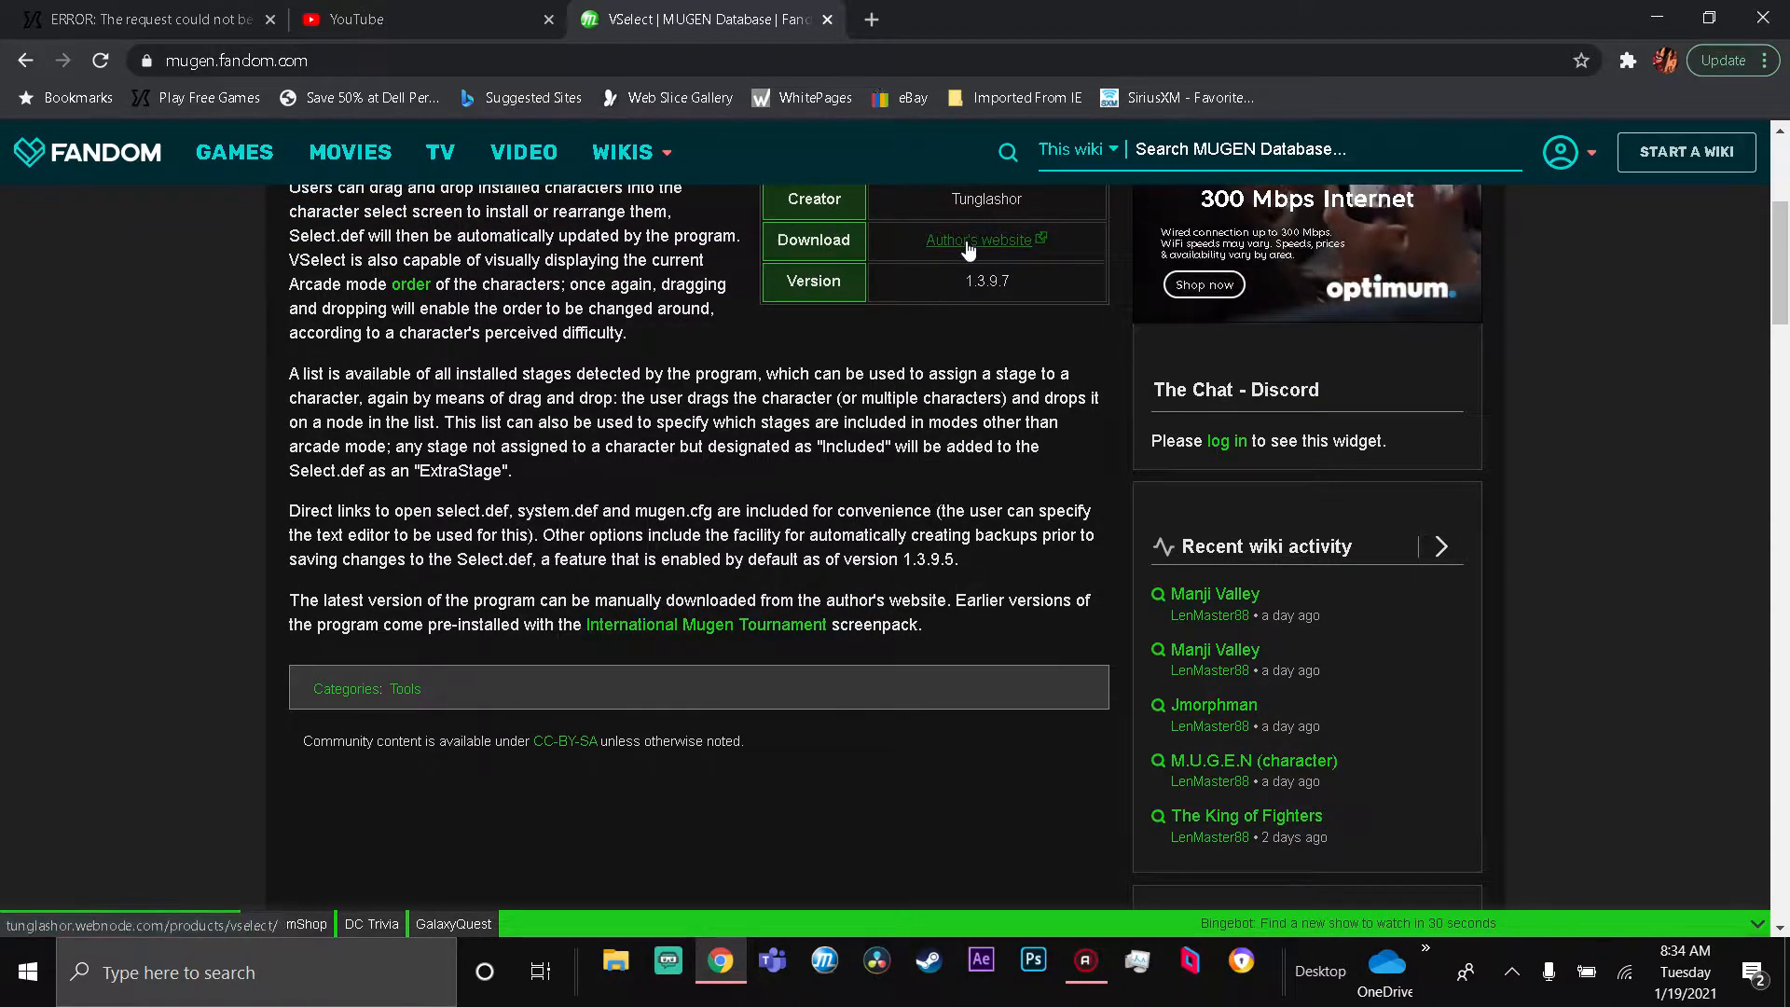
- Visit the VSelect author's website download section, then show the Downloads folder in File Explorer
left_click(979, 239)
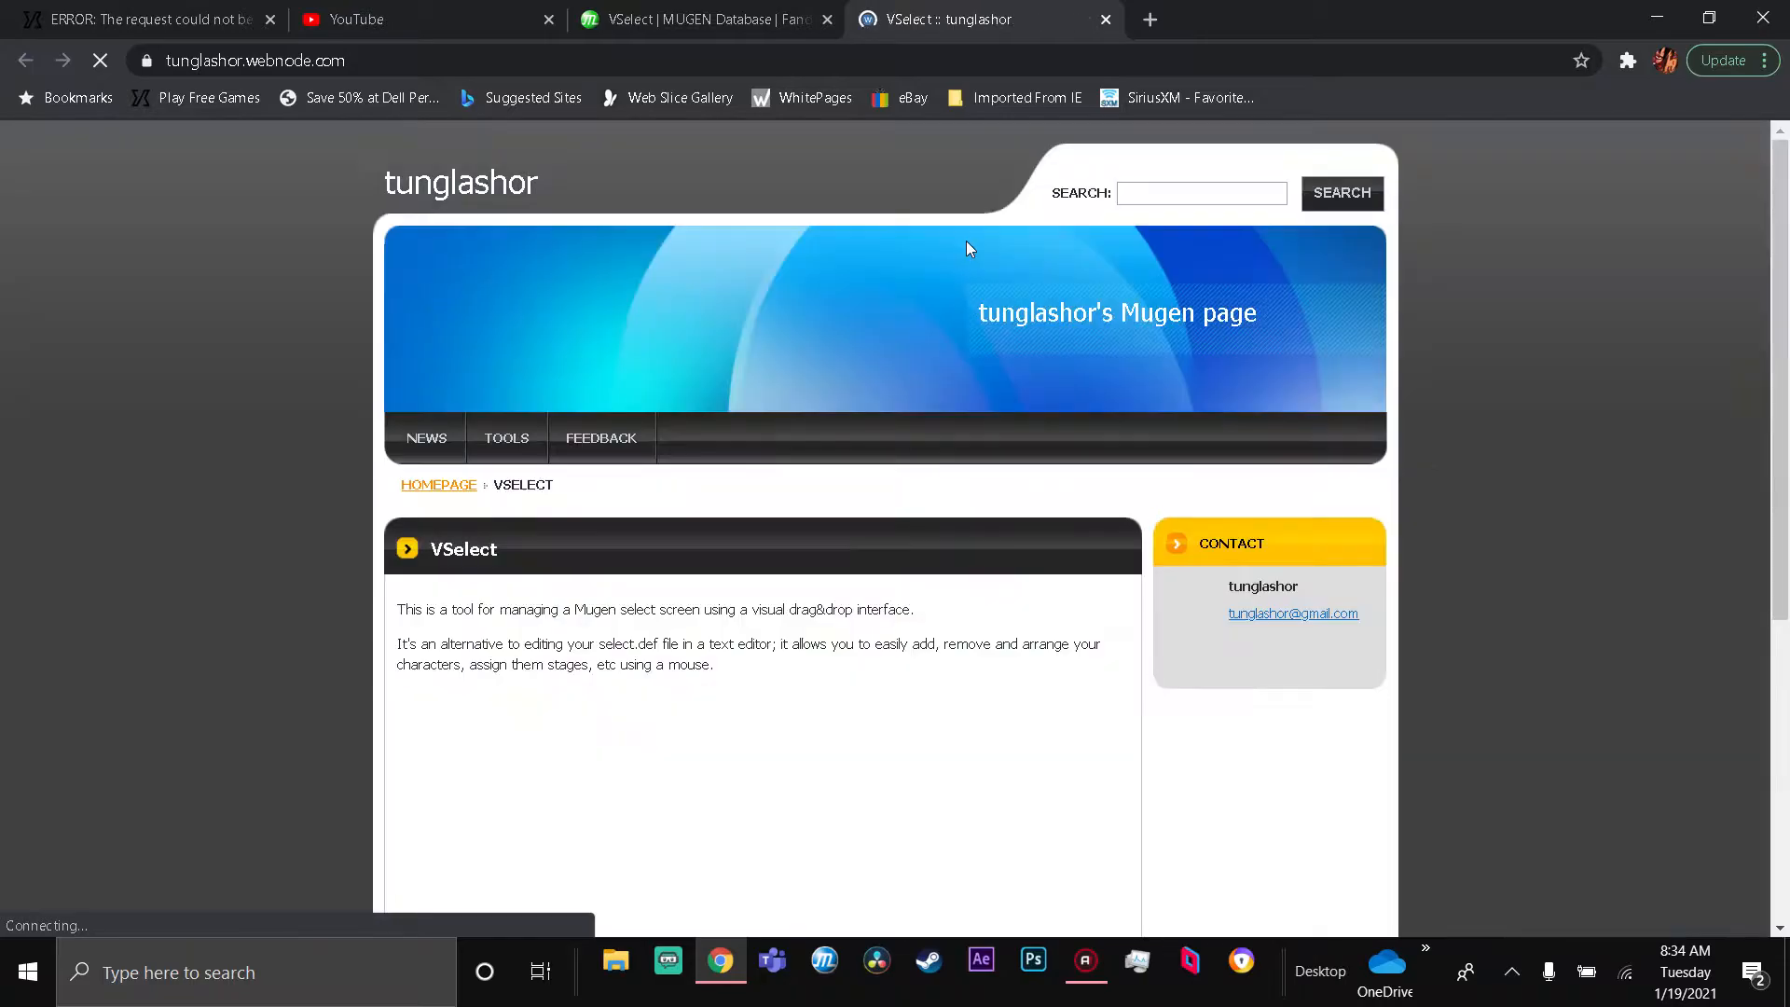
scroll("down", 3)
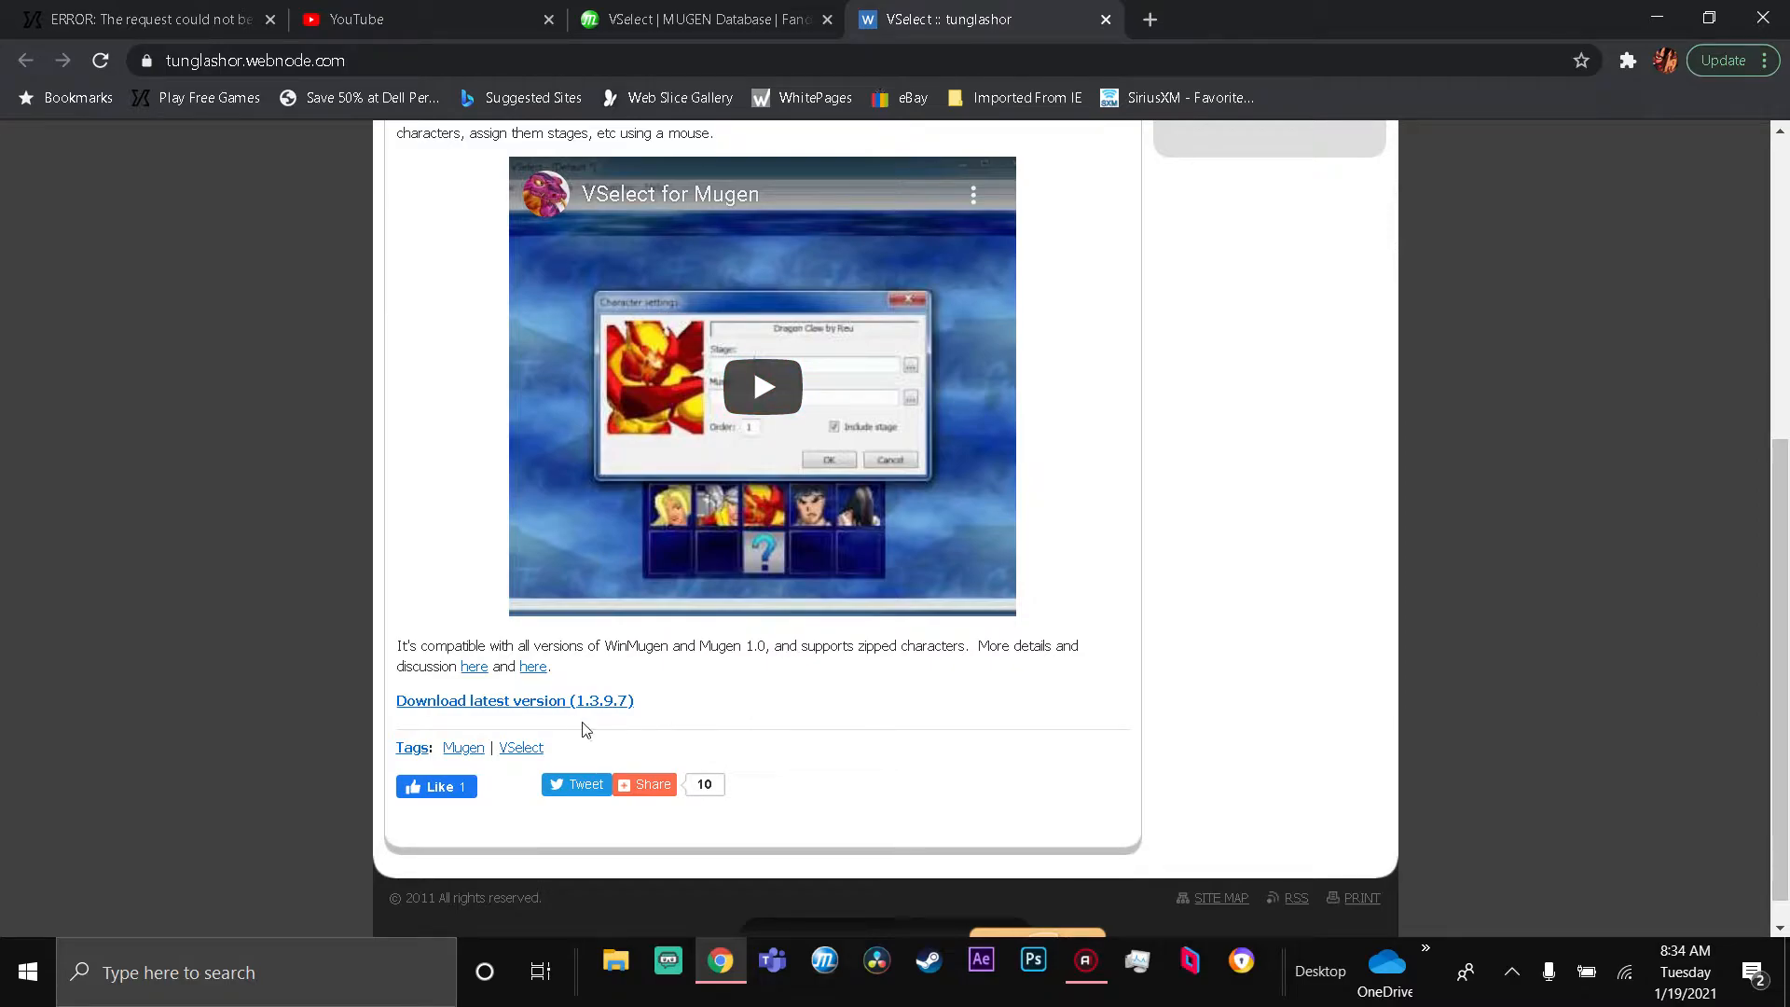
mouse_move(922, 548)
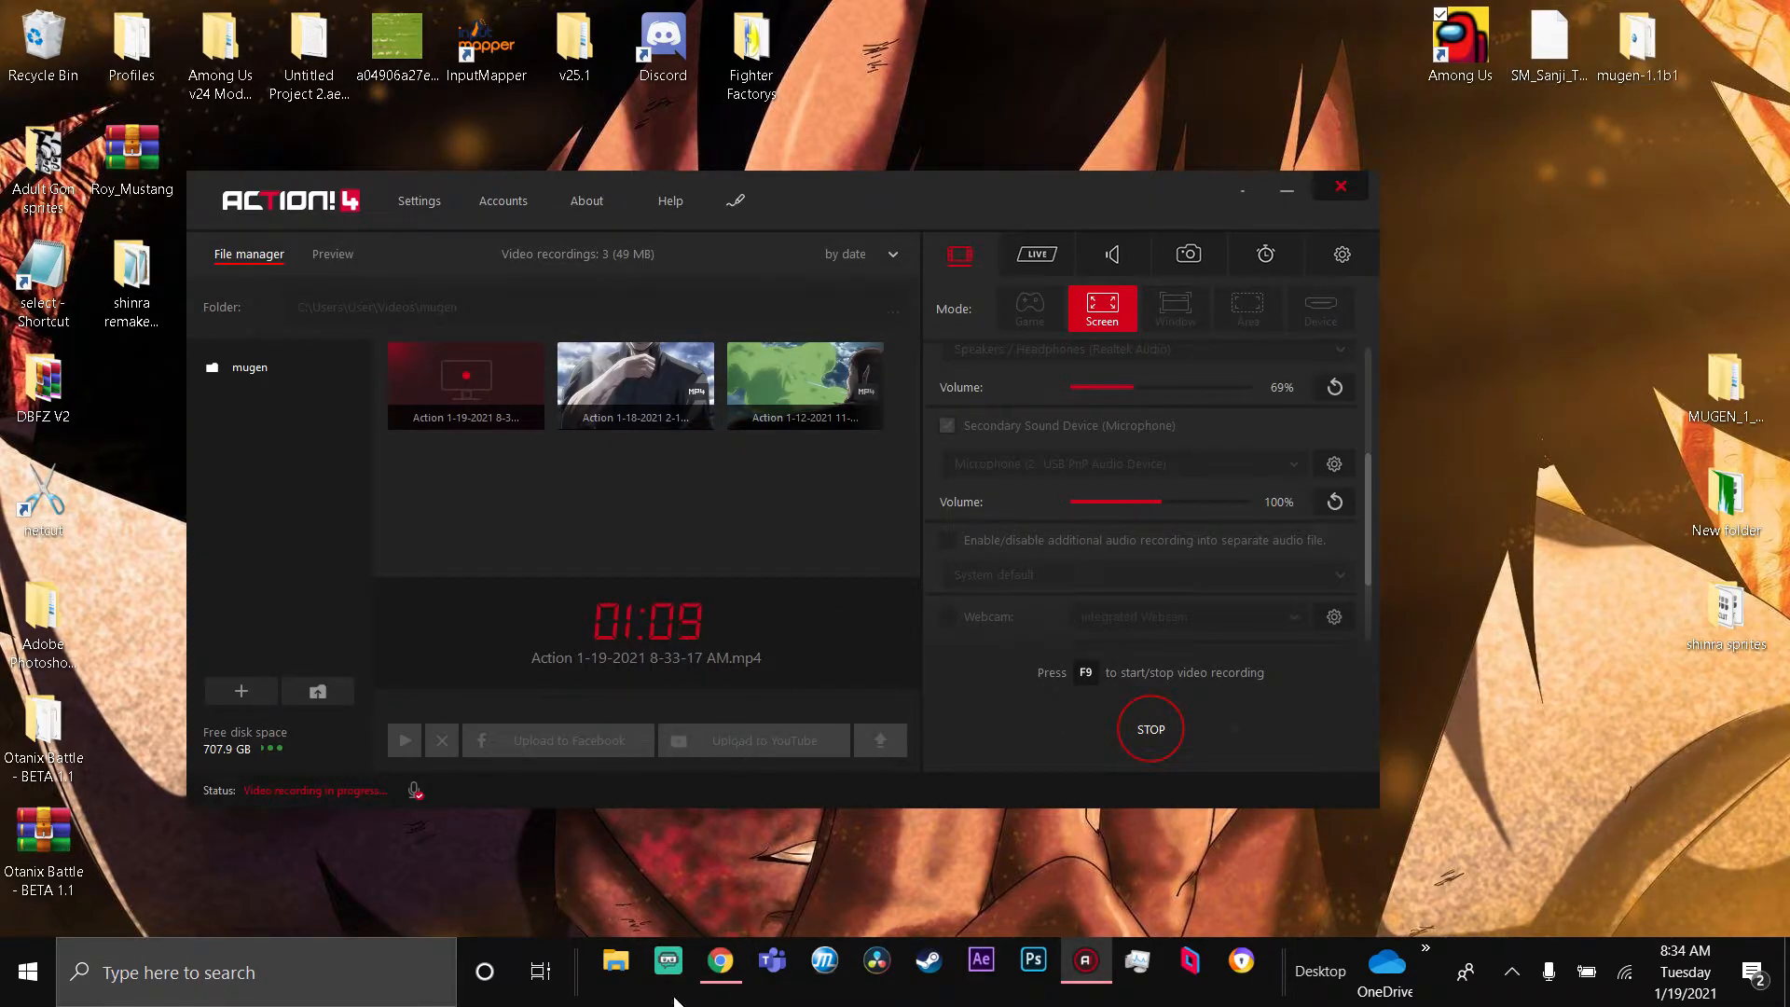
left_click(615, 958)
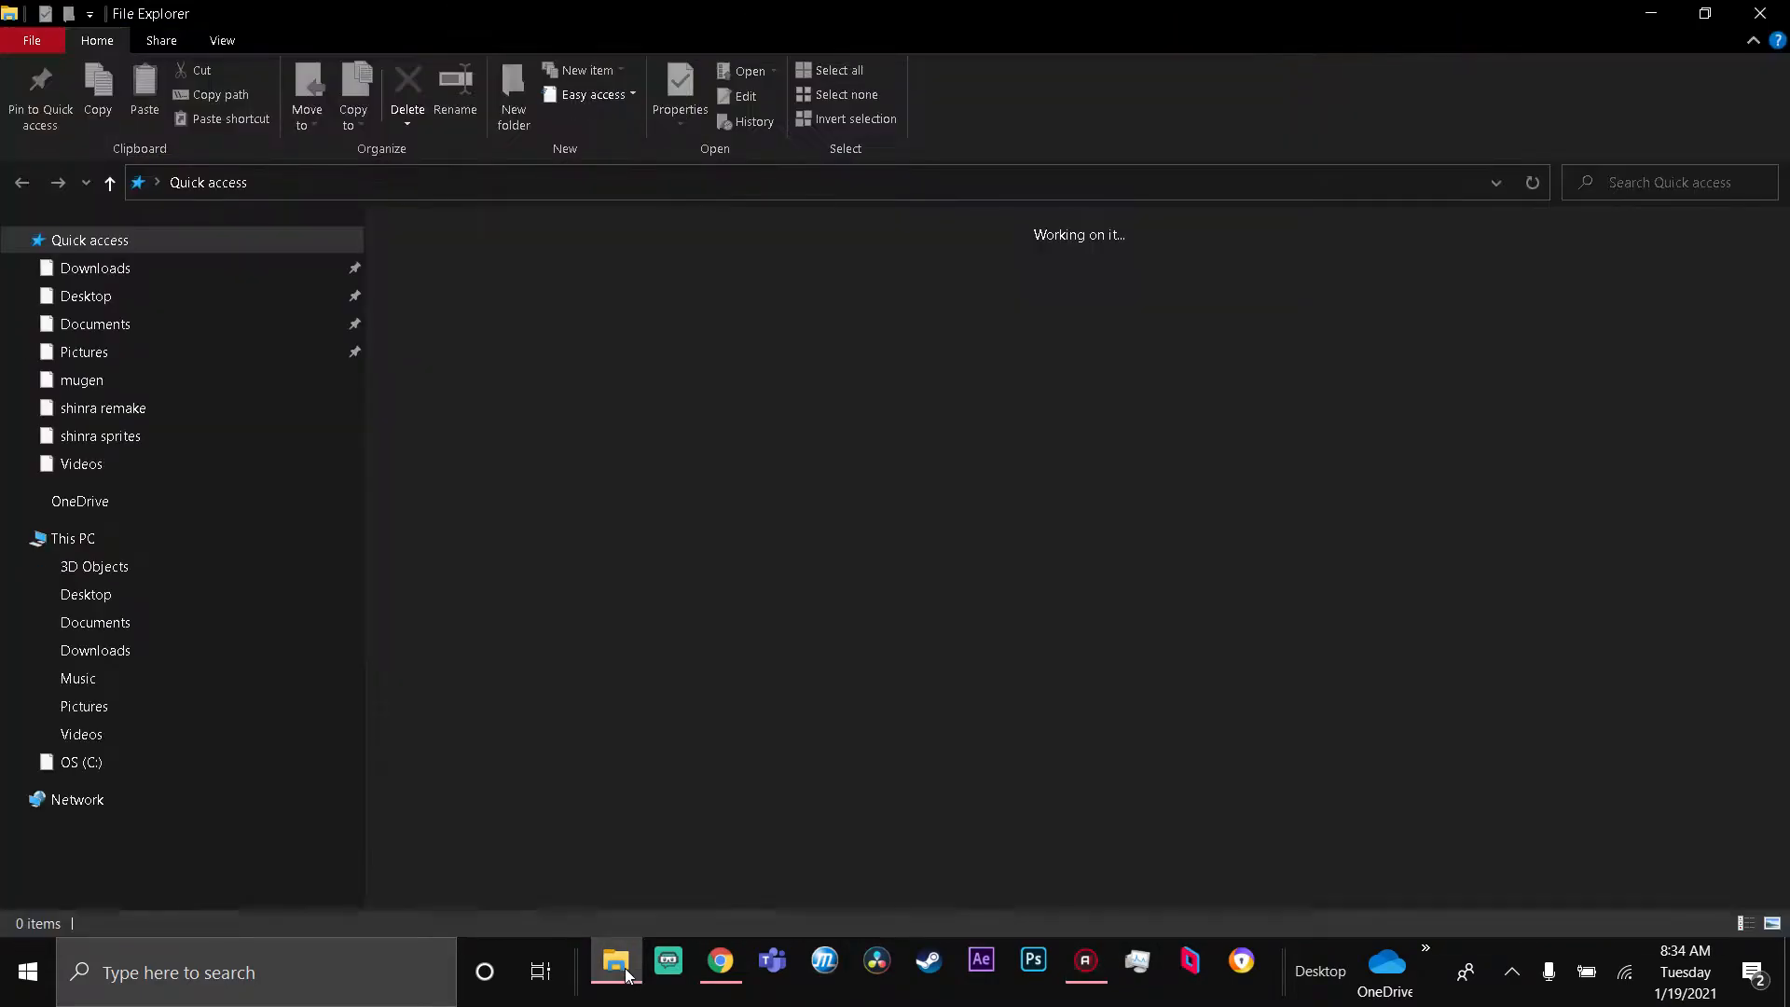
left_click(93, 269)
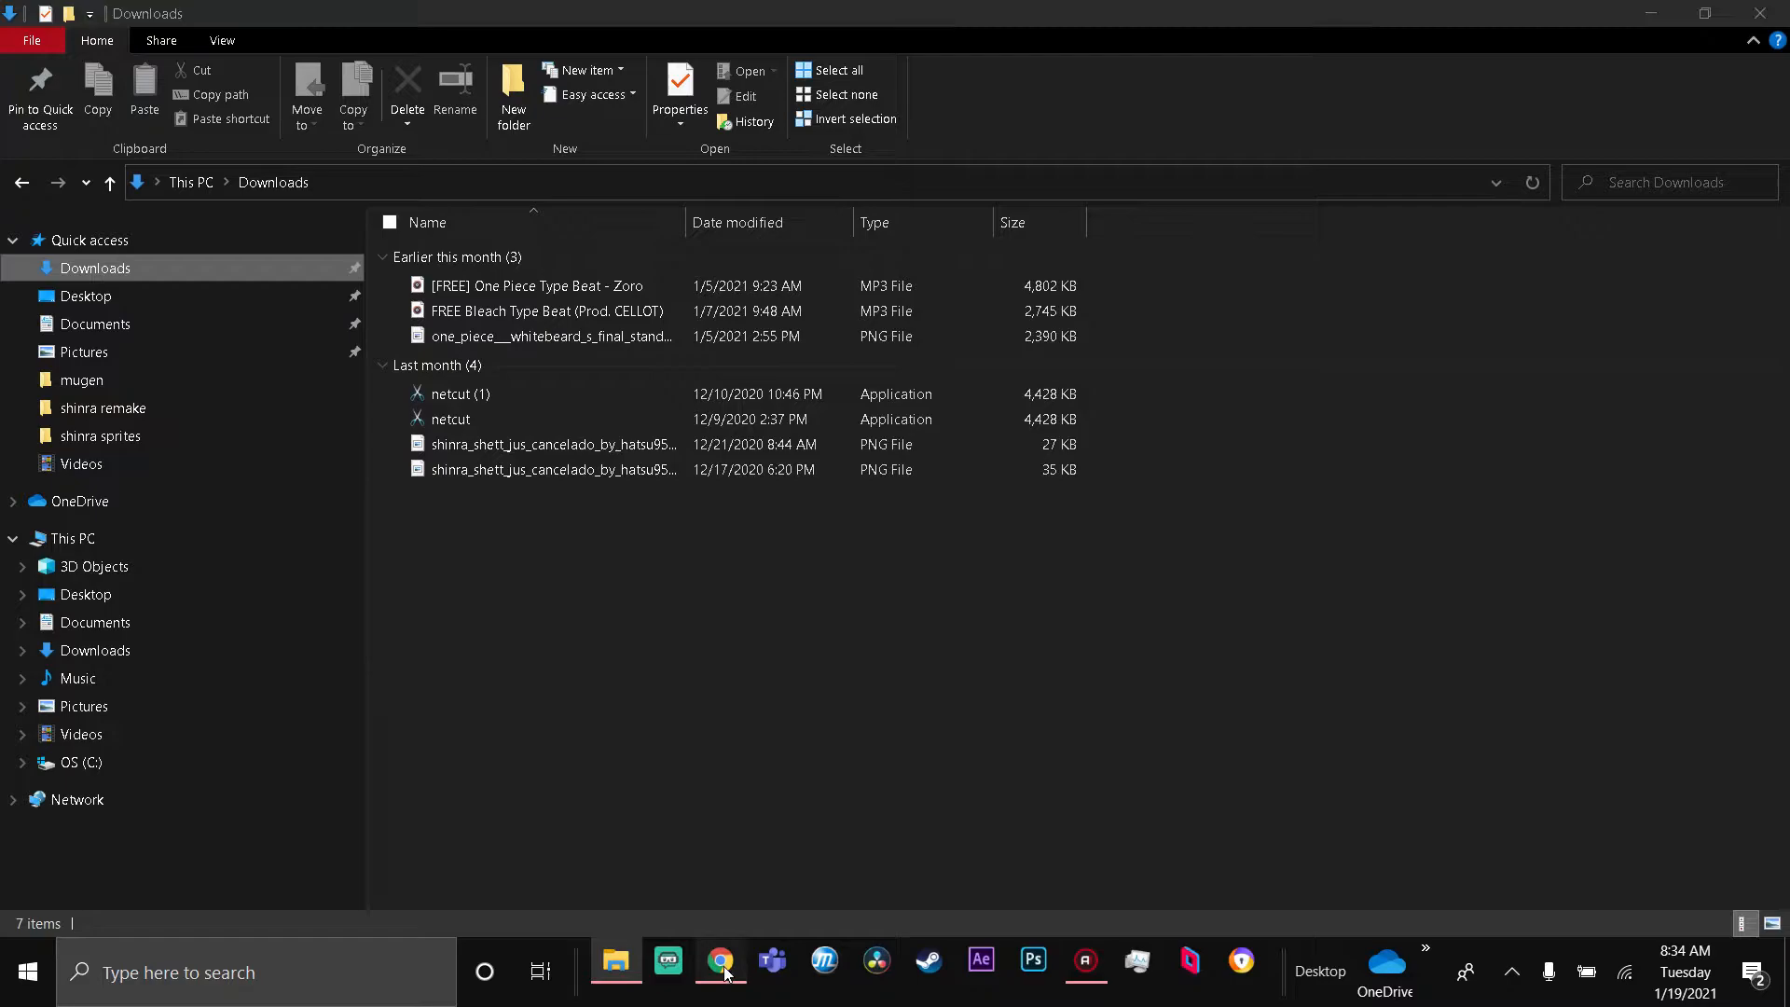
- Browse the MUGEN Archive character category down to the Yami Sukehiro Jus entry
left_click(720, 958)
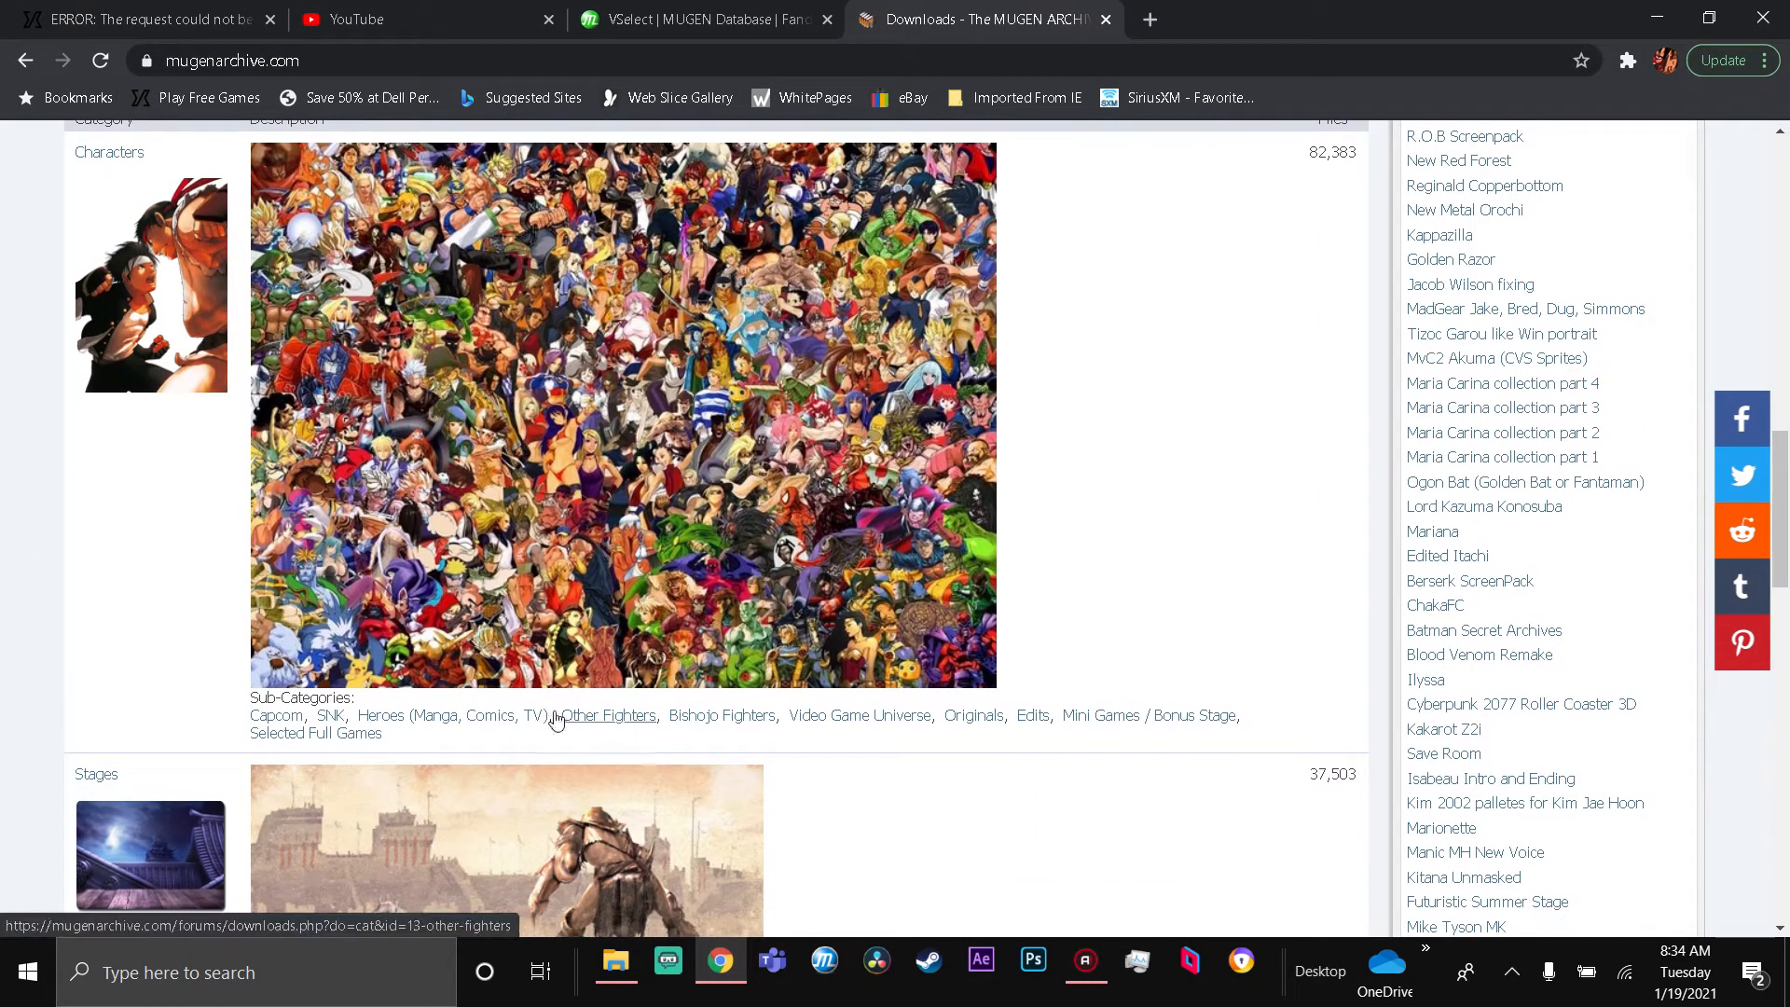
left_click(459, 716)
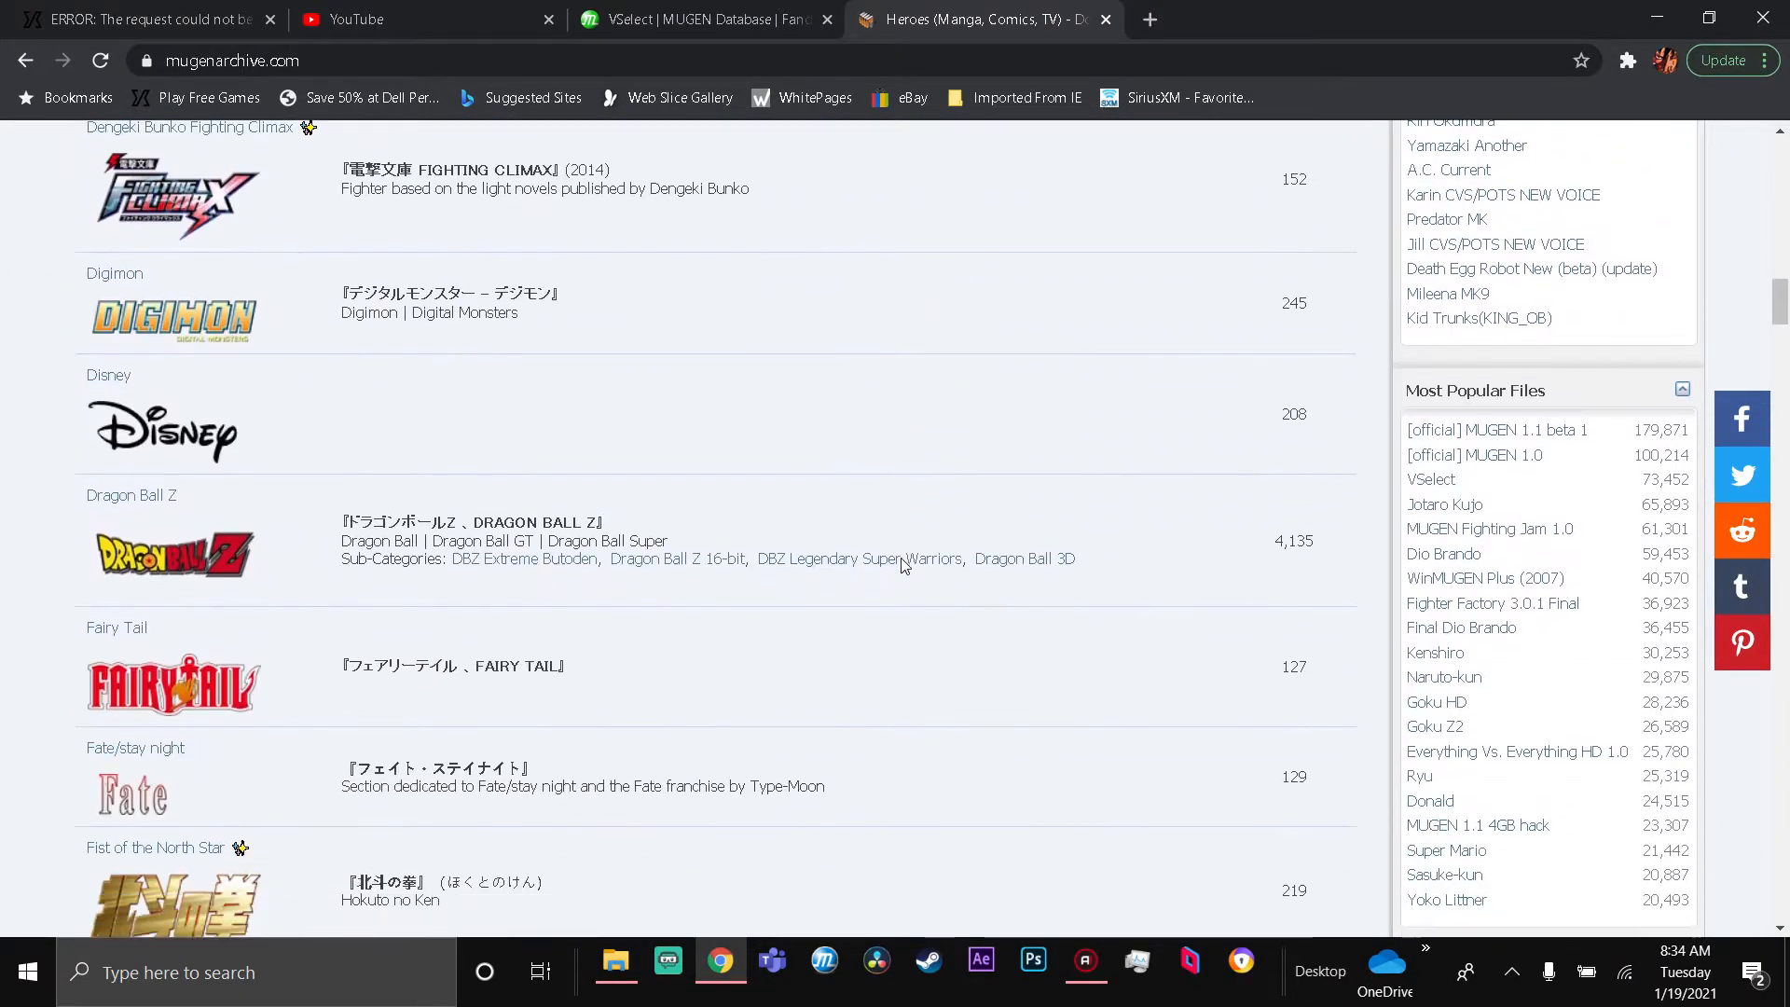
scroll("down", 3)
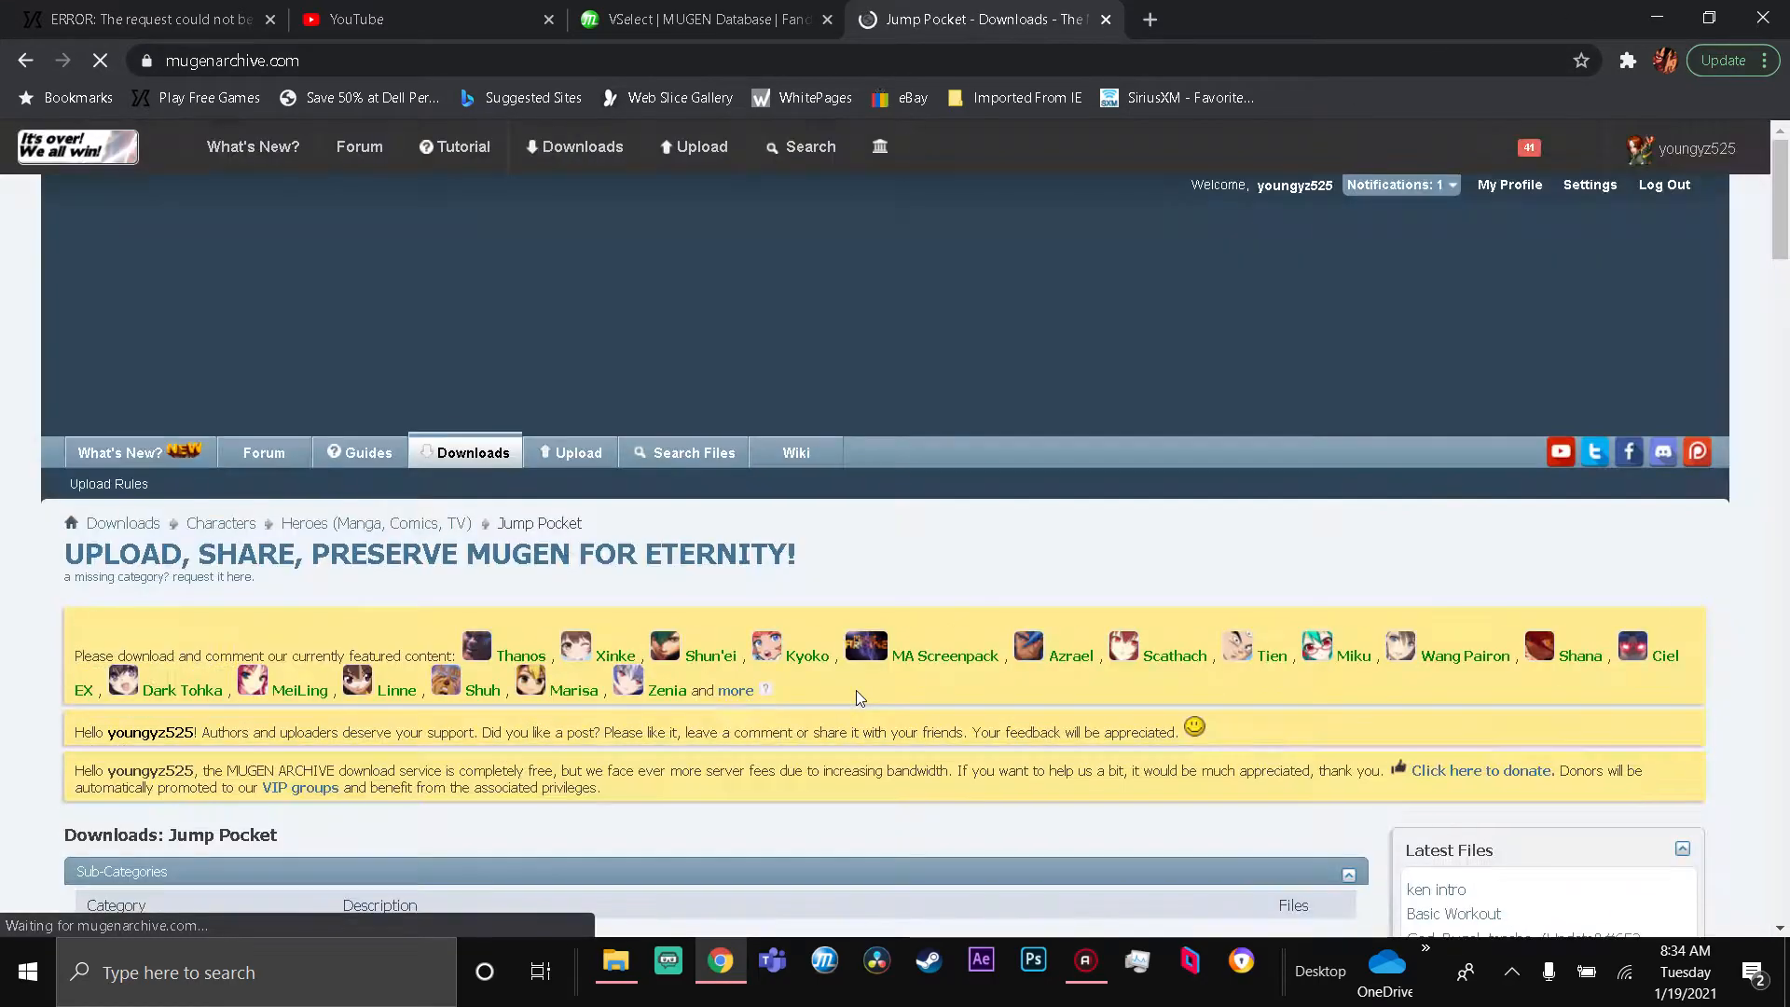
scroll("down", 3)
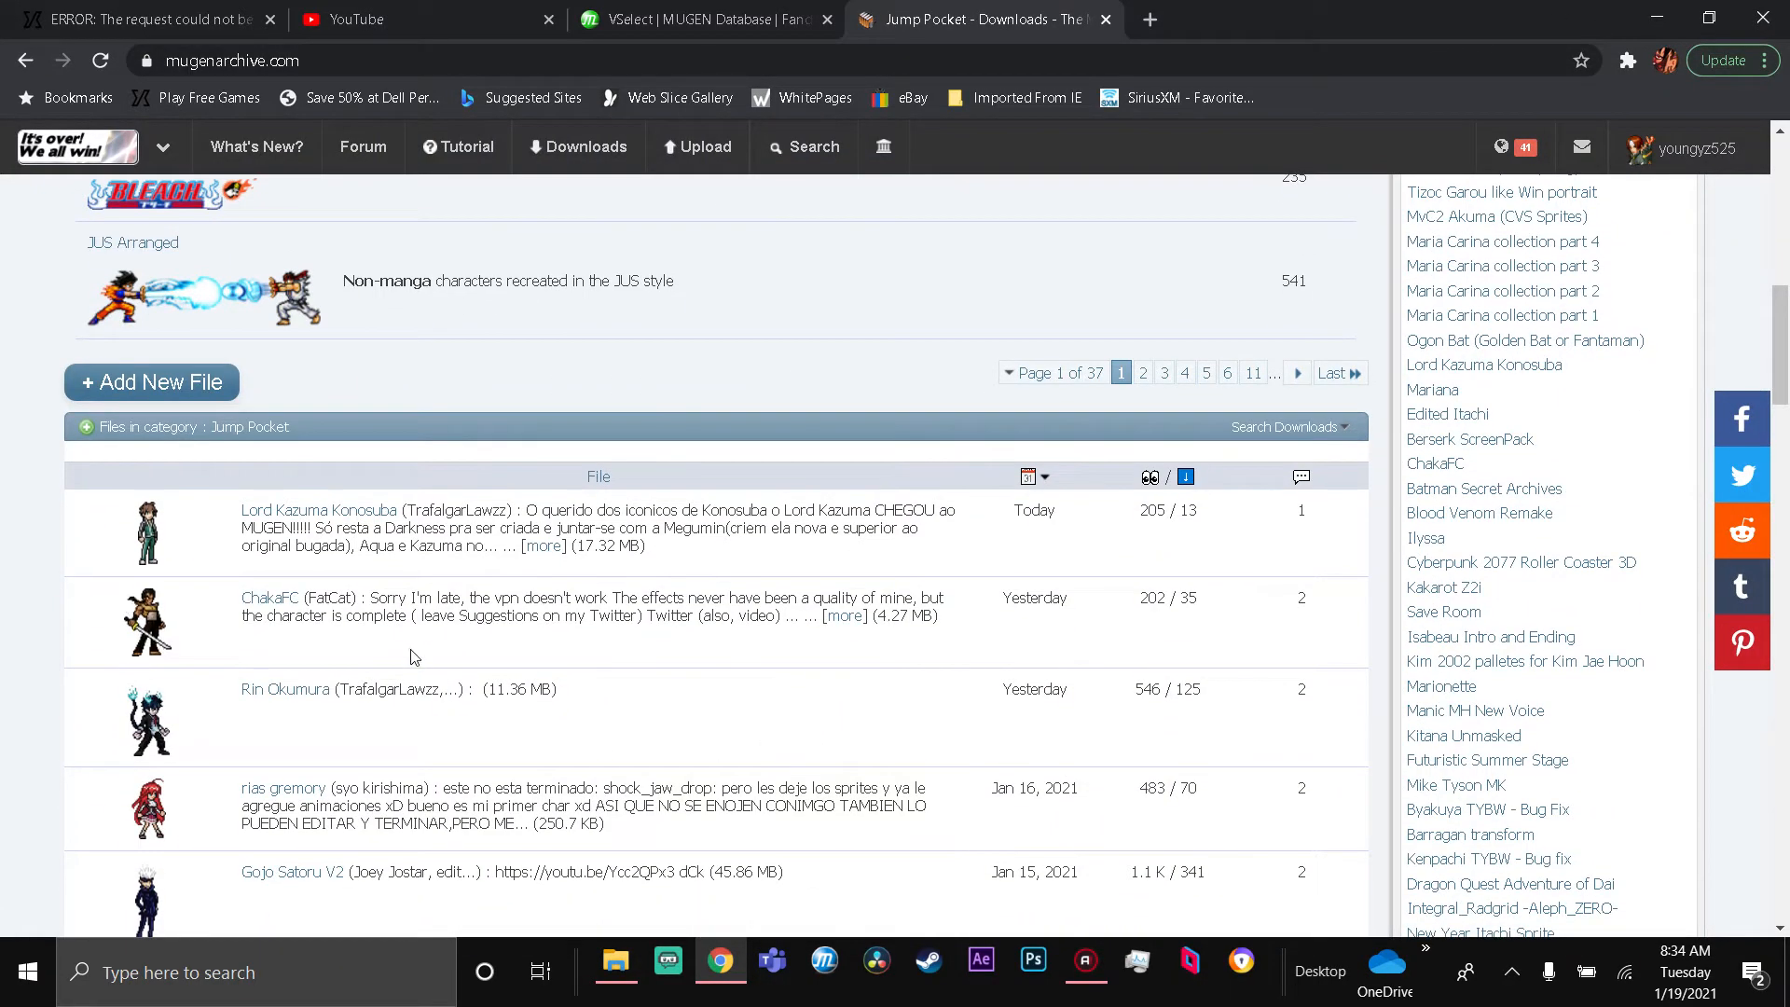
scroll("down", 3)
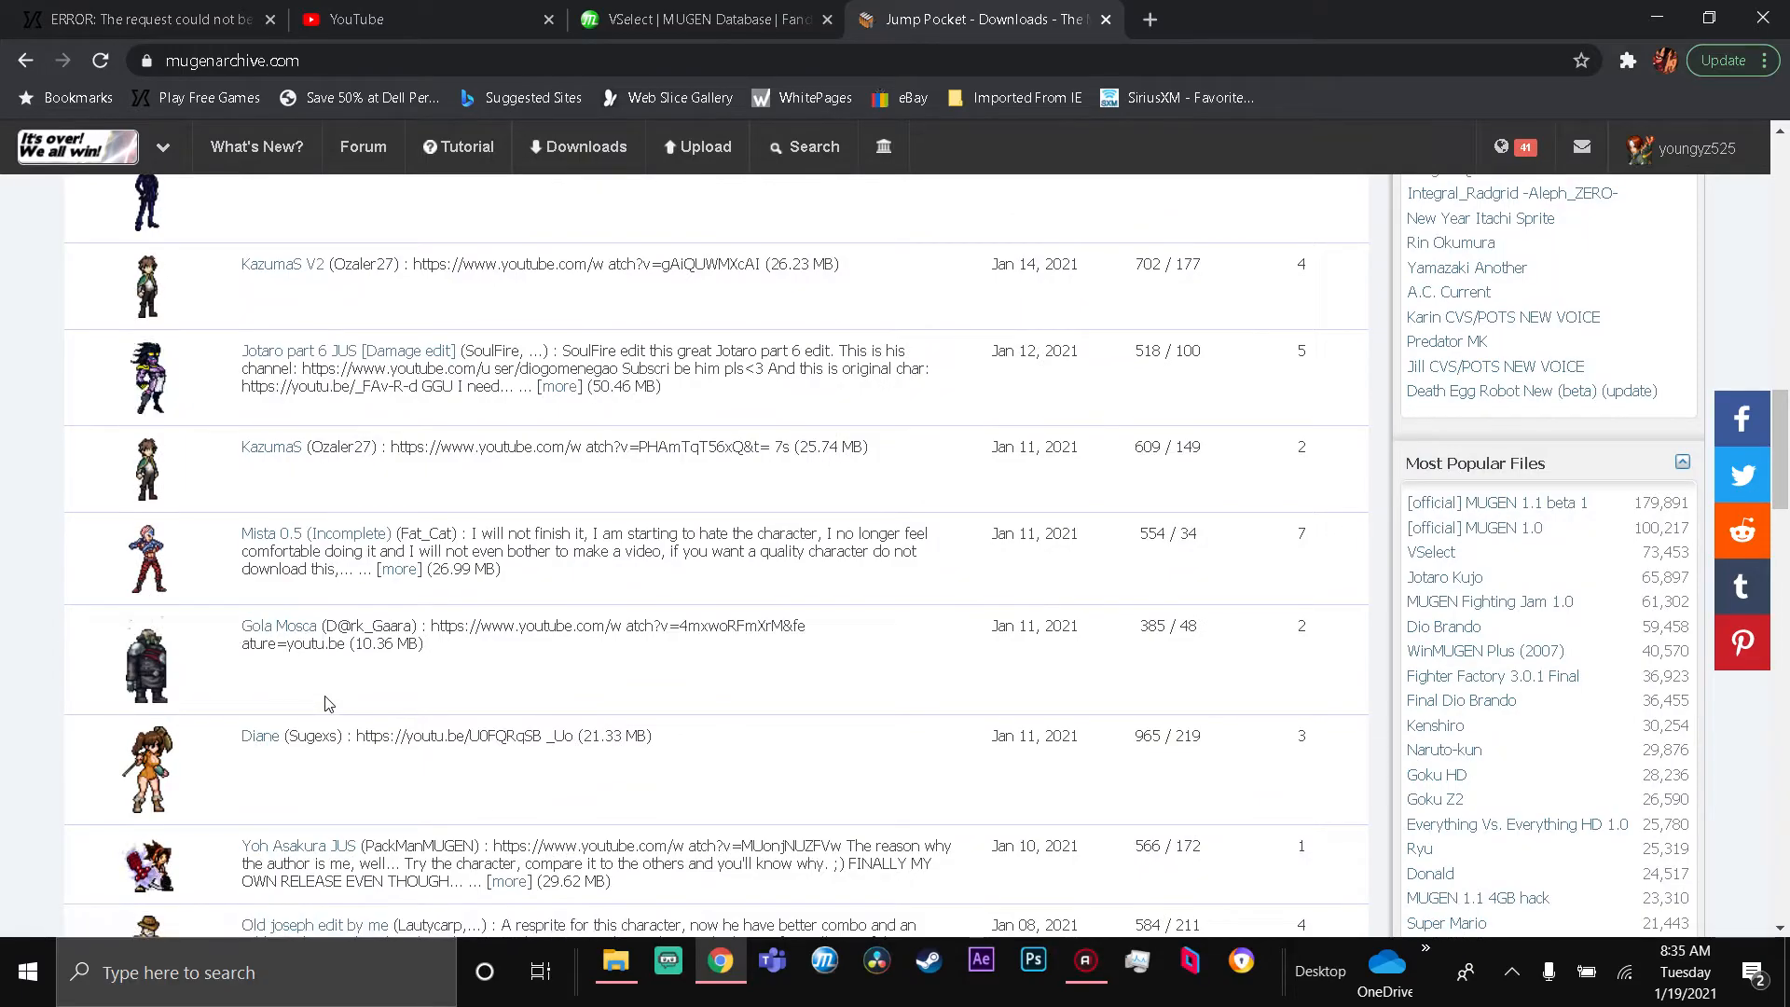
scroll("down", 3)
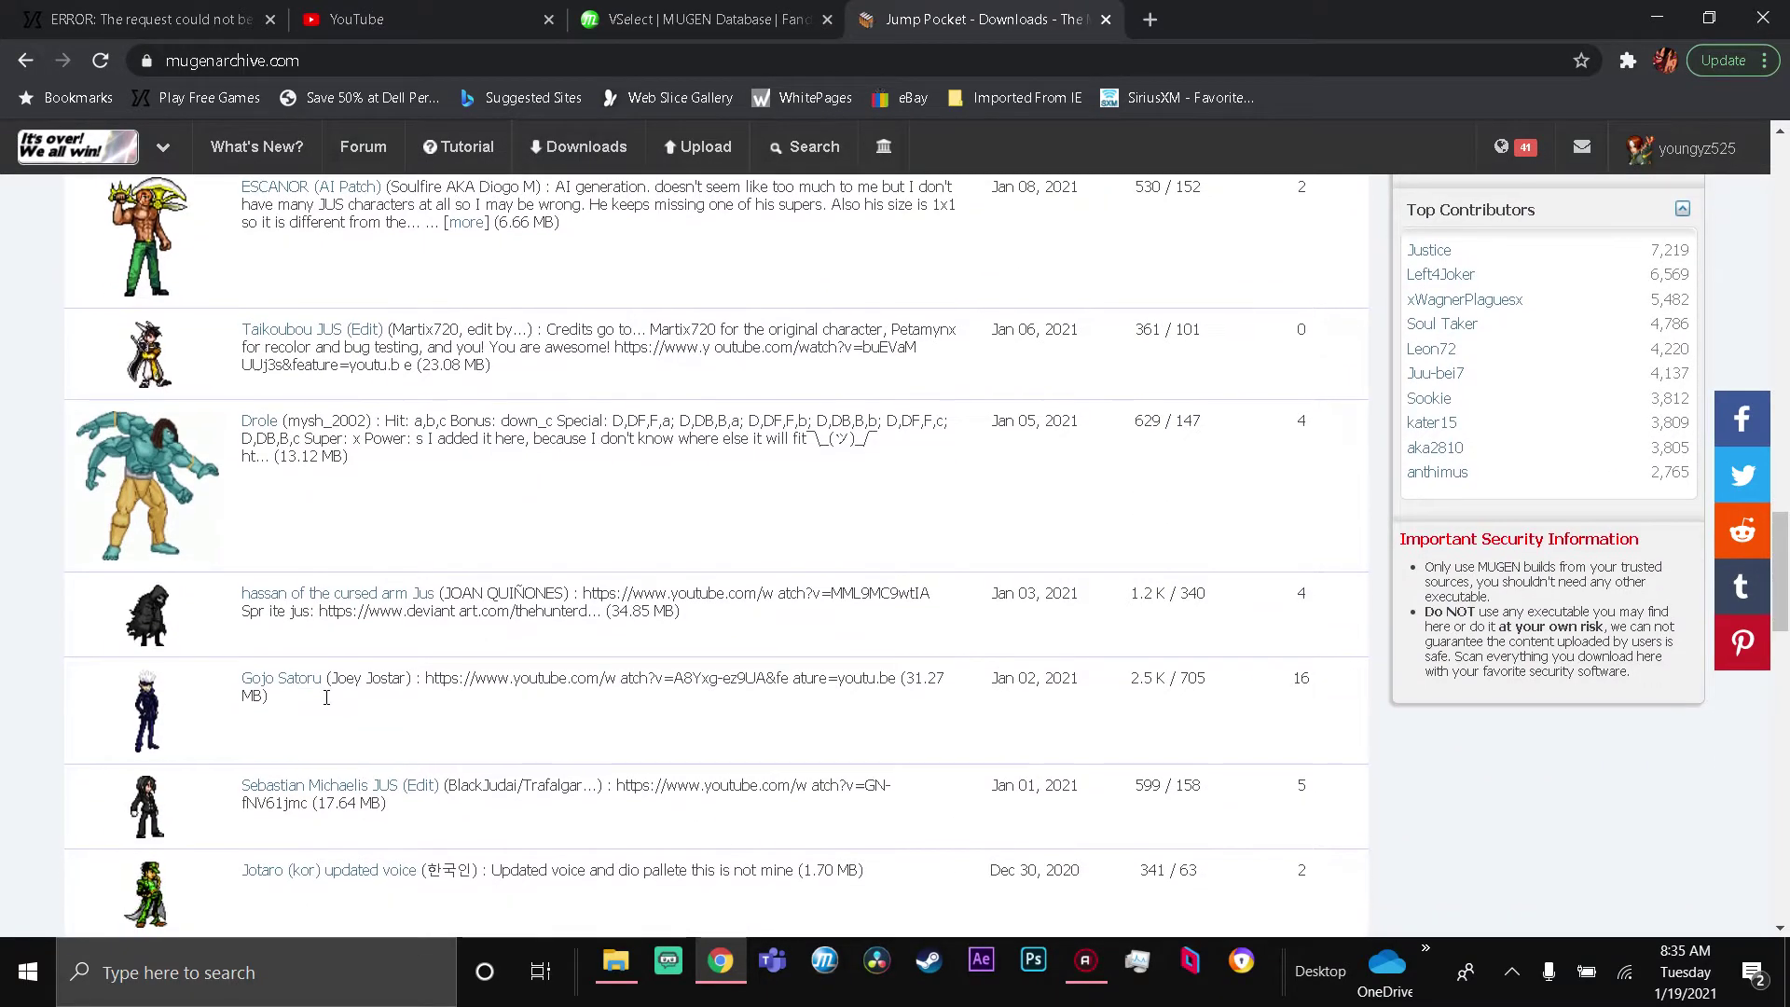
scroll("down", 3)
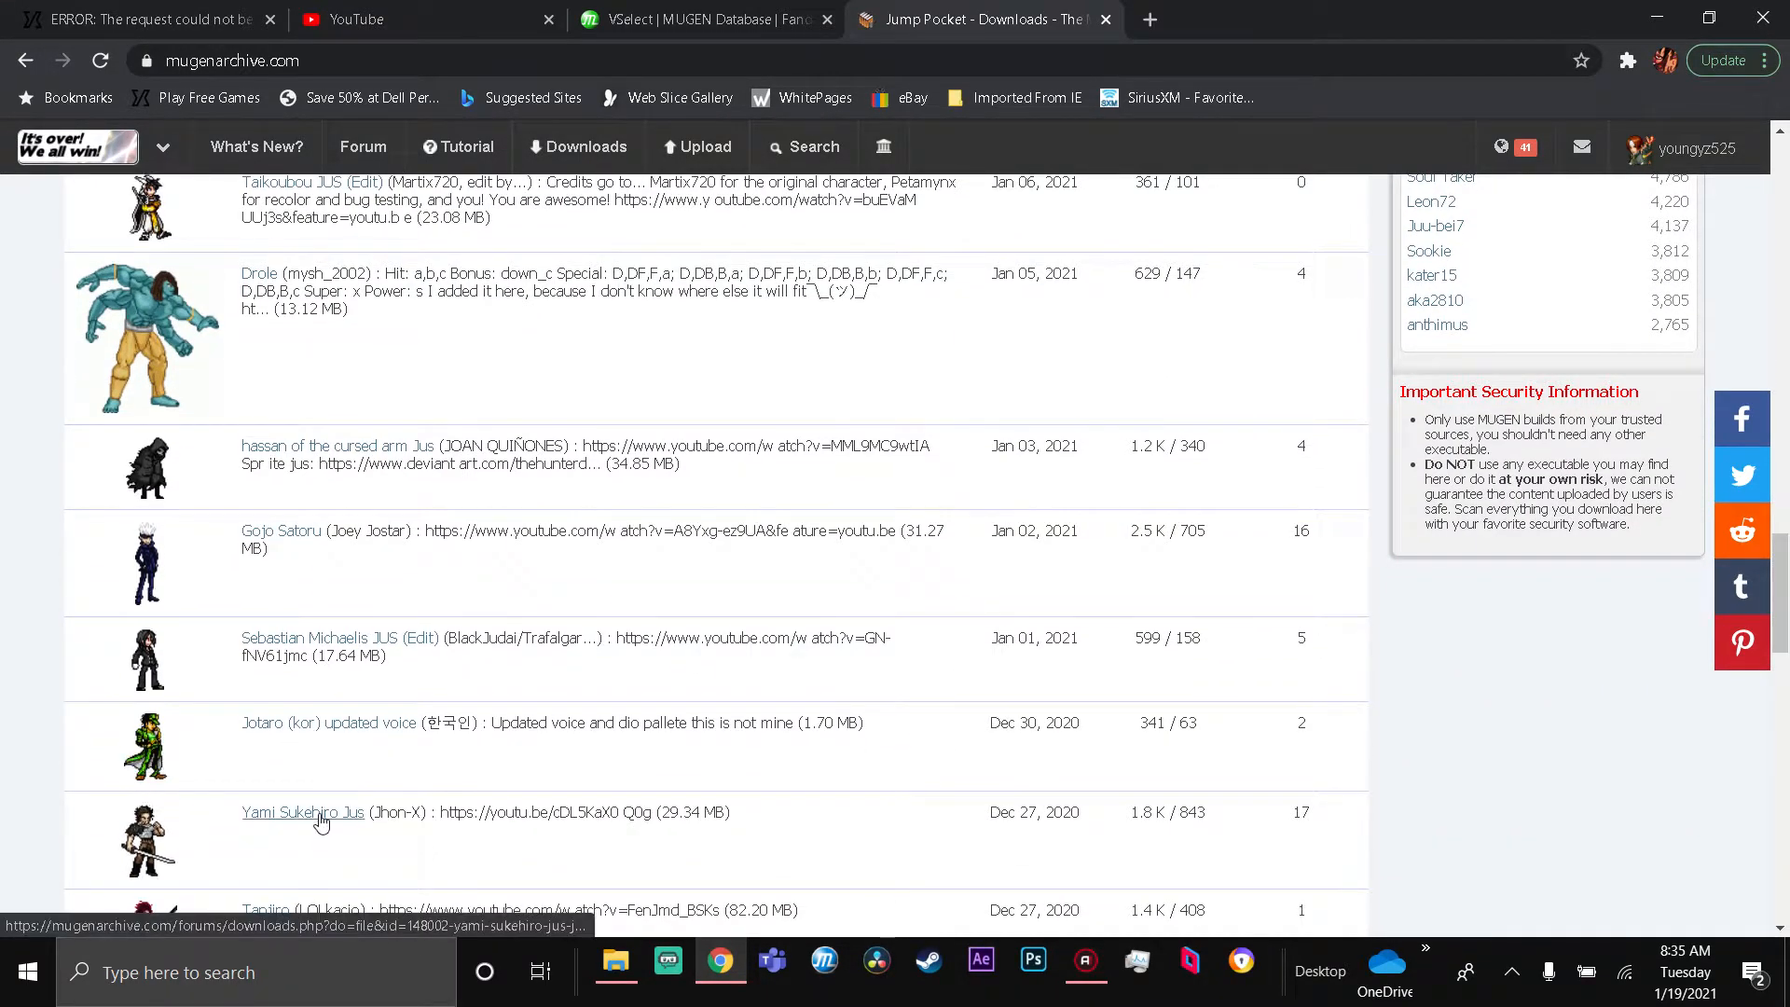
- Start the download of Yami Sukehiro Jus from its MUGEN Archive page
left_click(302, 813)
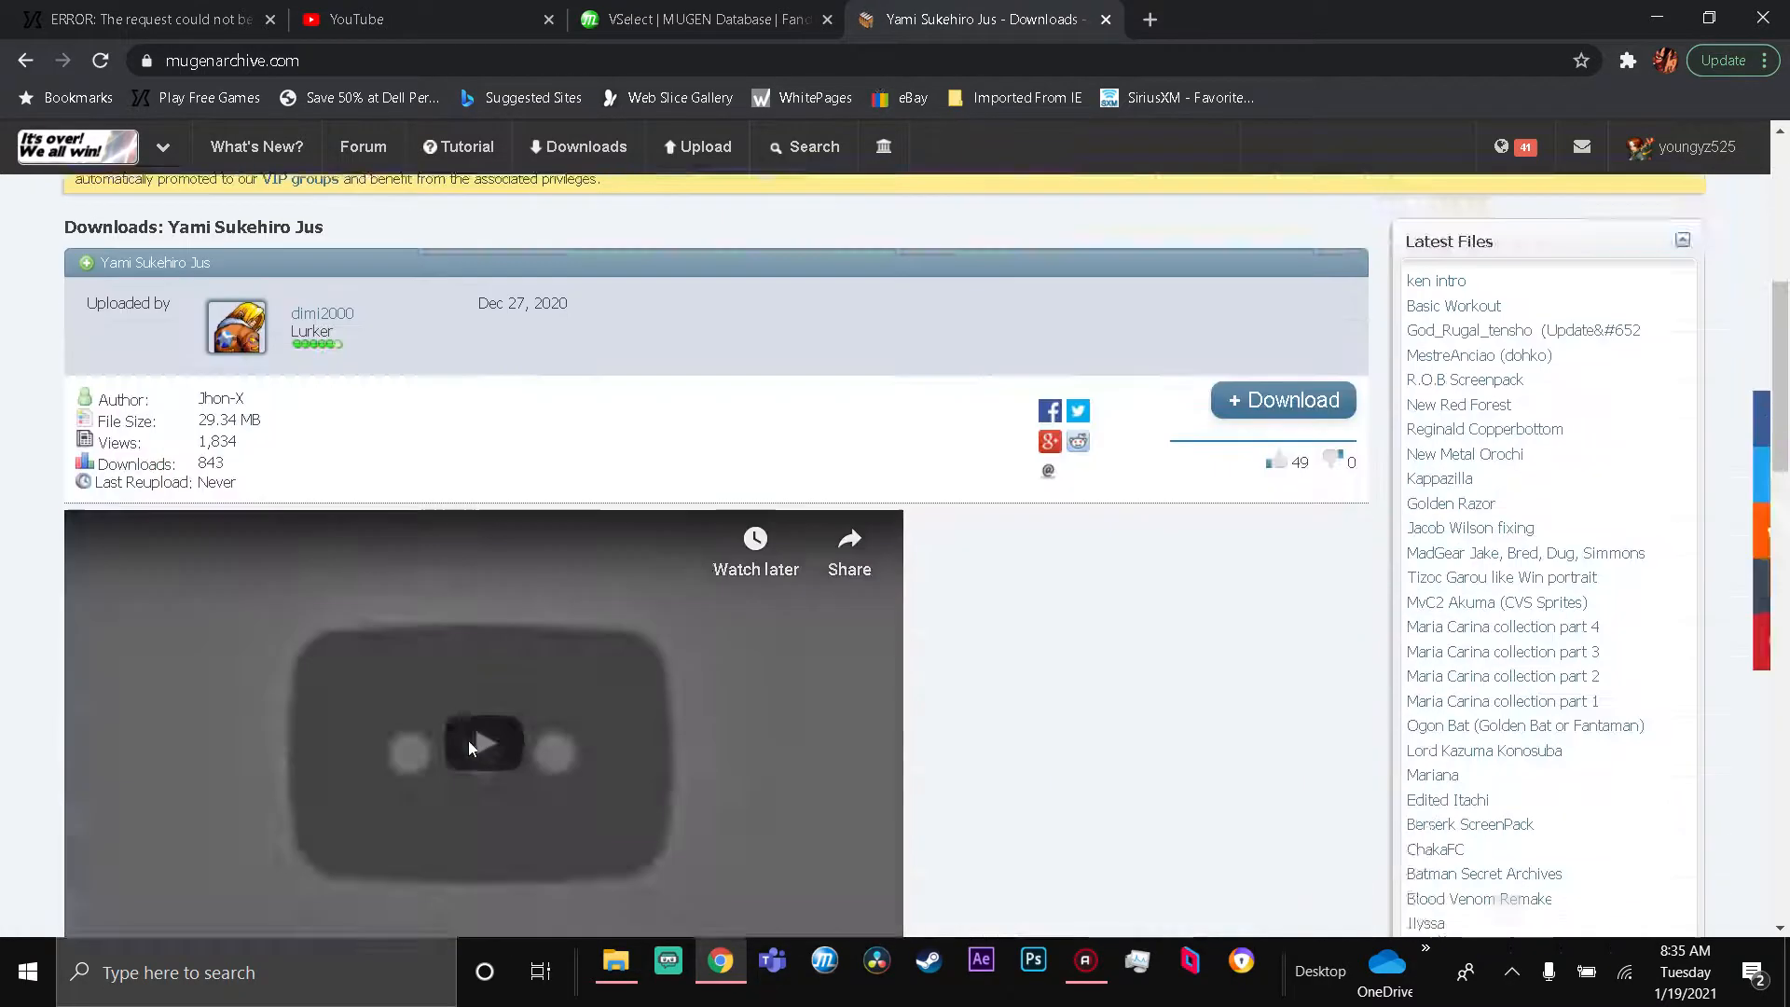
left_click(1283, 399)
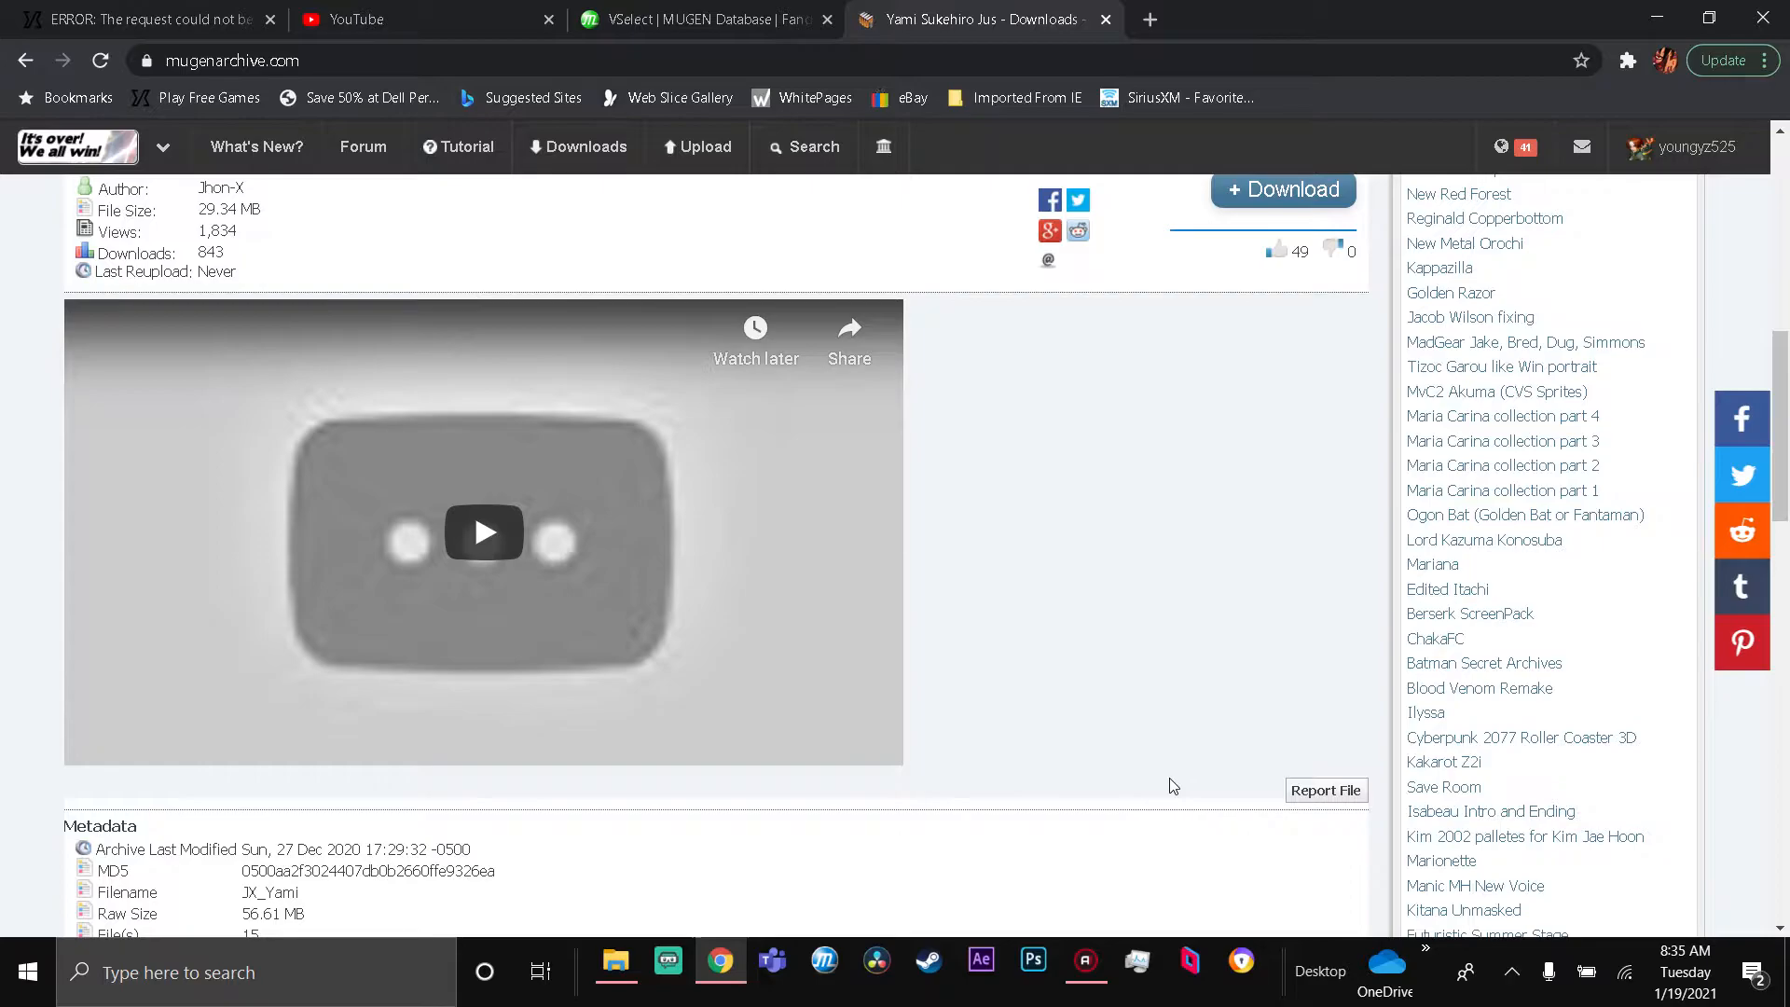
mouse_move(1641, 19)
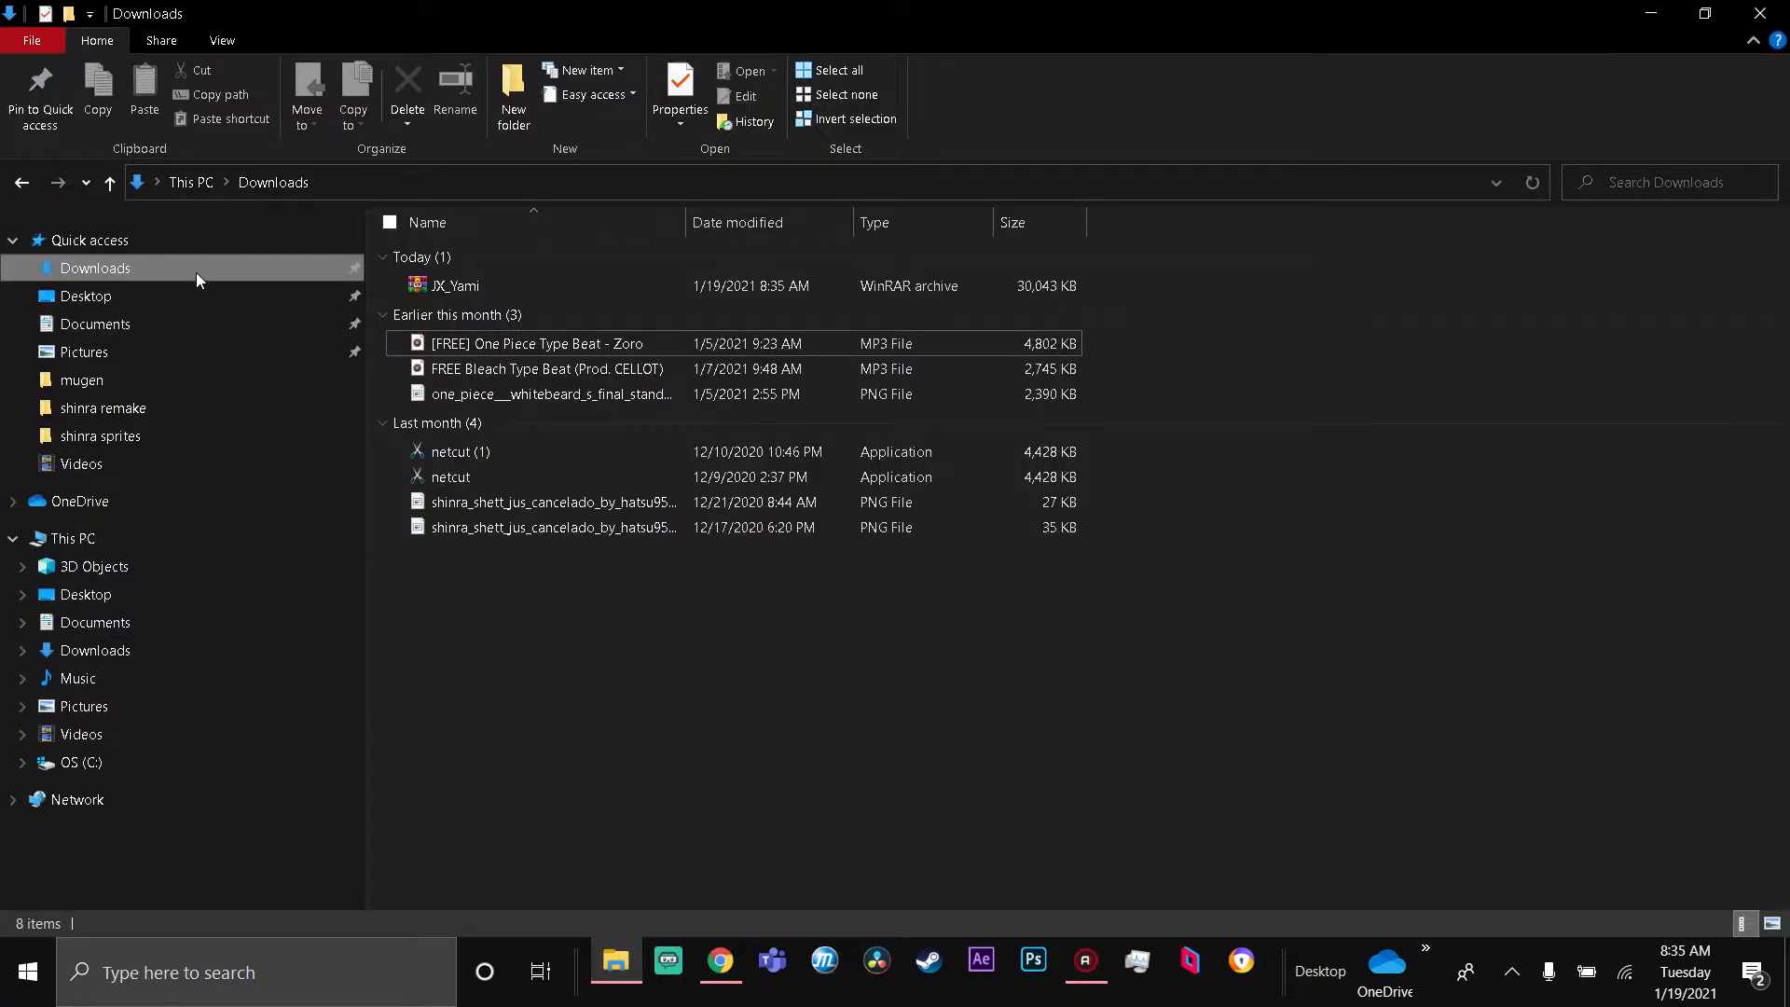
- Extract the JX_Yami archive to "JX_Yami\" and enter the new folder
left_click(456, 286)
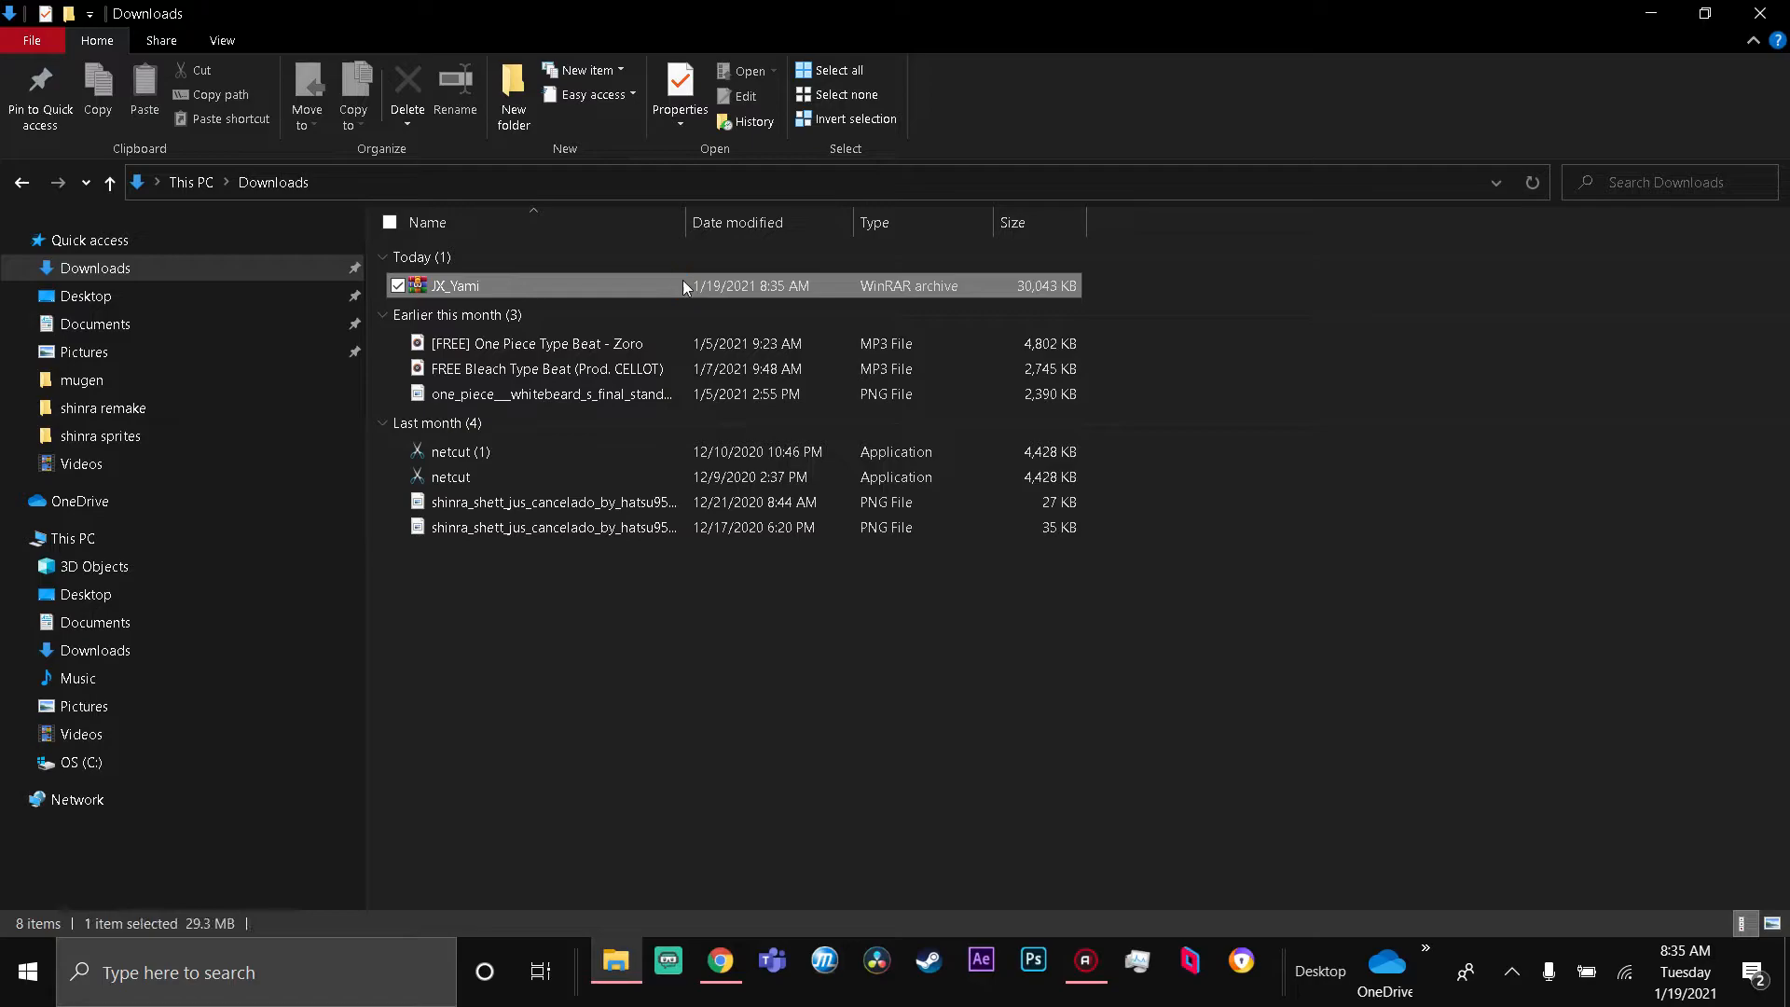
right_click(455, 286)
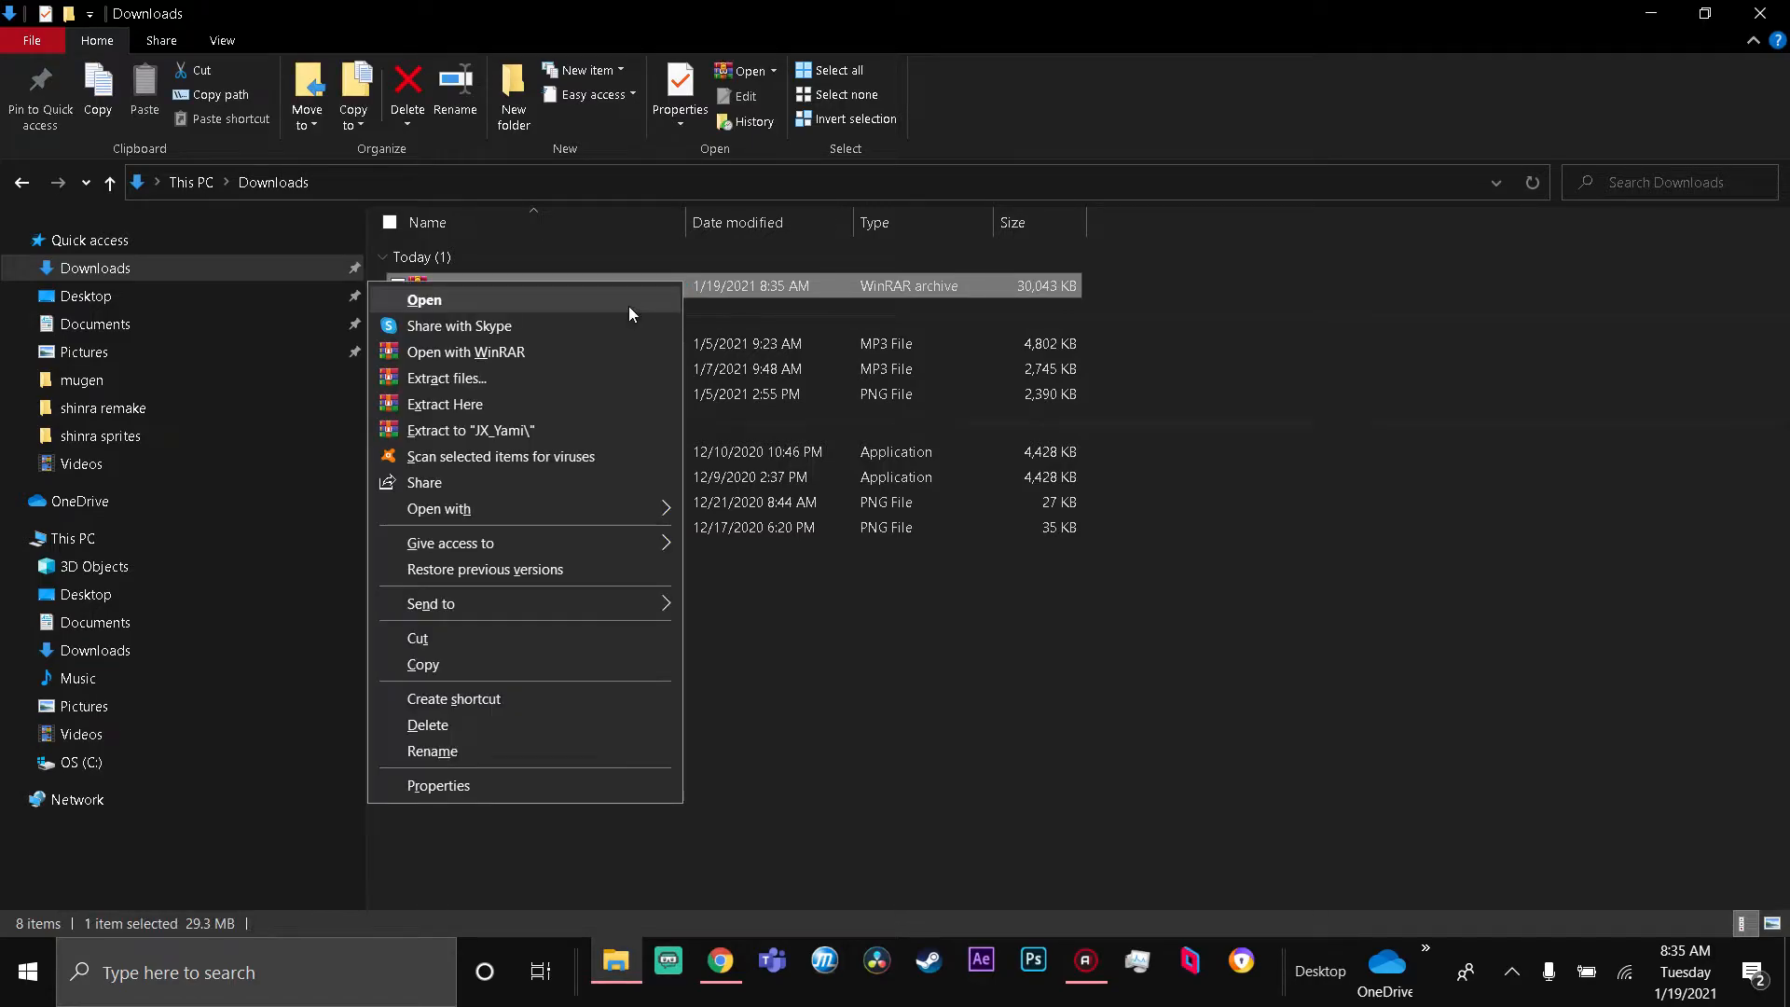
left_click(444, 403)
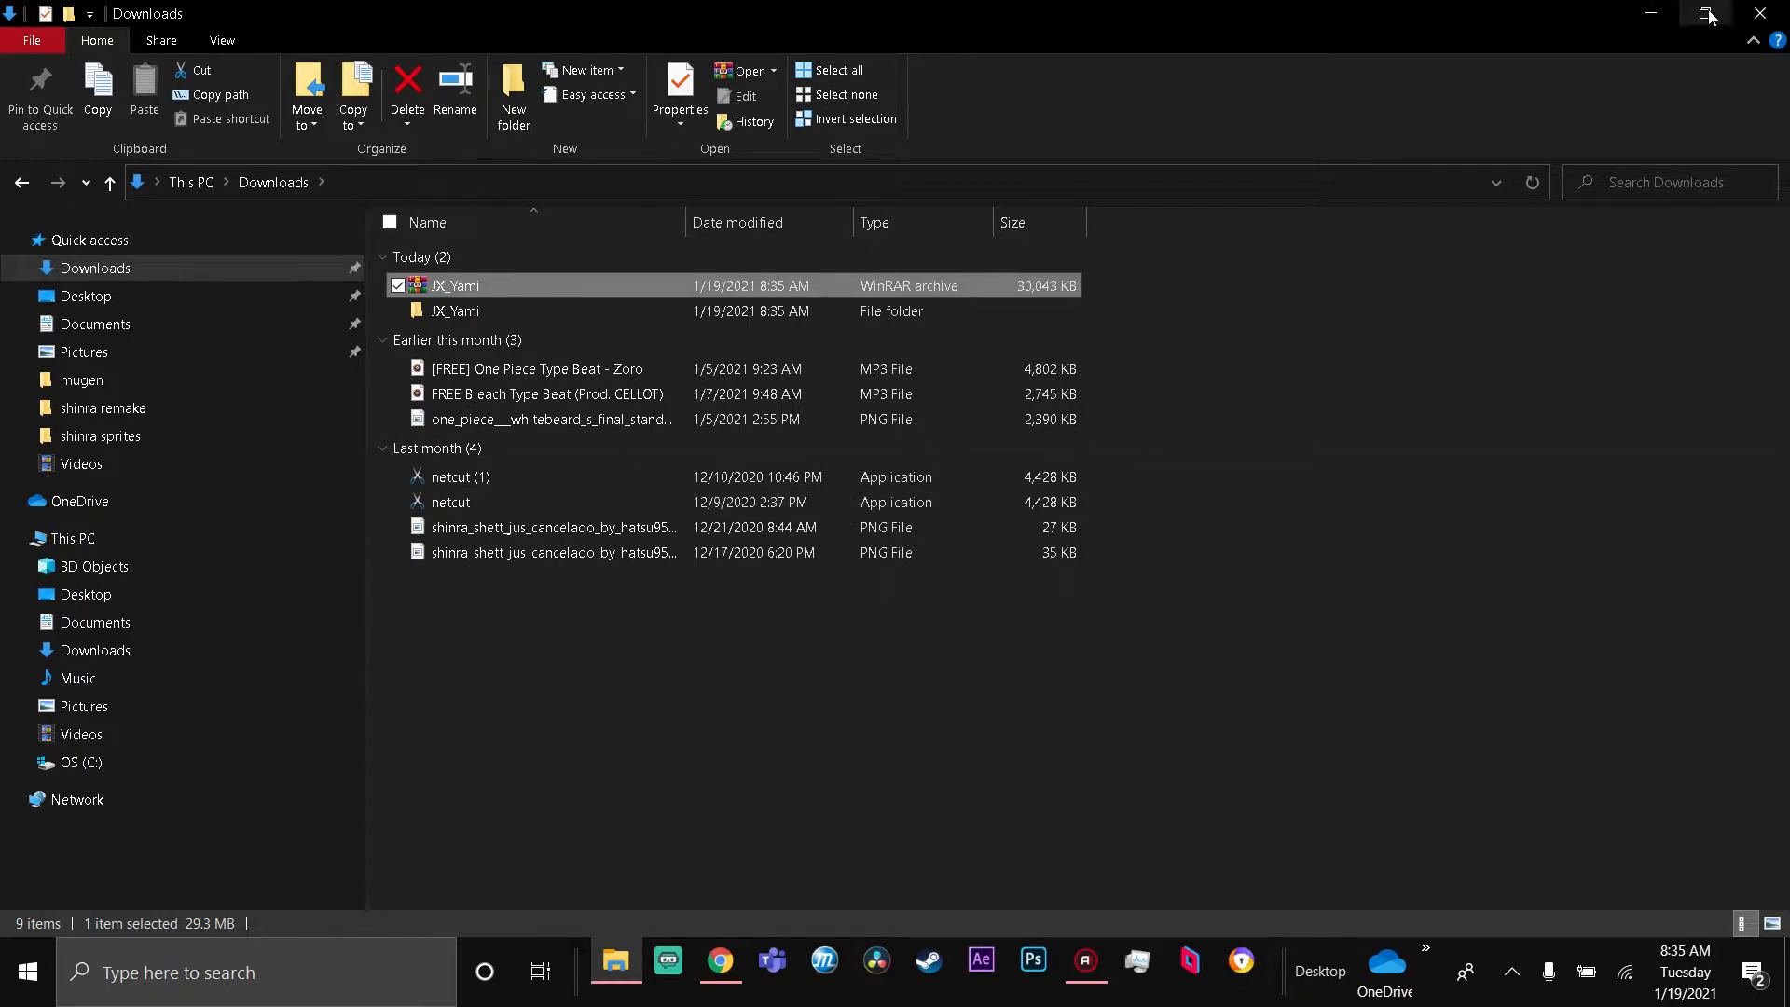
double_click(455, 309)
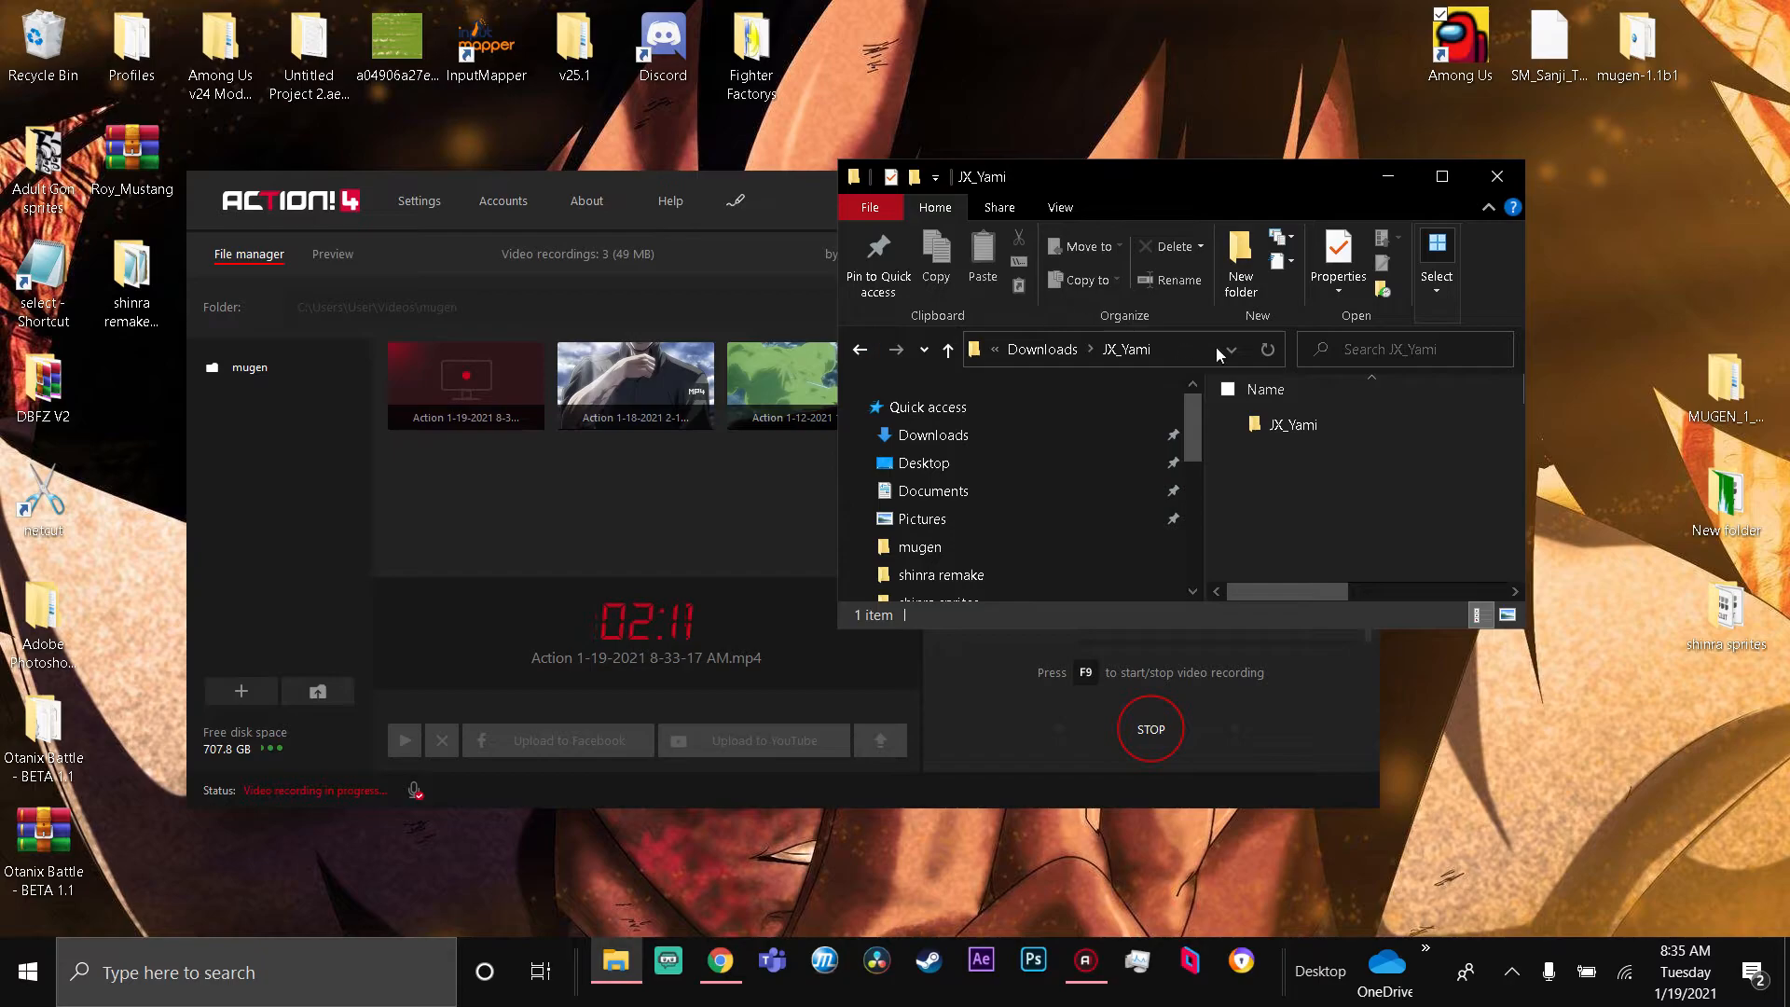
- Drag the JX_Yami folder onto the desktop
left_click(1294, 425)
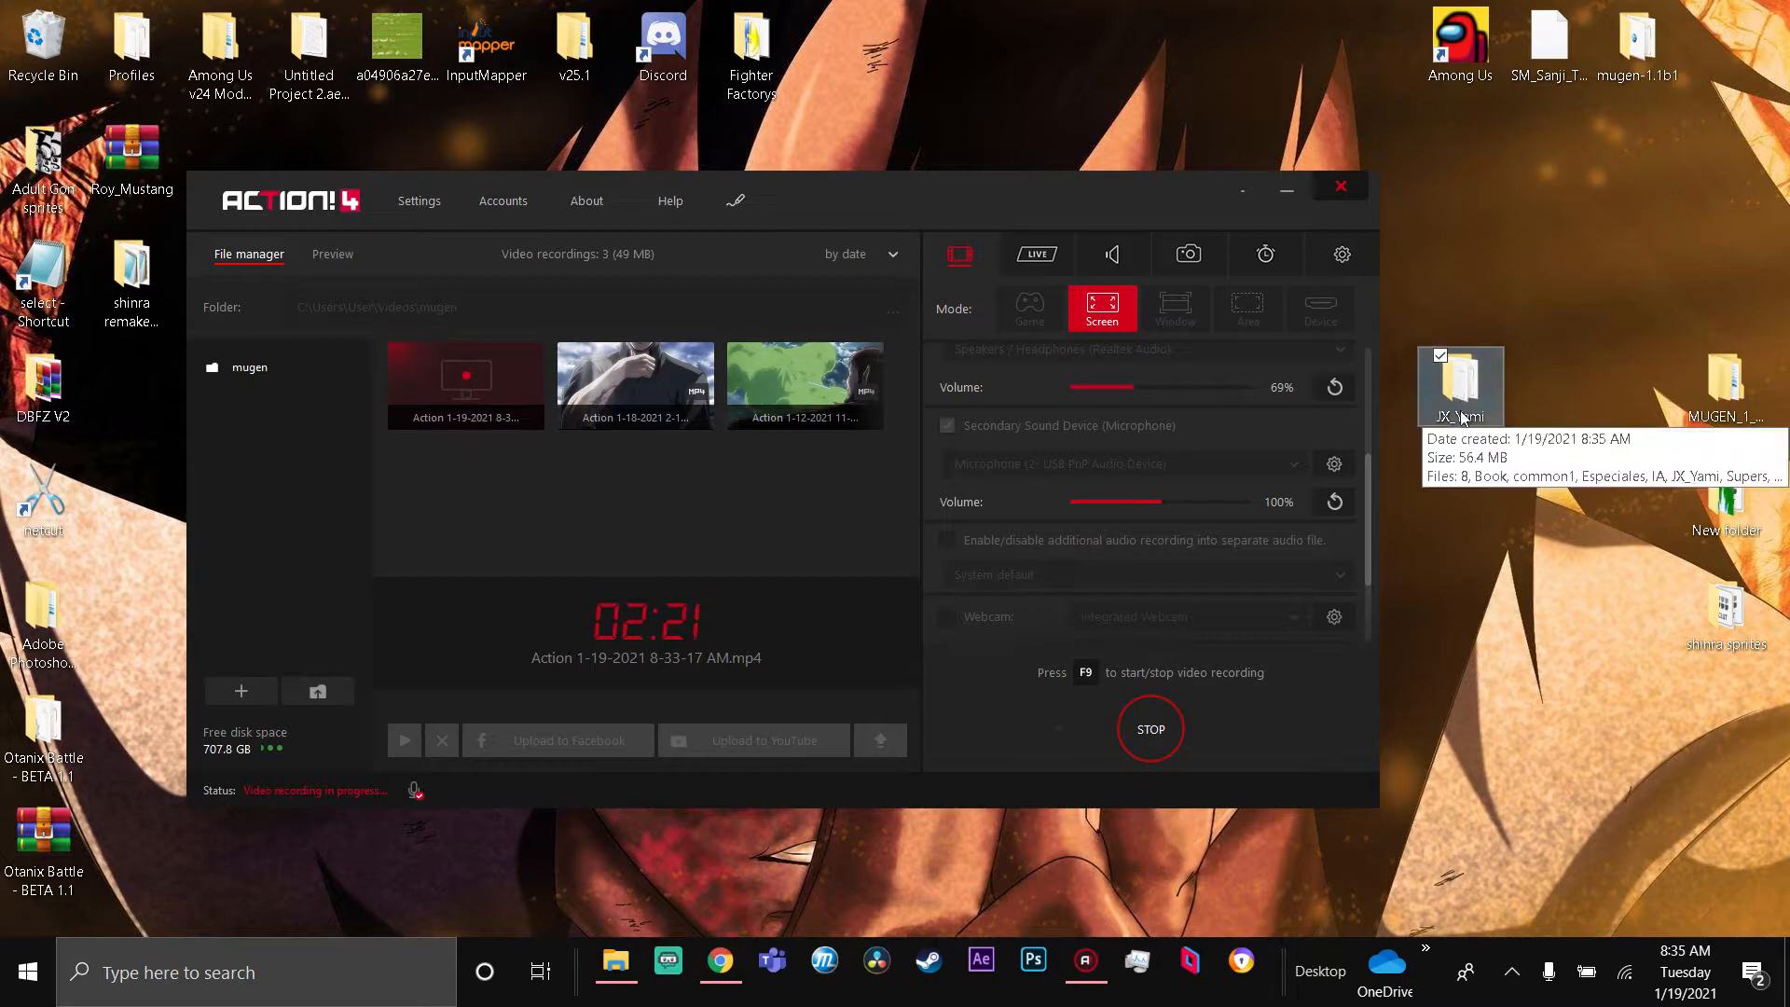
mouse_move(929, 63)
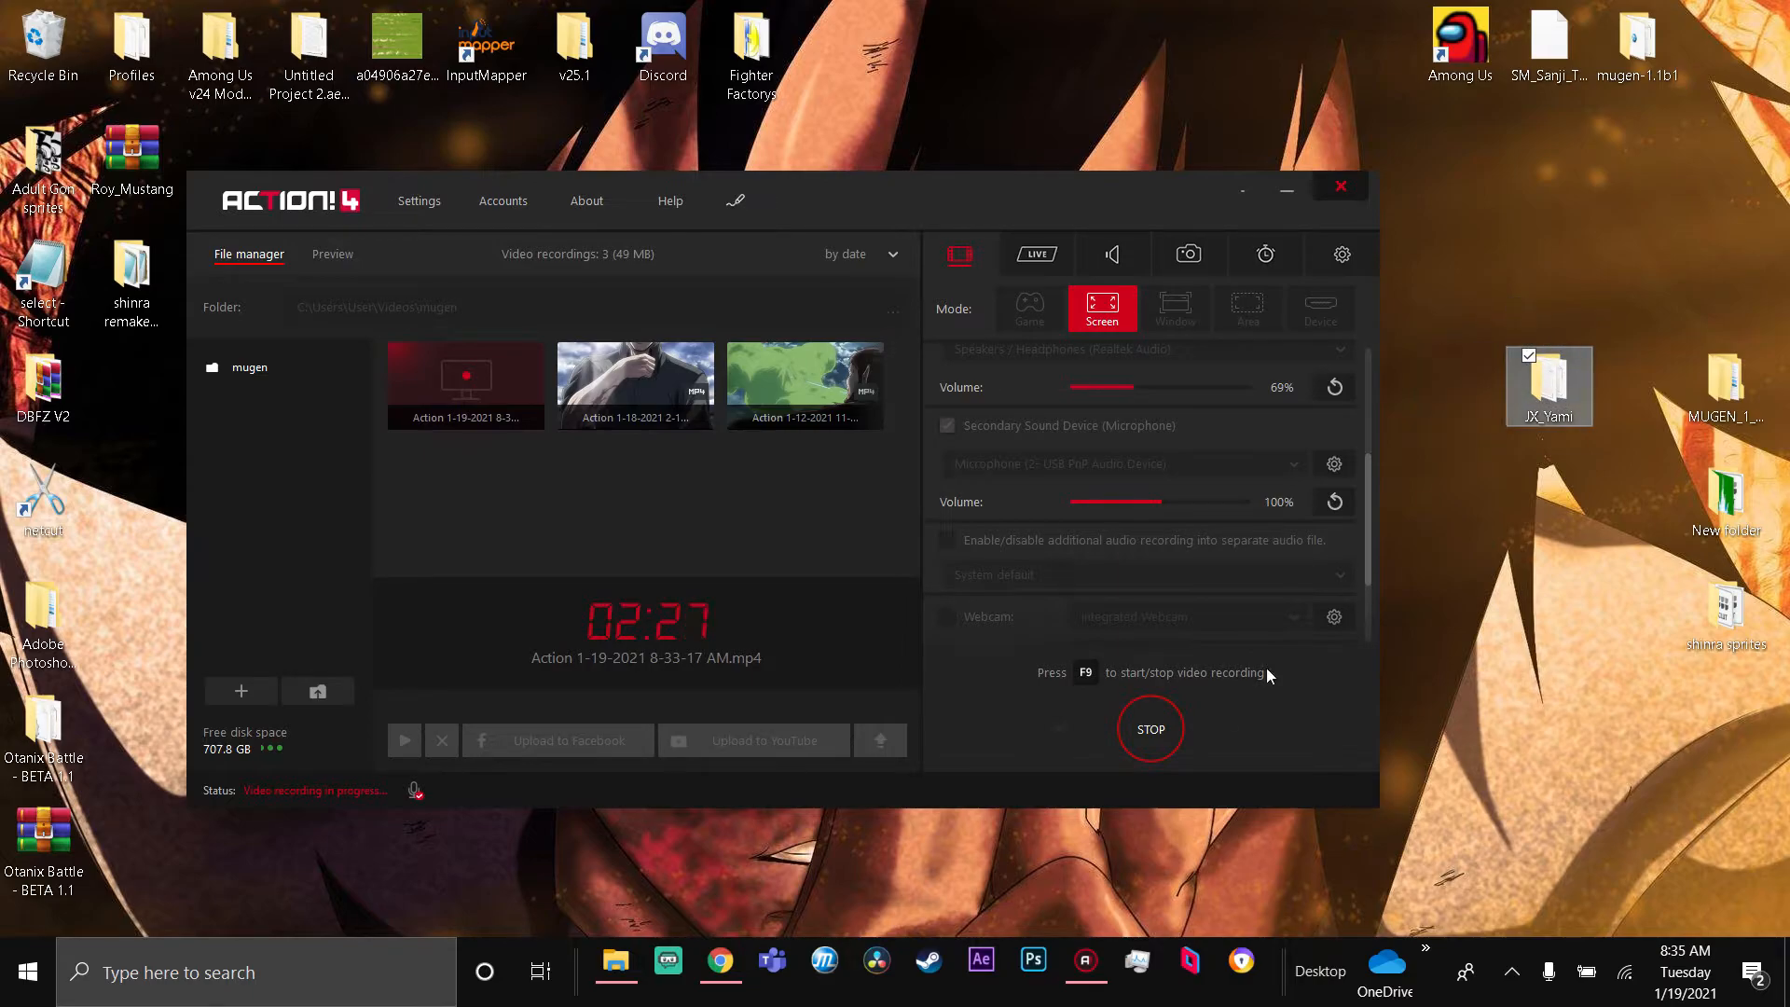
mouse_move(94, 726)
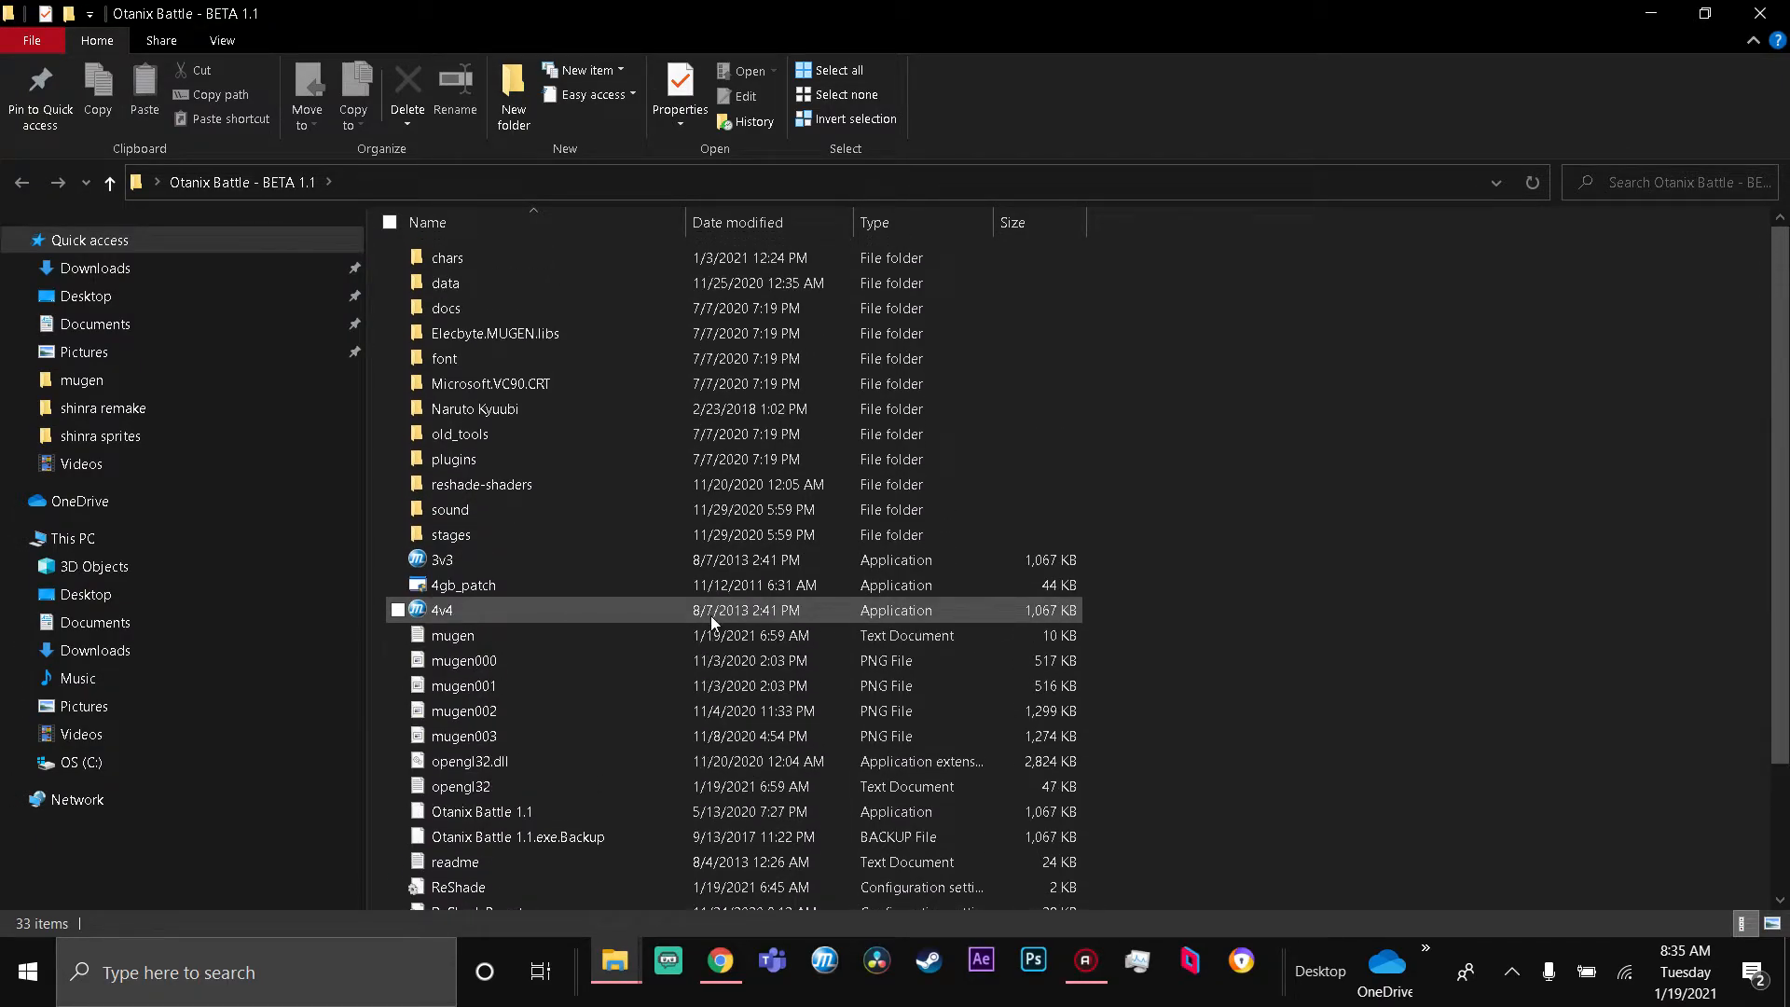
mouse_move(685, 610)
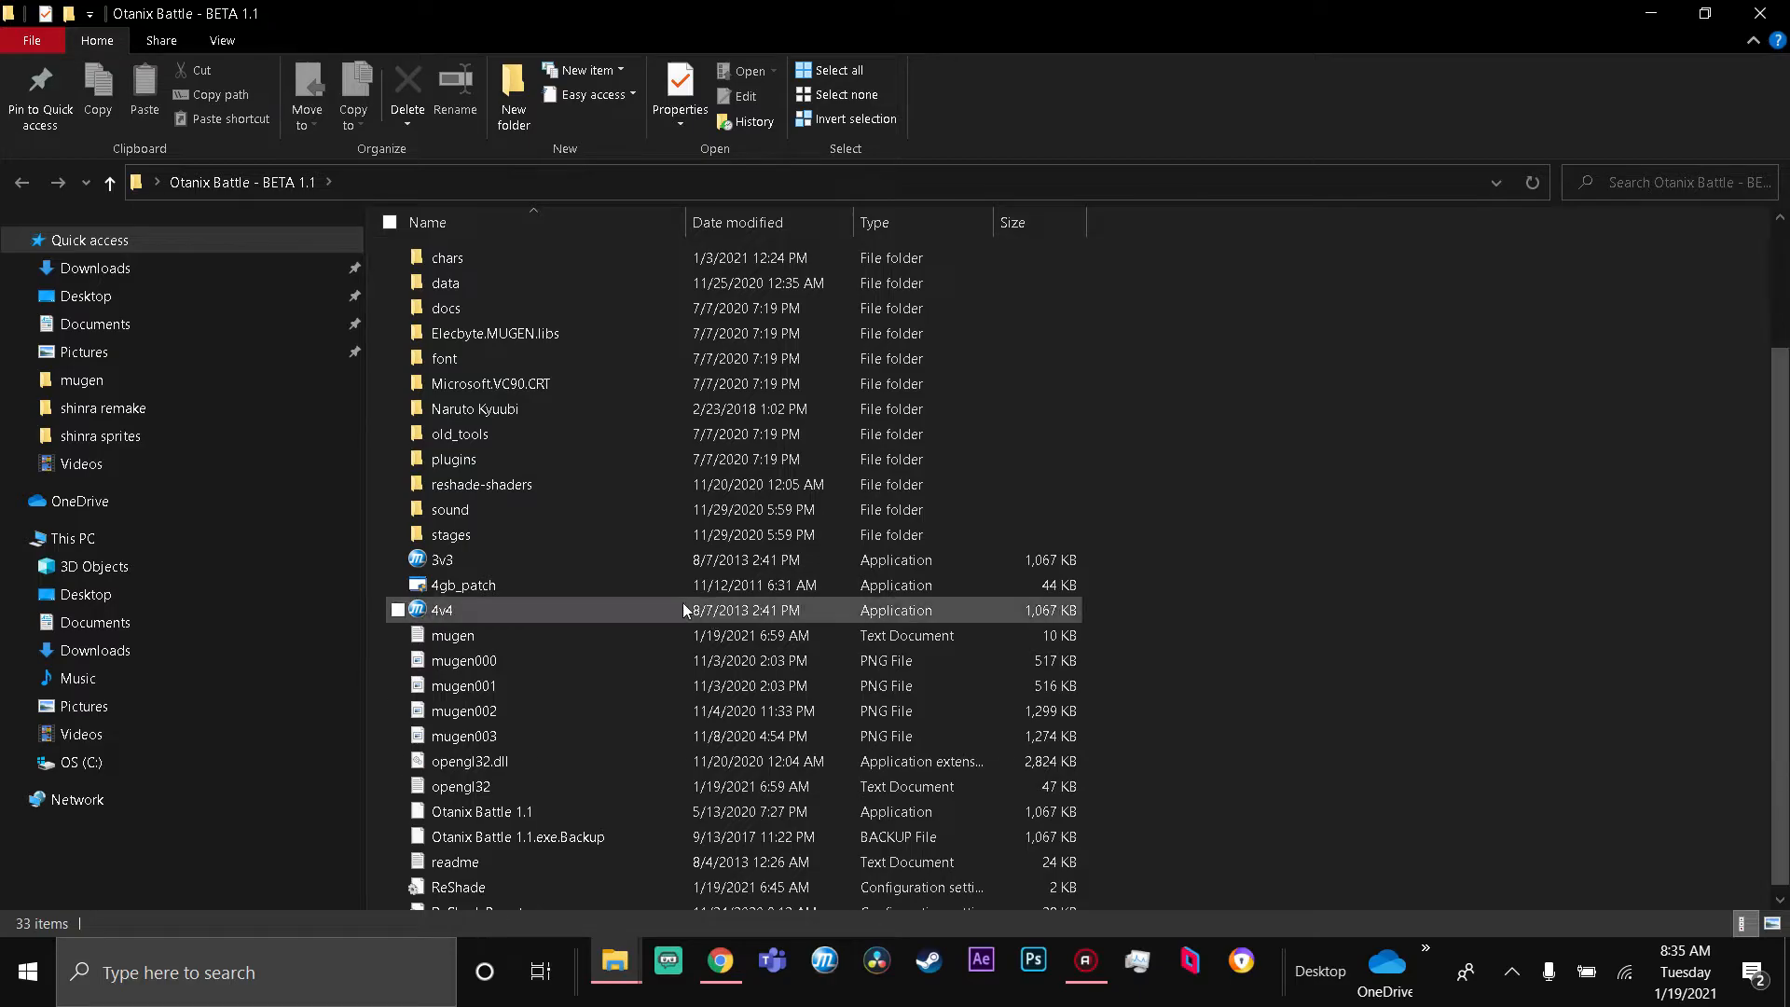
- Find and select the VSelect application inside the Otanix Battle - BETA 1.1 folder
scroll("down", 3)
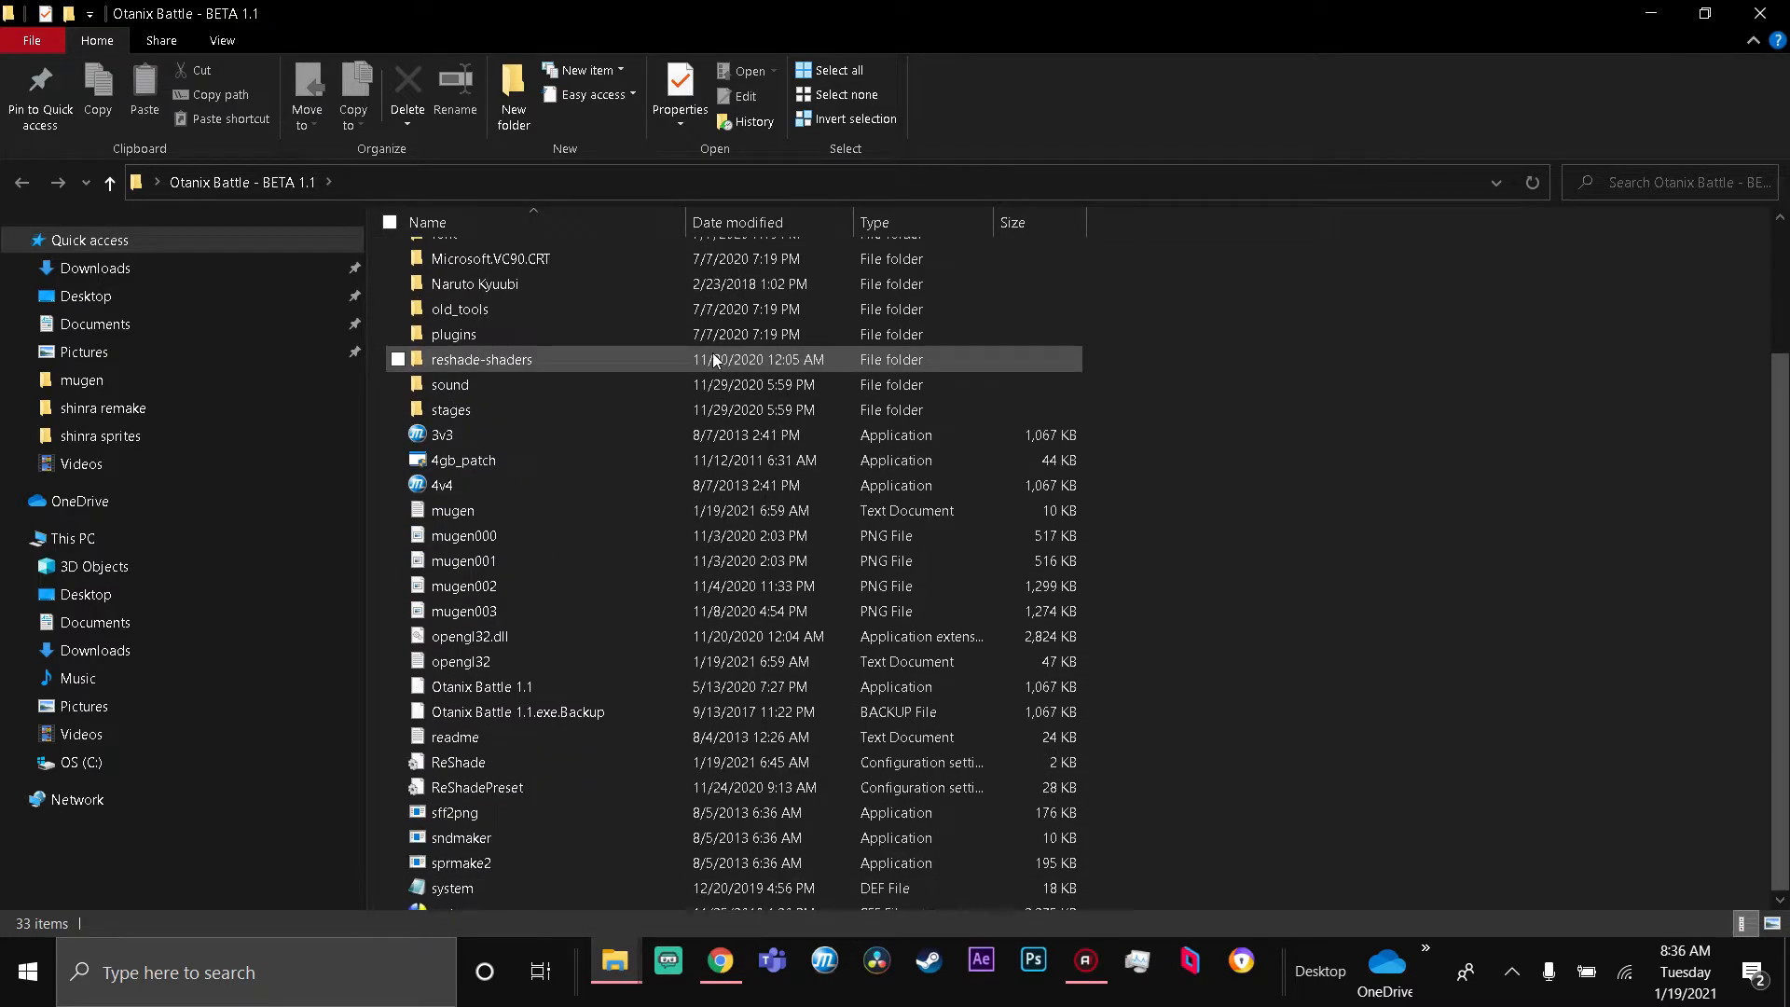
scroll("down", 3)
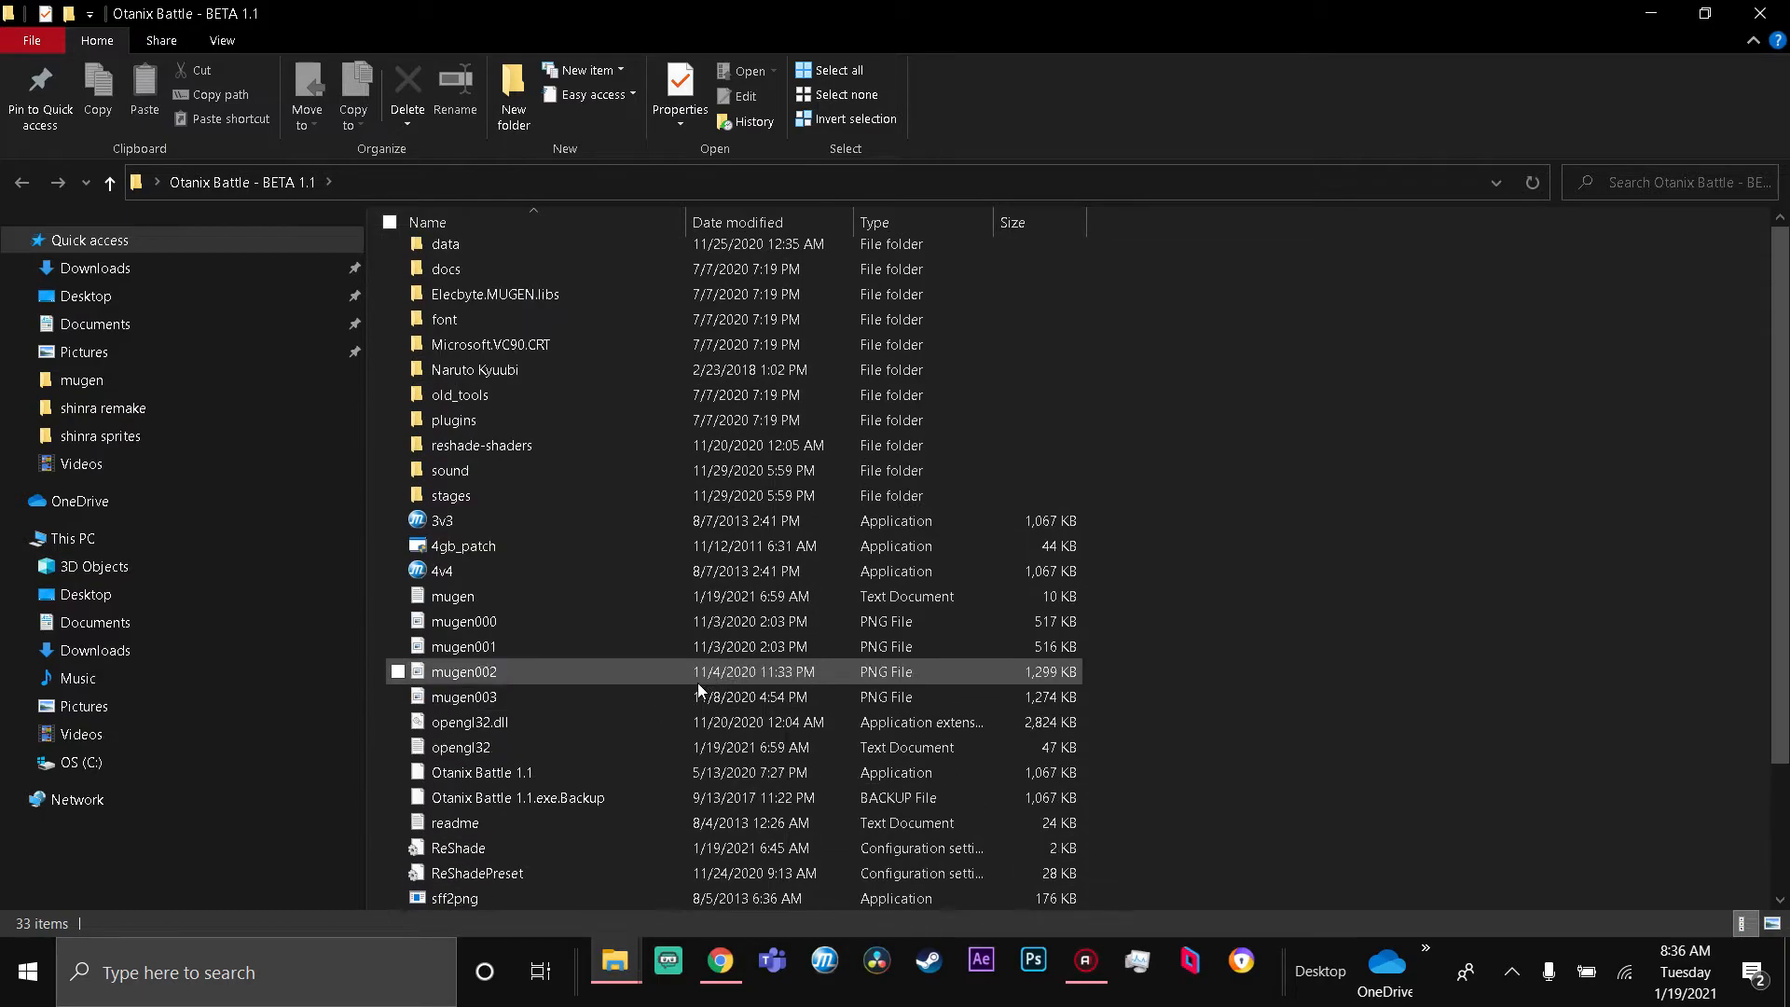
scroll("down", 3)
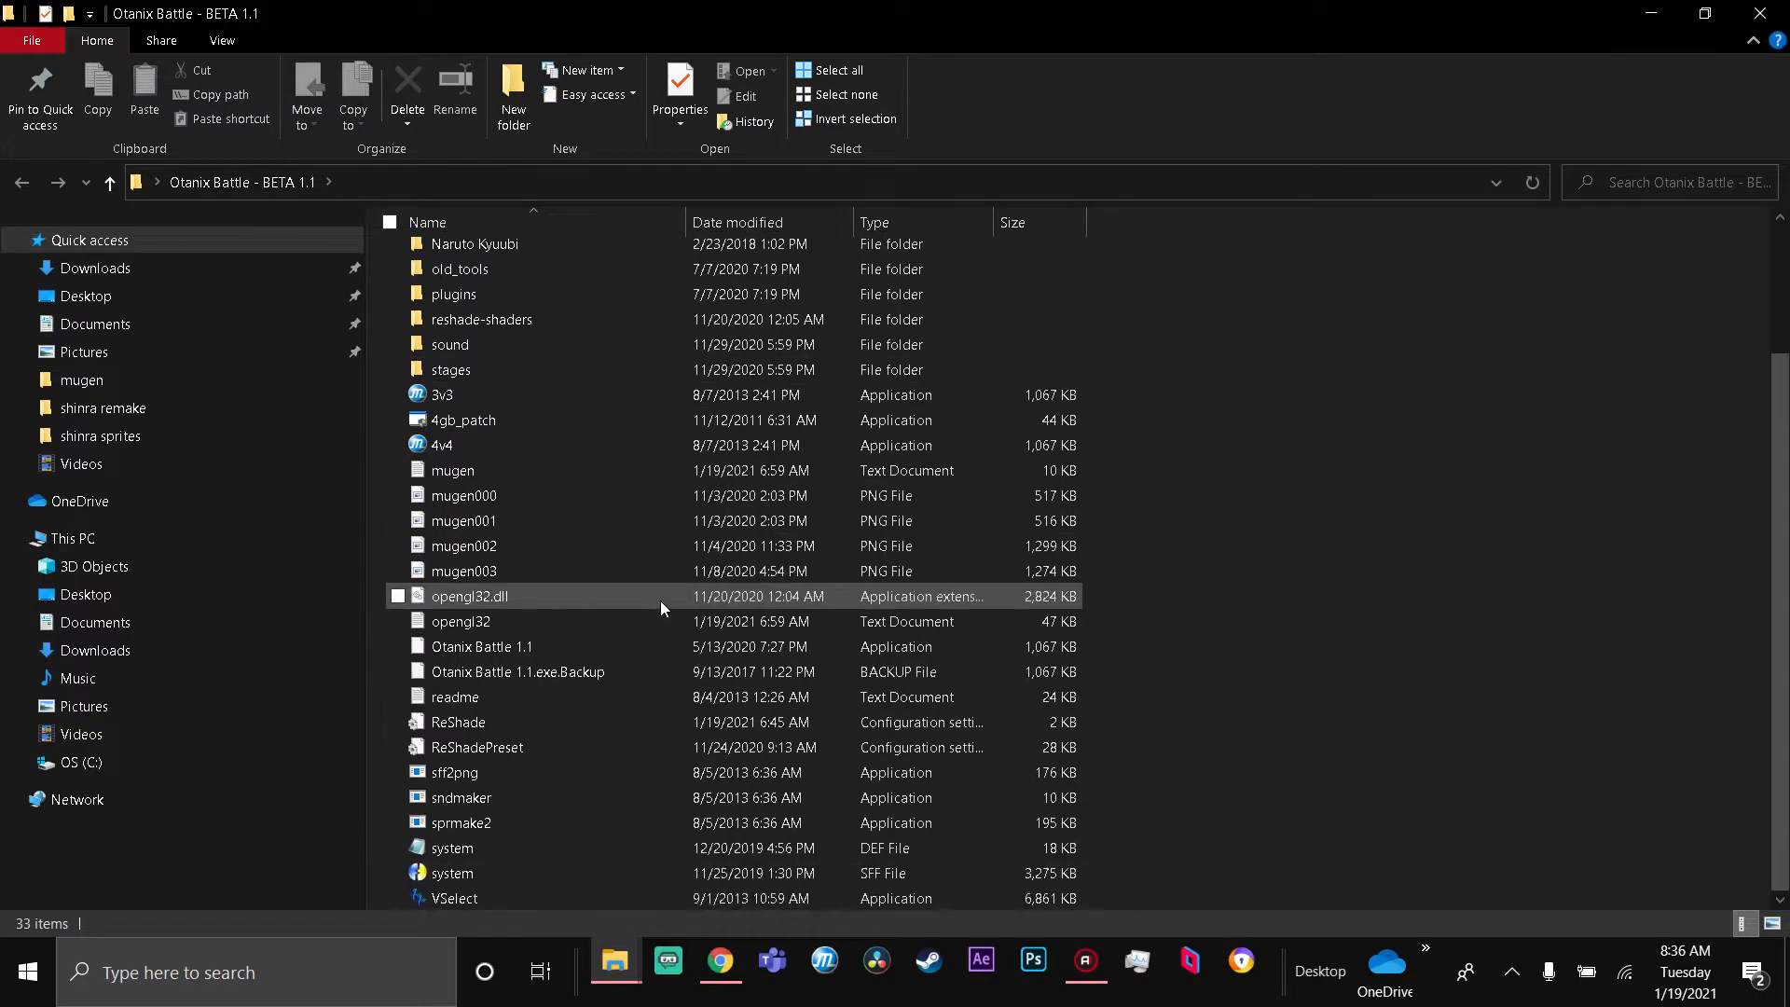
left_click(453, 897)
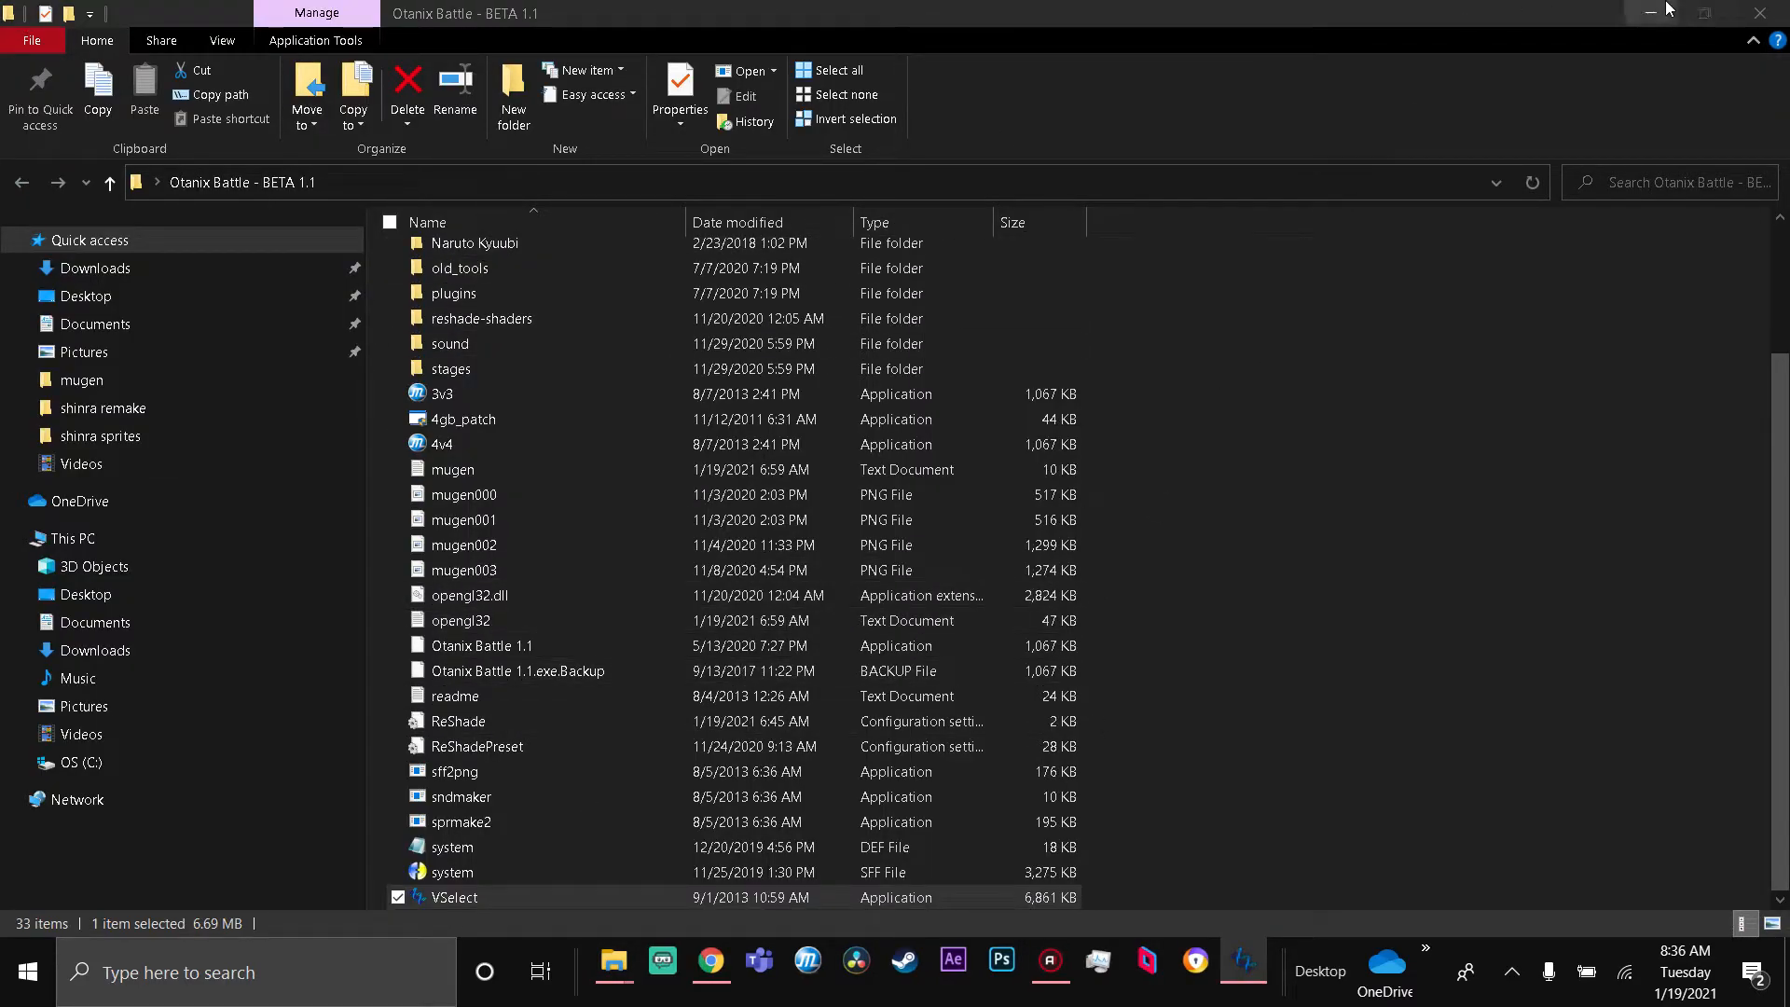
- Launch VSelect and bring up its motif-opening dialog
double_click(453, 897)
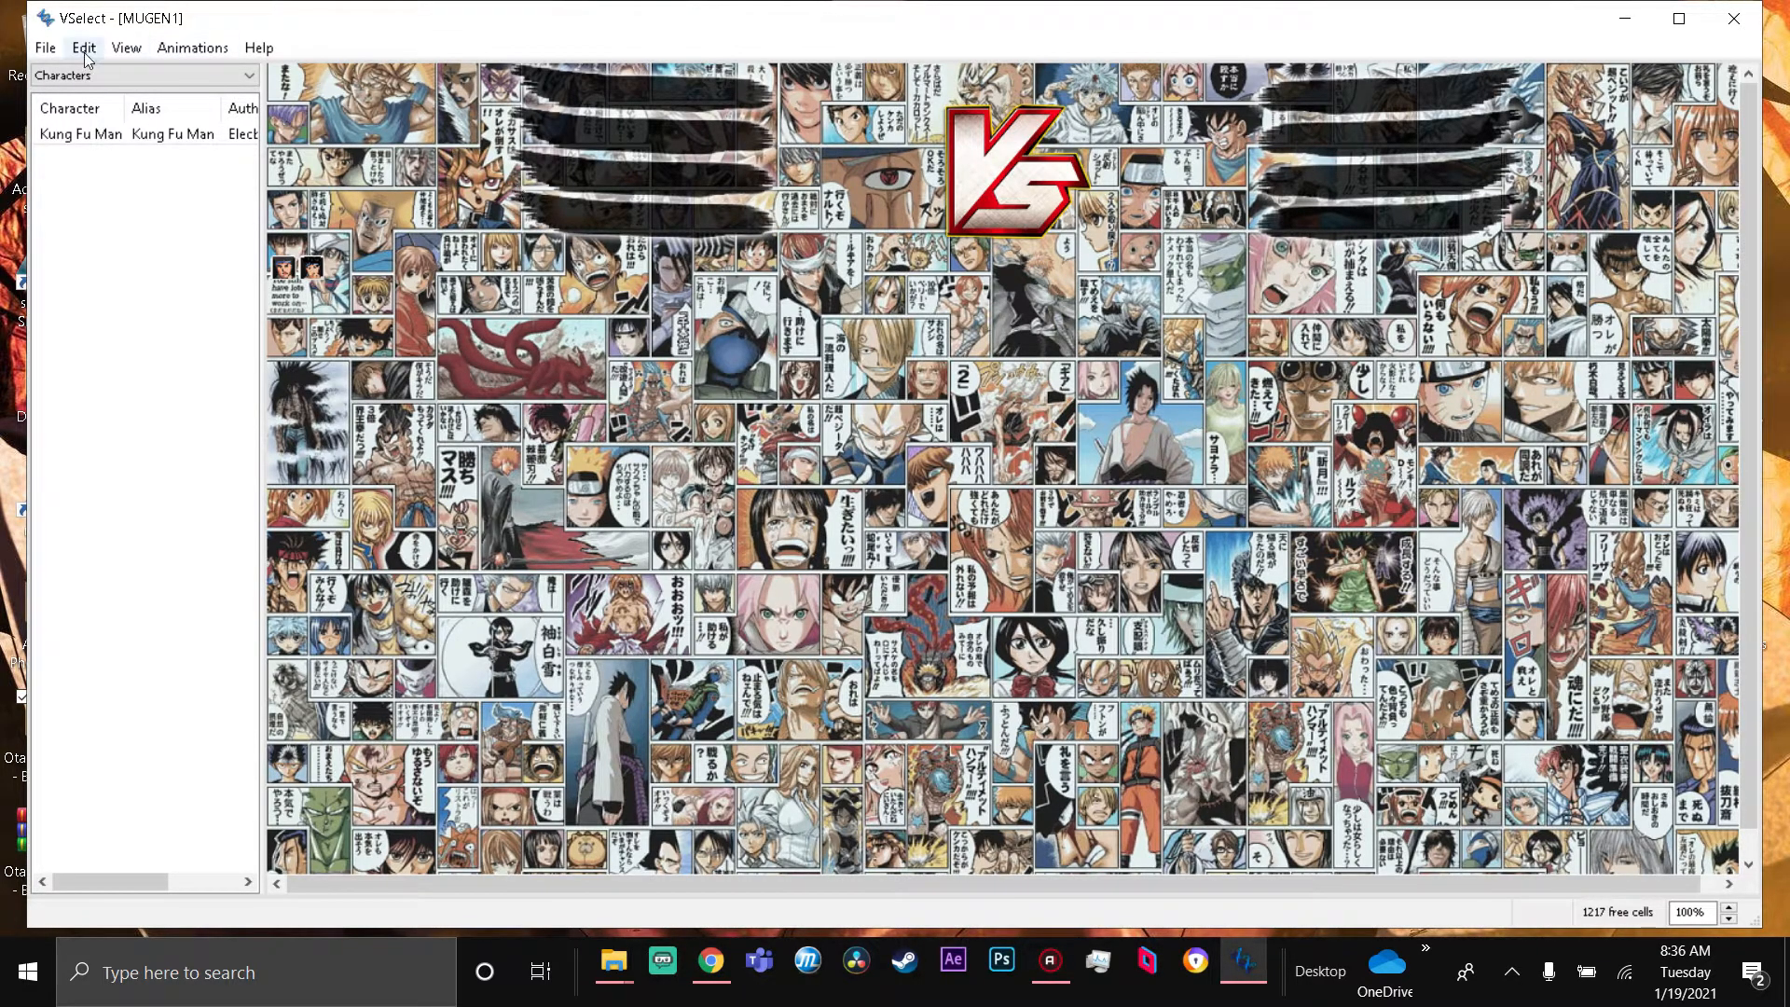
left_click(126, 46)
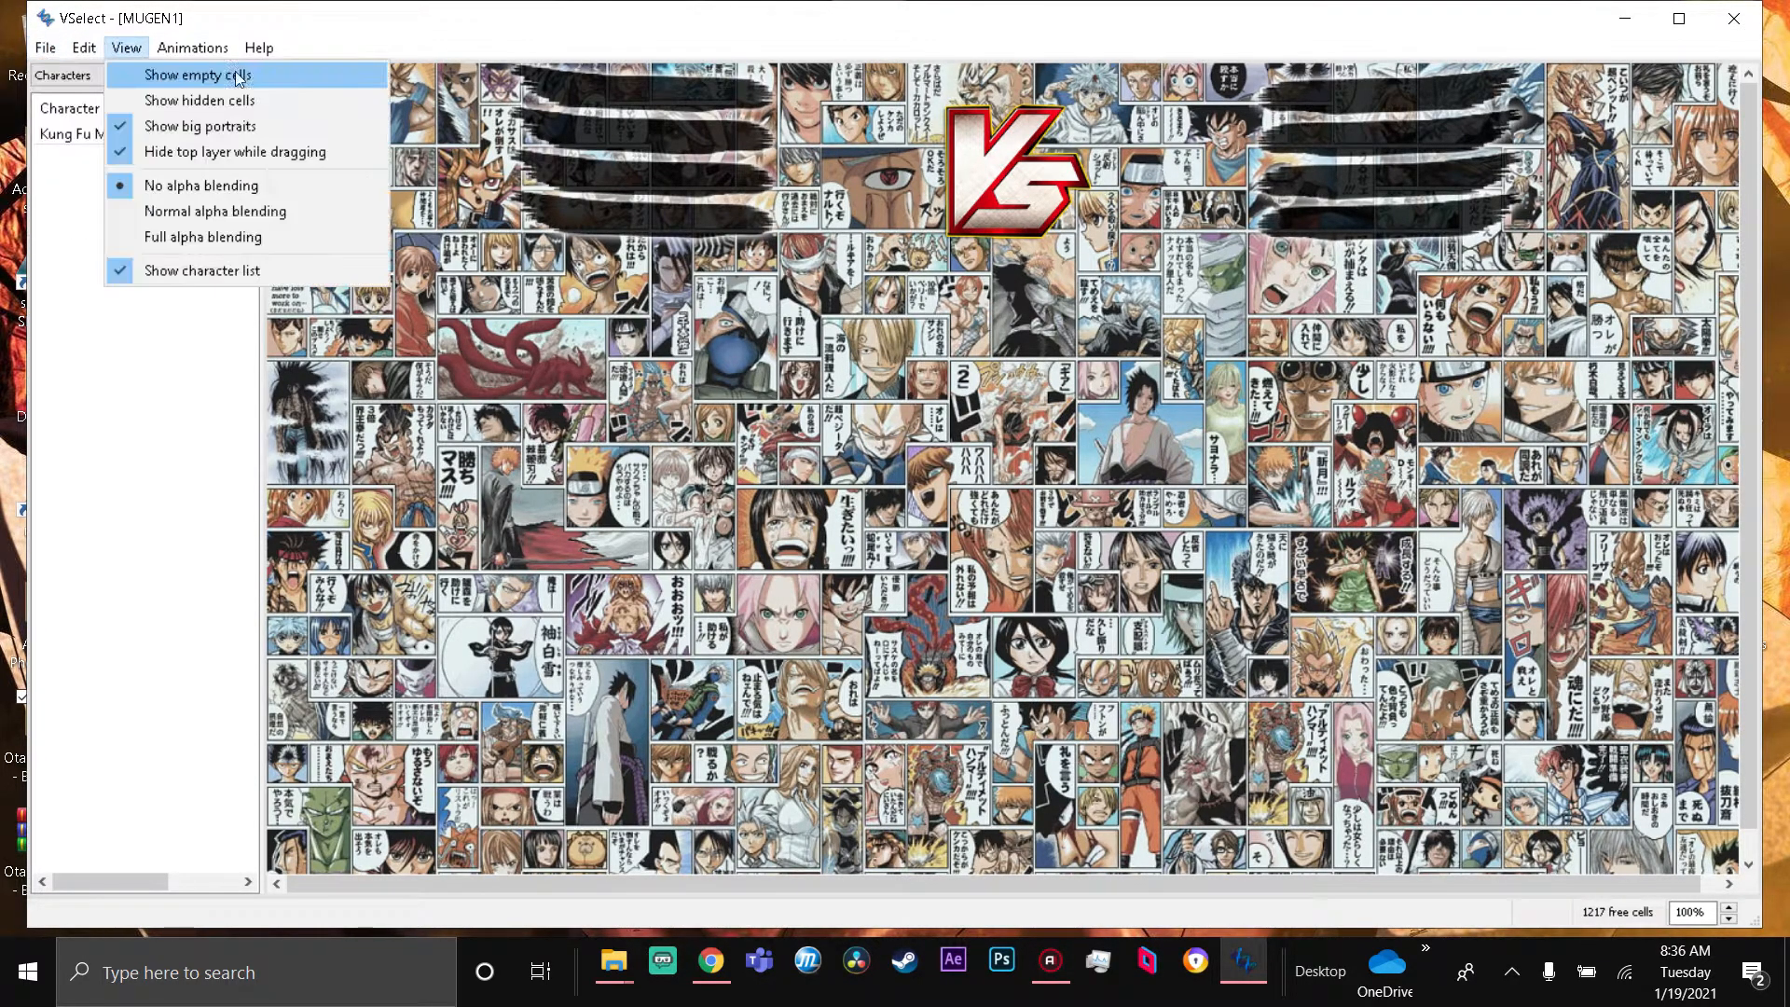
mouse_move(1287, 97)
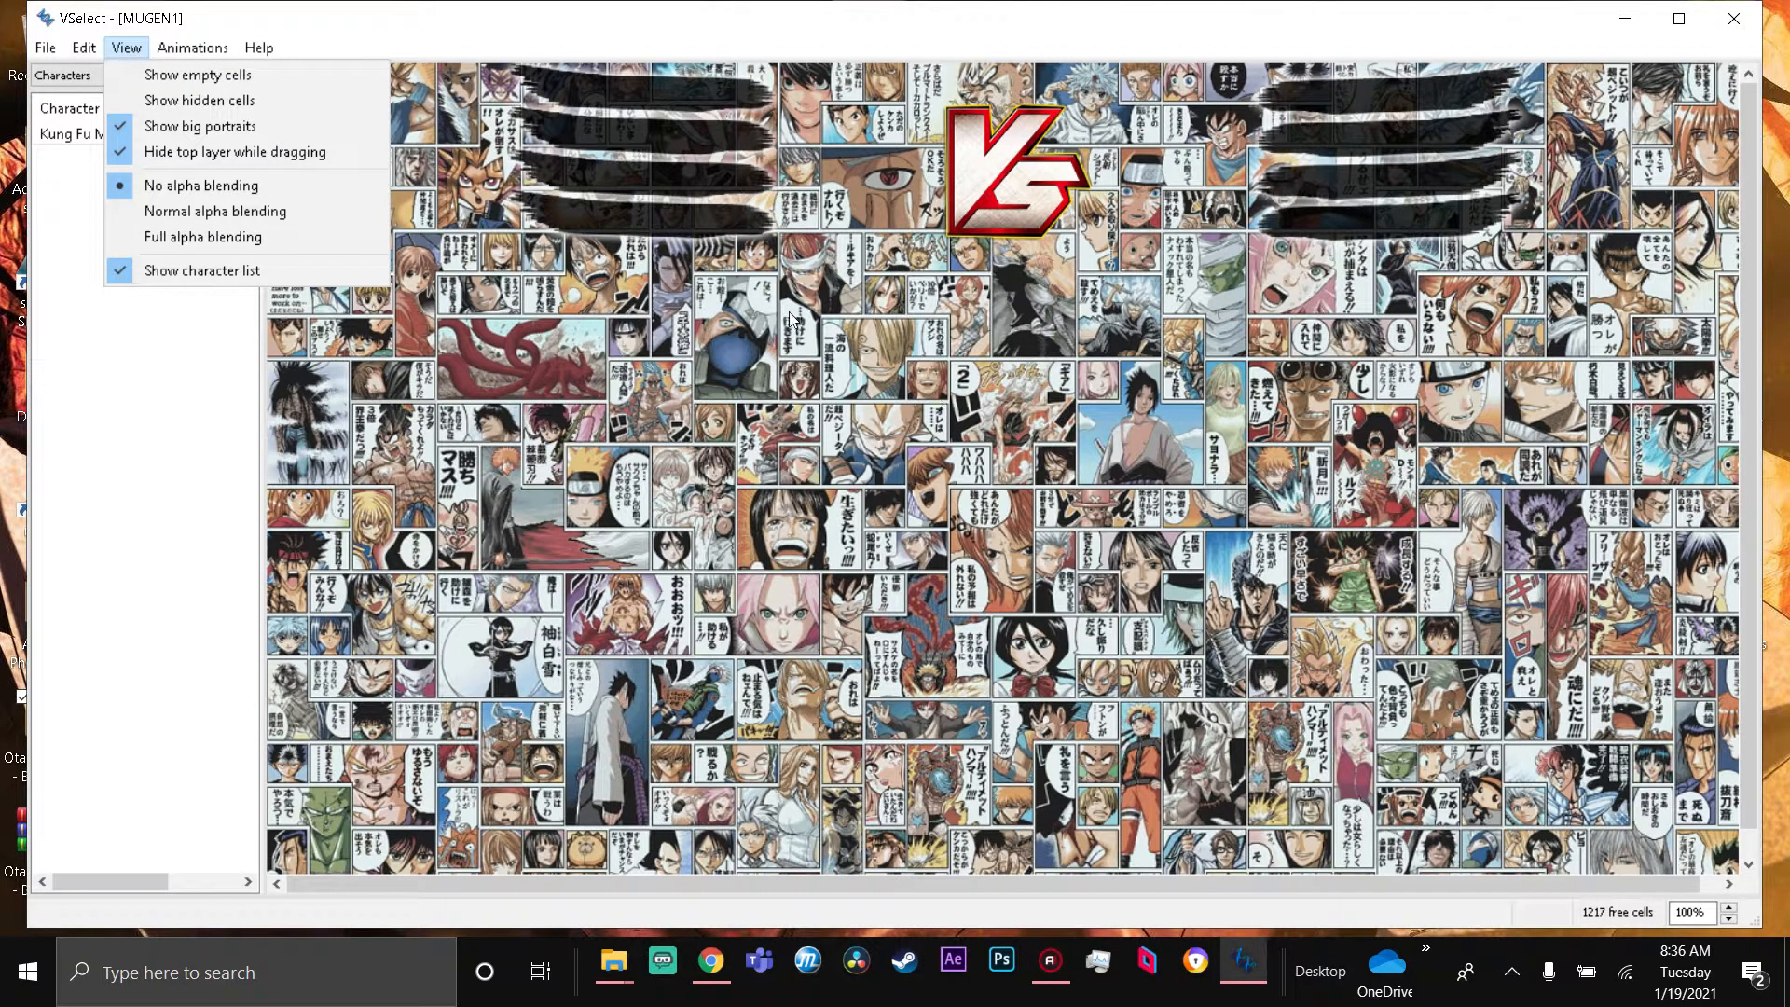
left_click(192, 48)
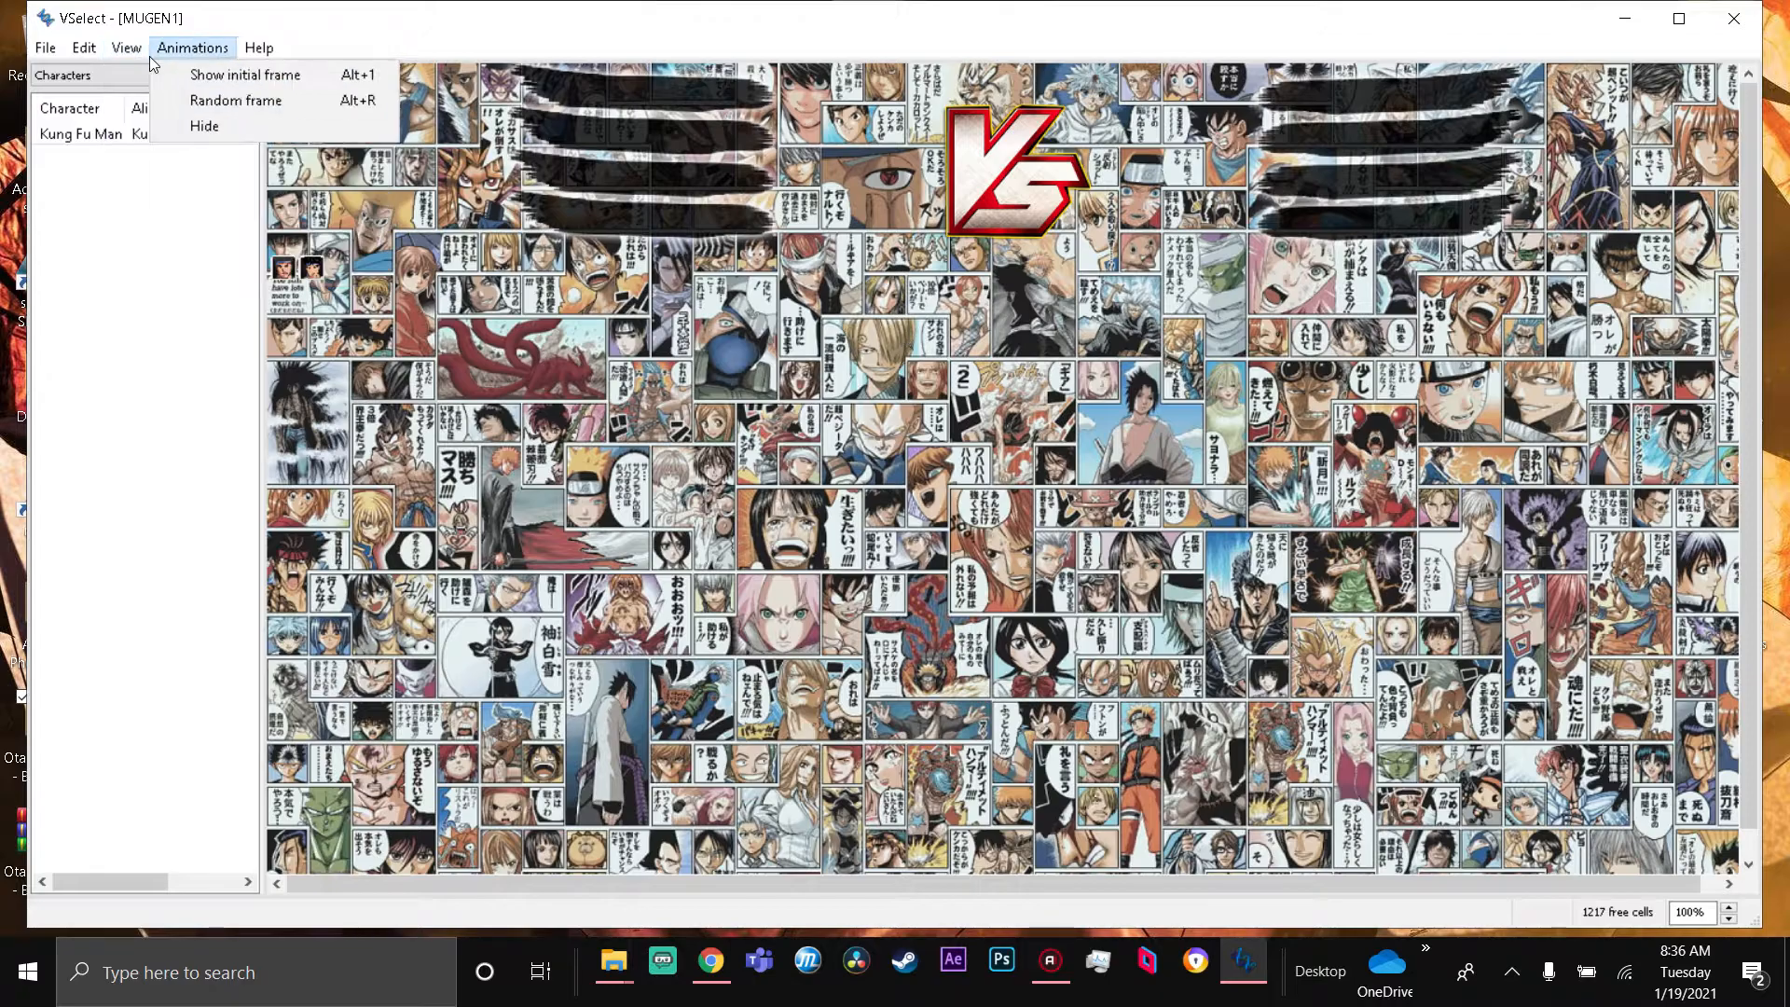
left_click(44, 49)
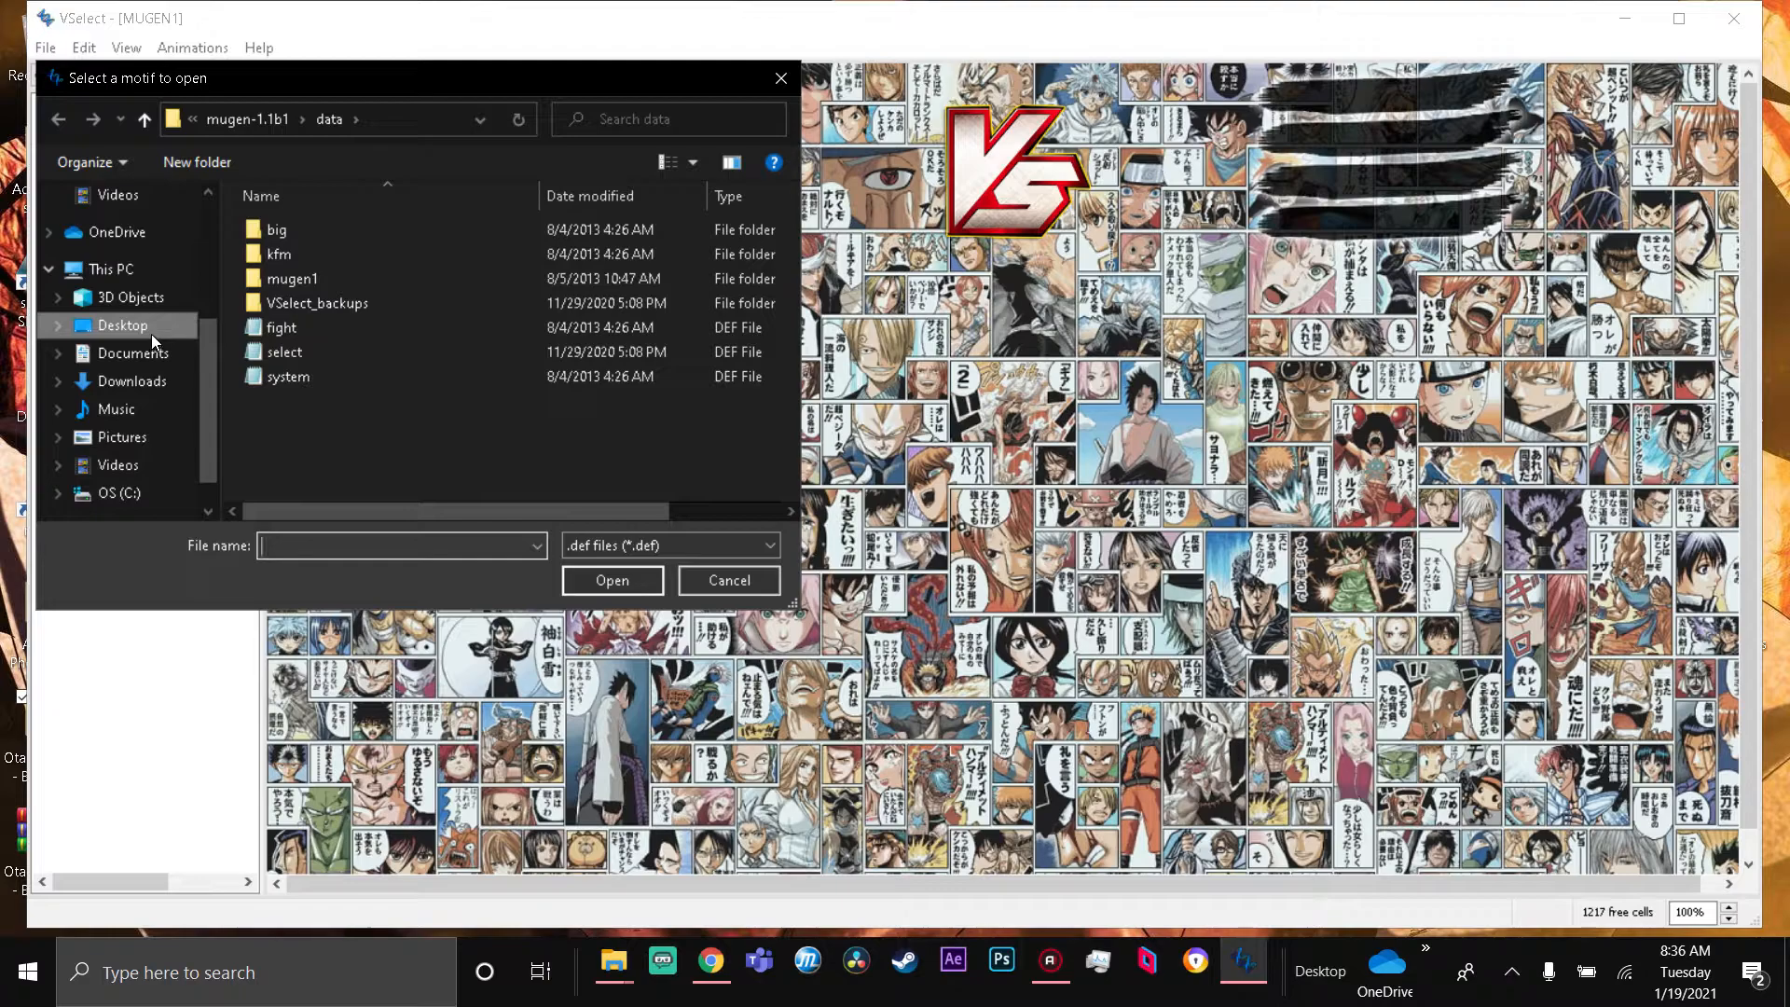
- Browse Desktop > Otanix Battle - BETA 1.1 > data and select system.def
left_click(124, 325)
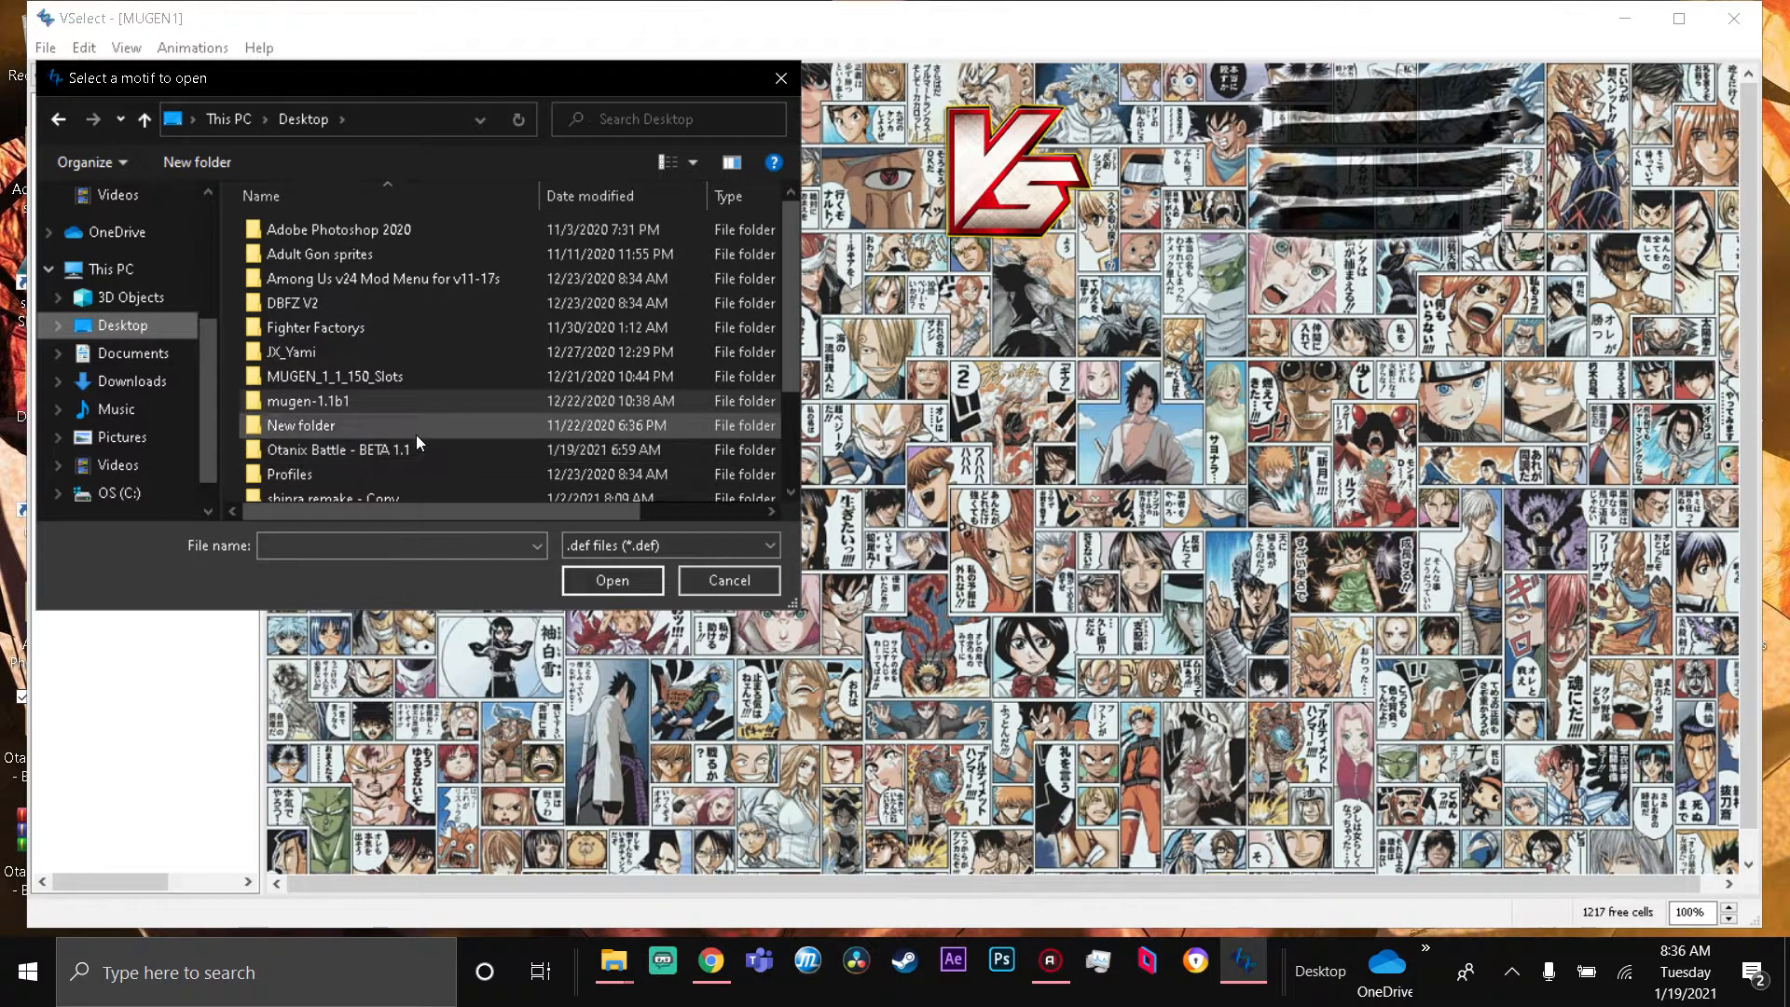
left_click(335, 450)
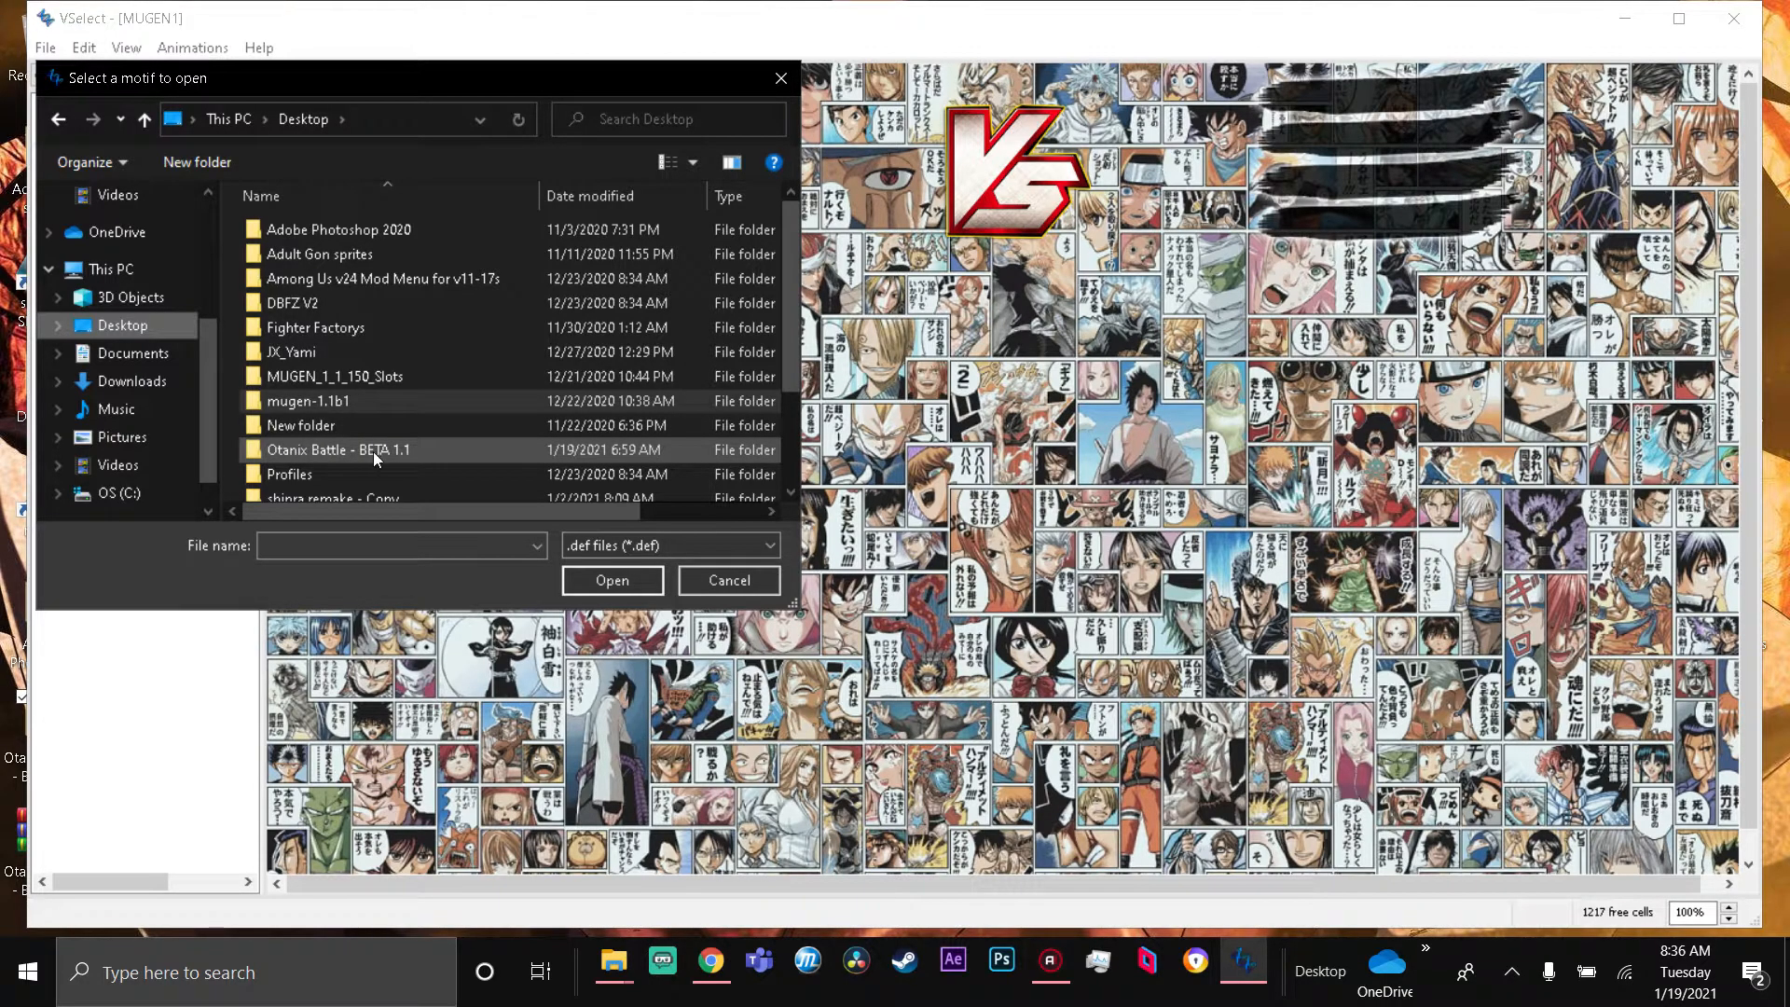
double_click(338, 450)
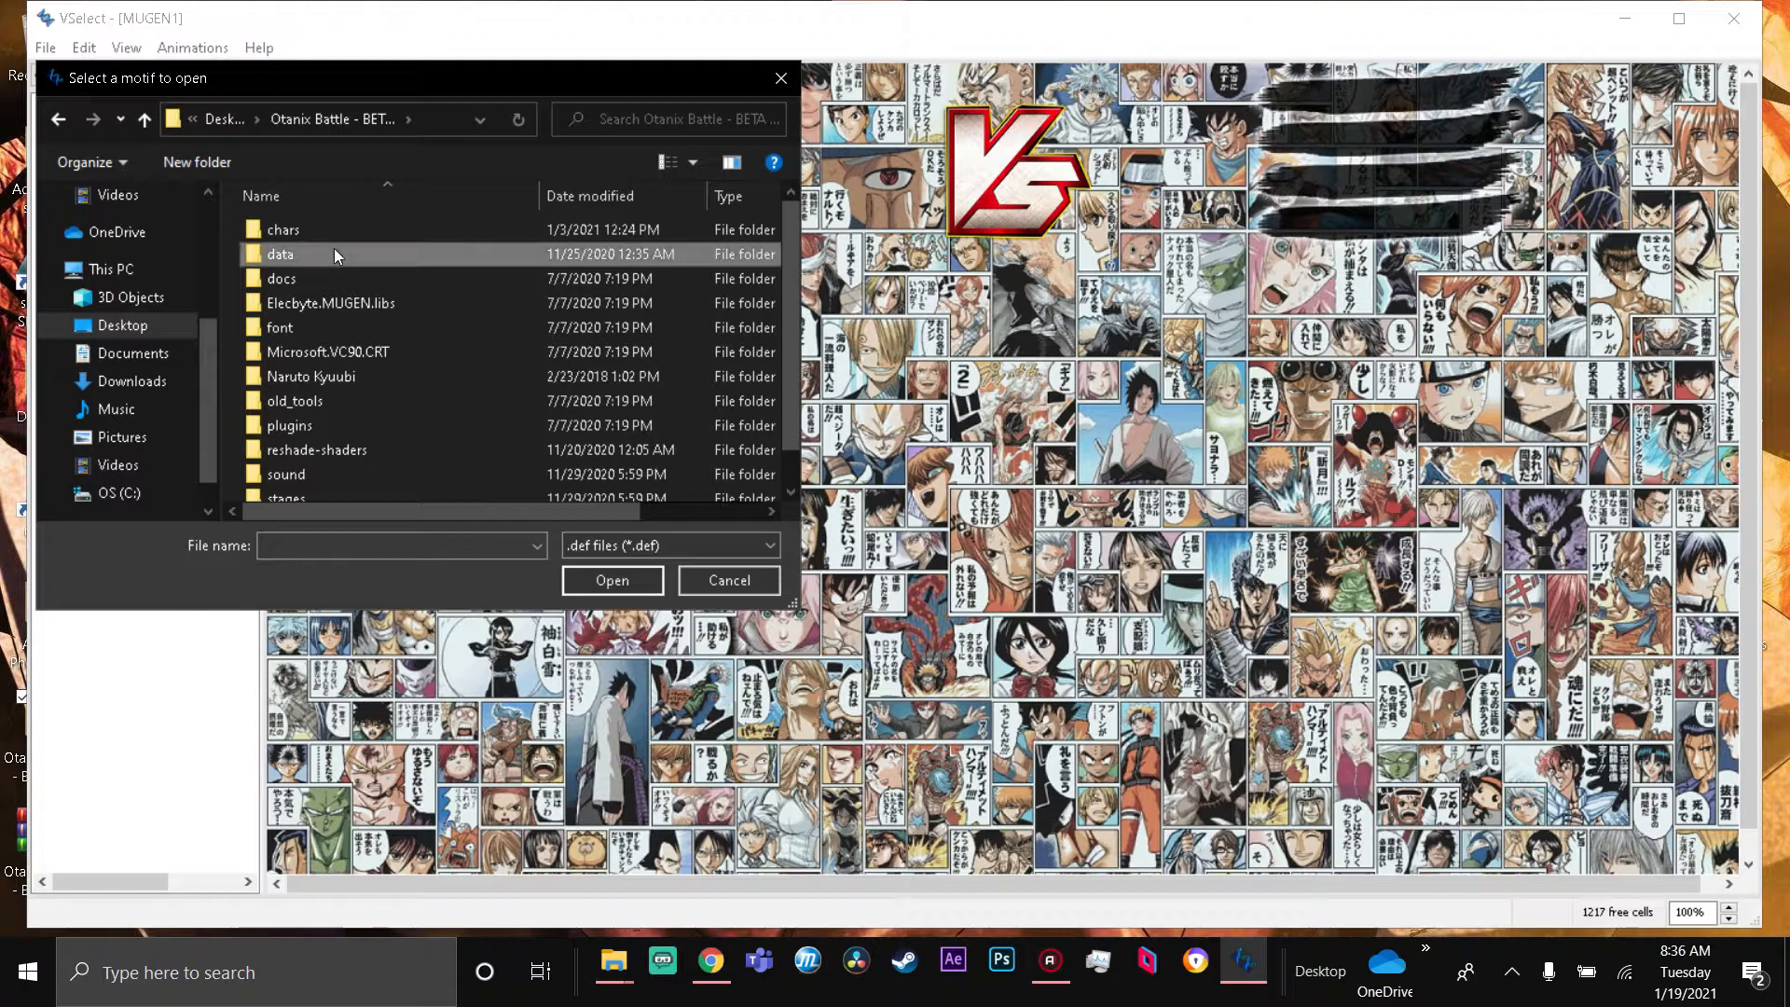
double_click(280, 254)
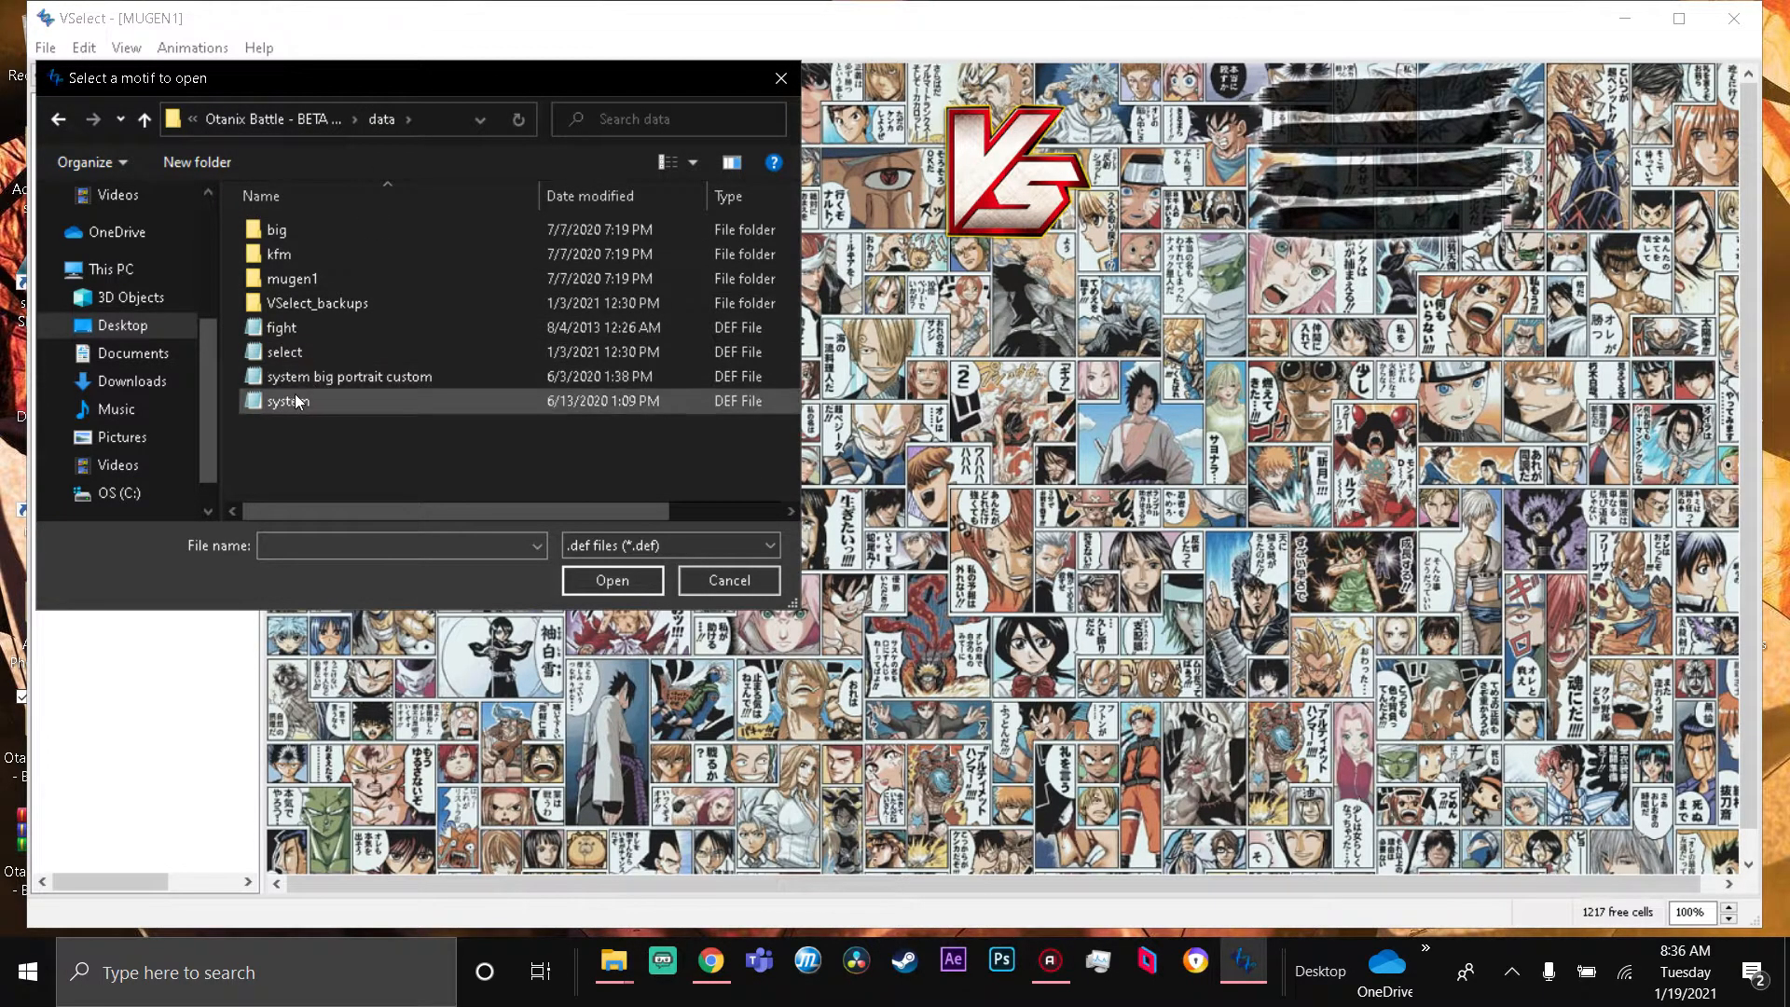
mouse_move(334, 411)
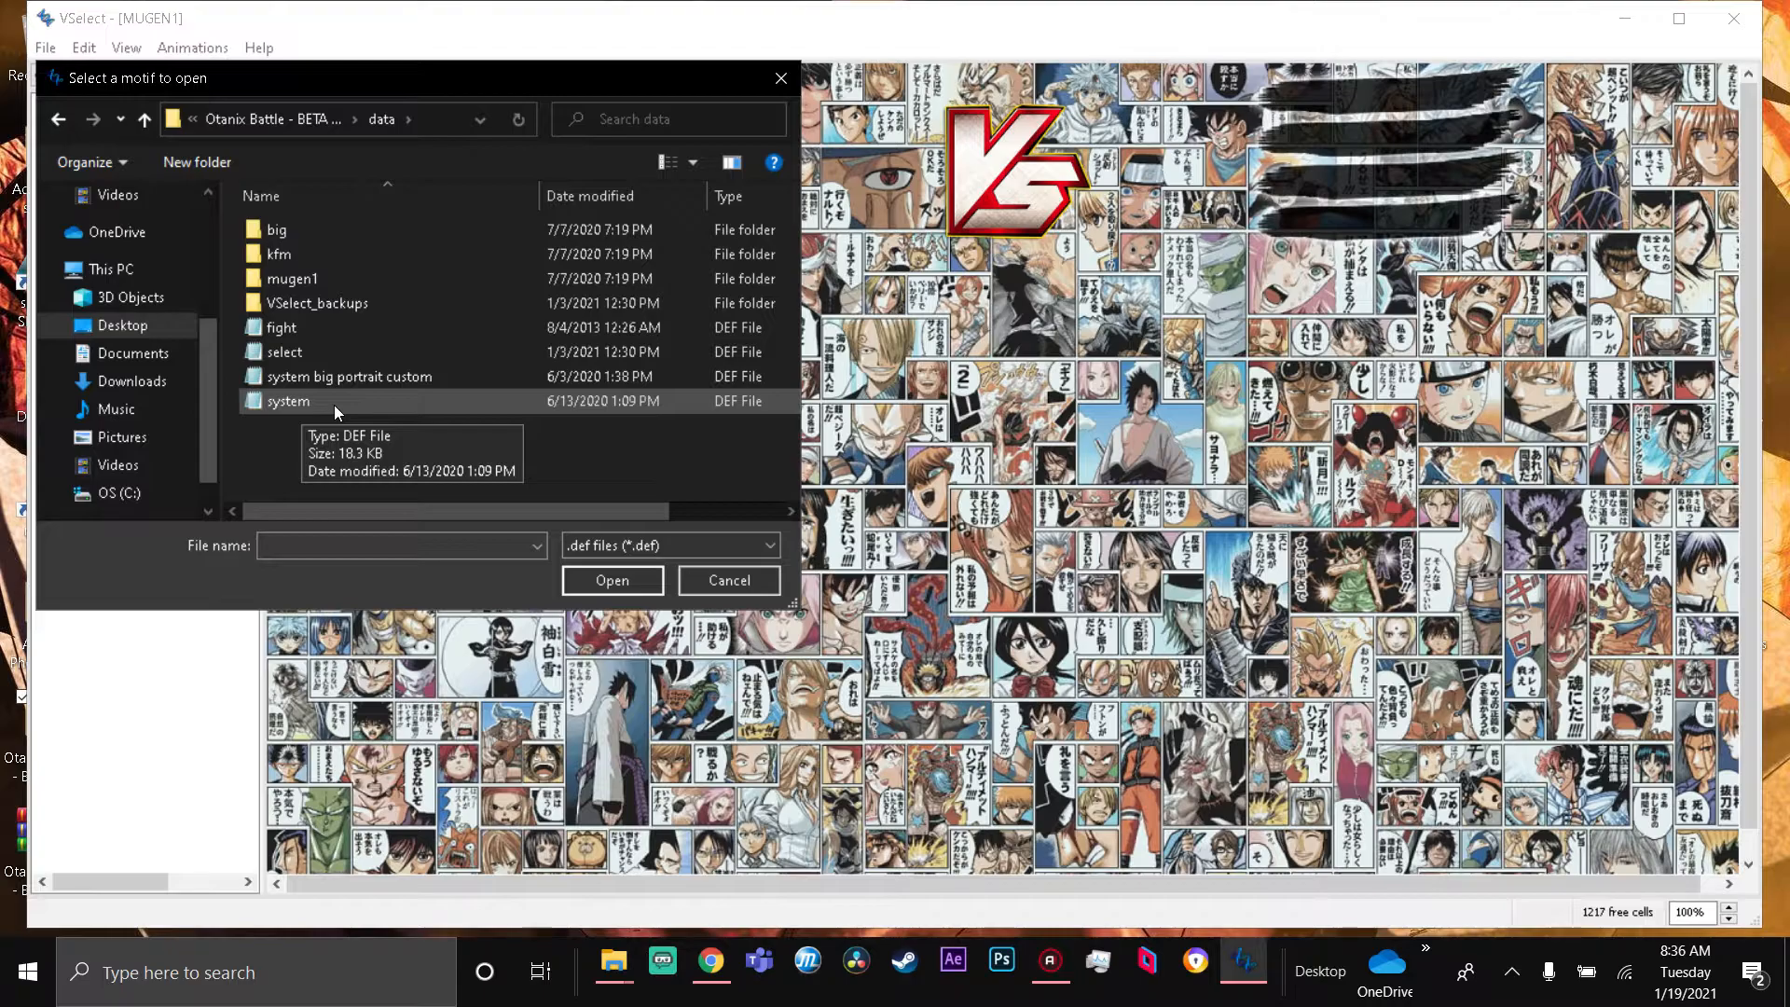
left_click(287, 401)
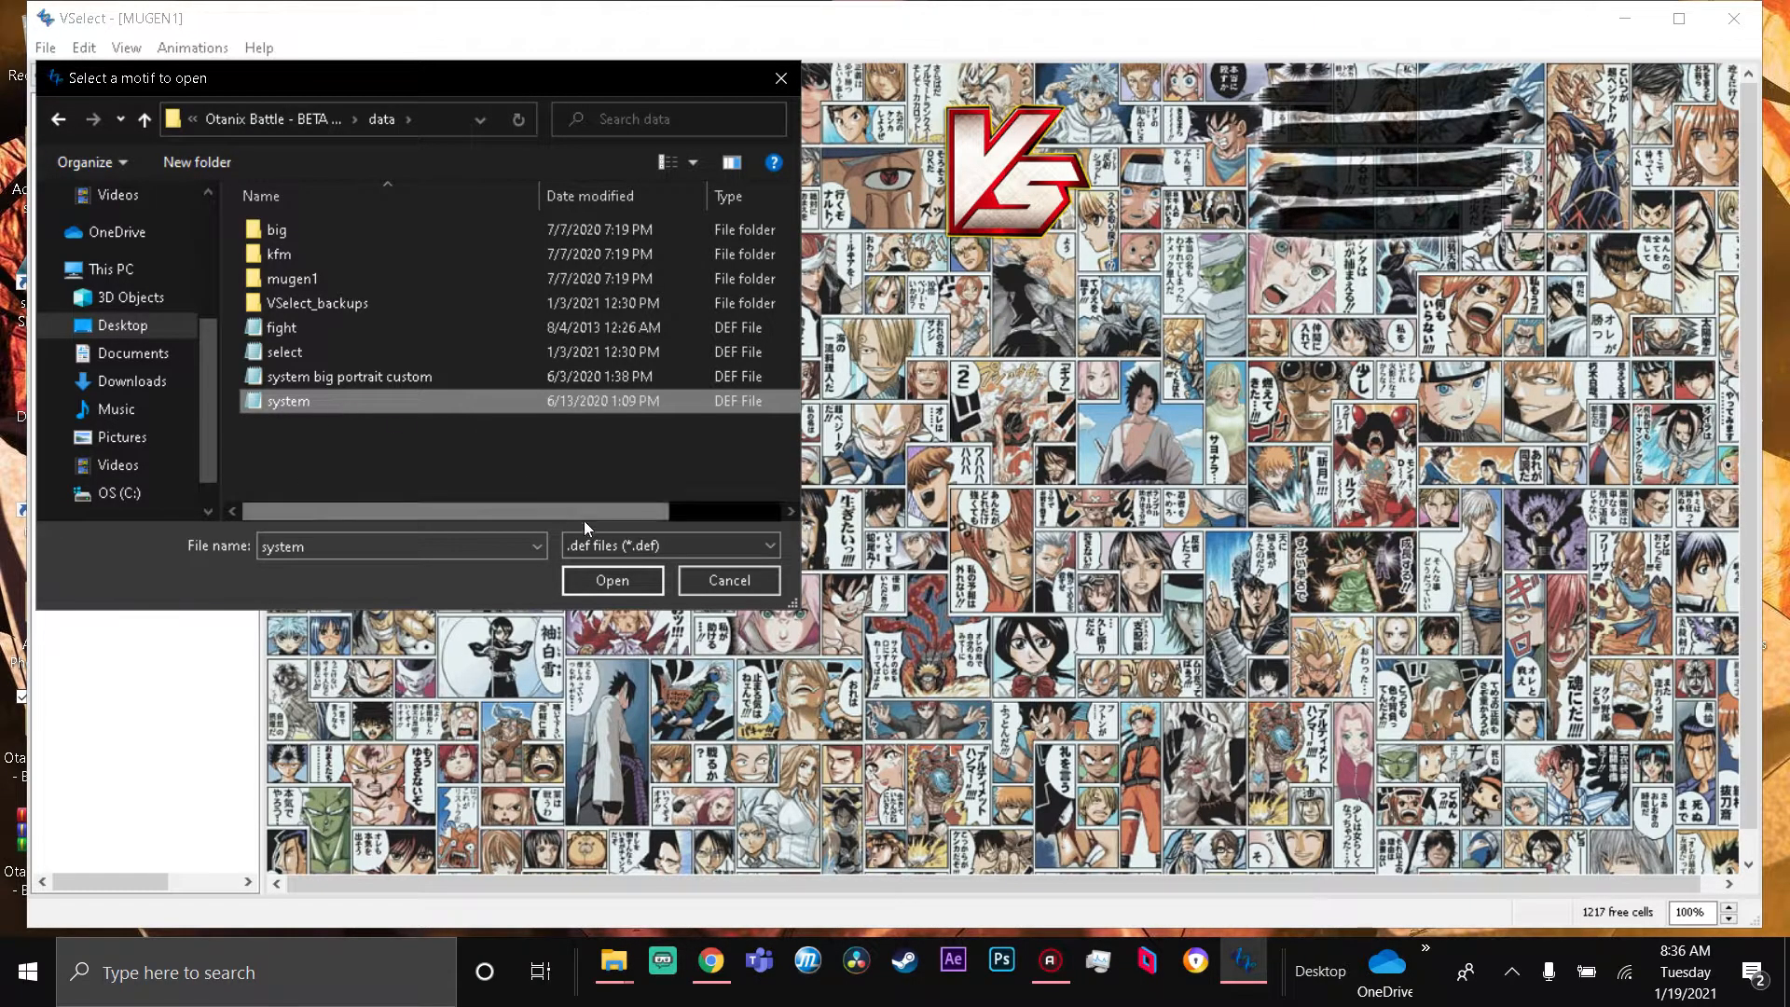
- Load system.def as the motif and pick a slot in the Otanix Battle grid
left_click(612, 580)
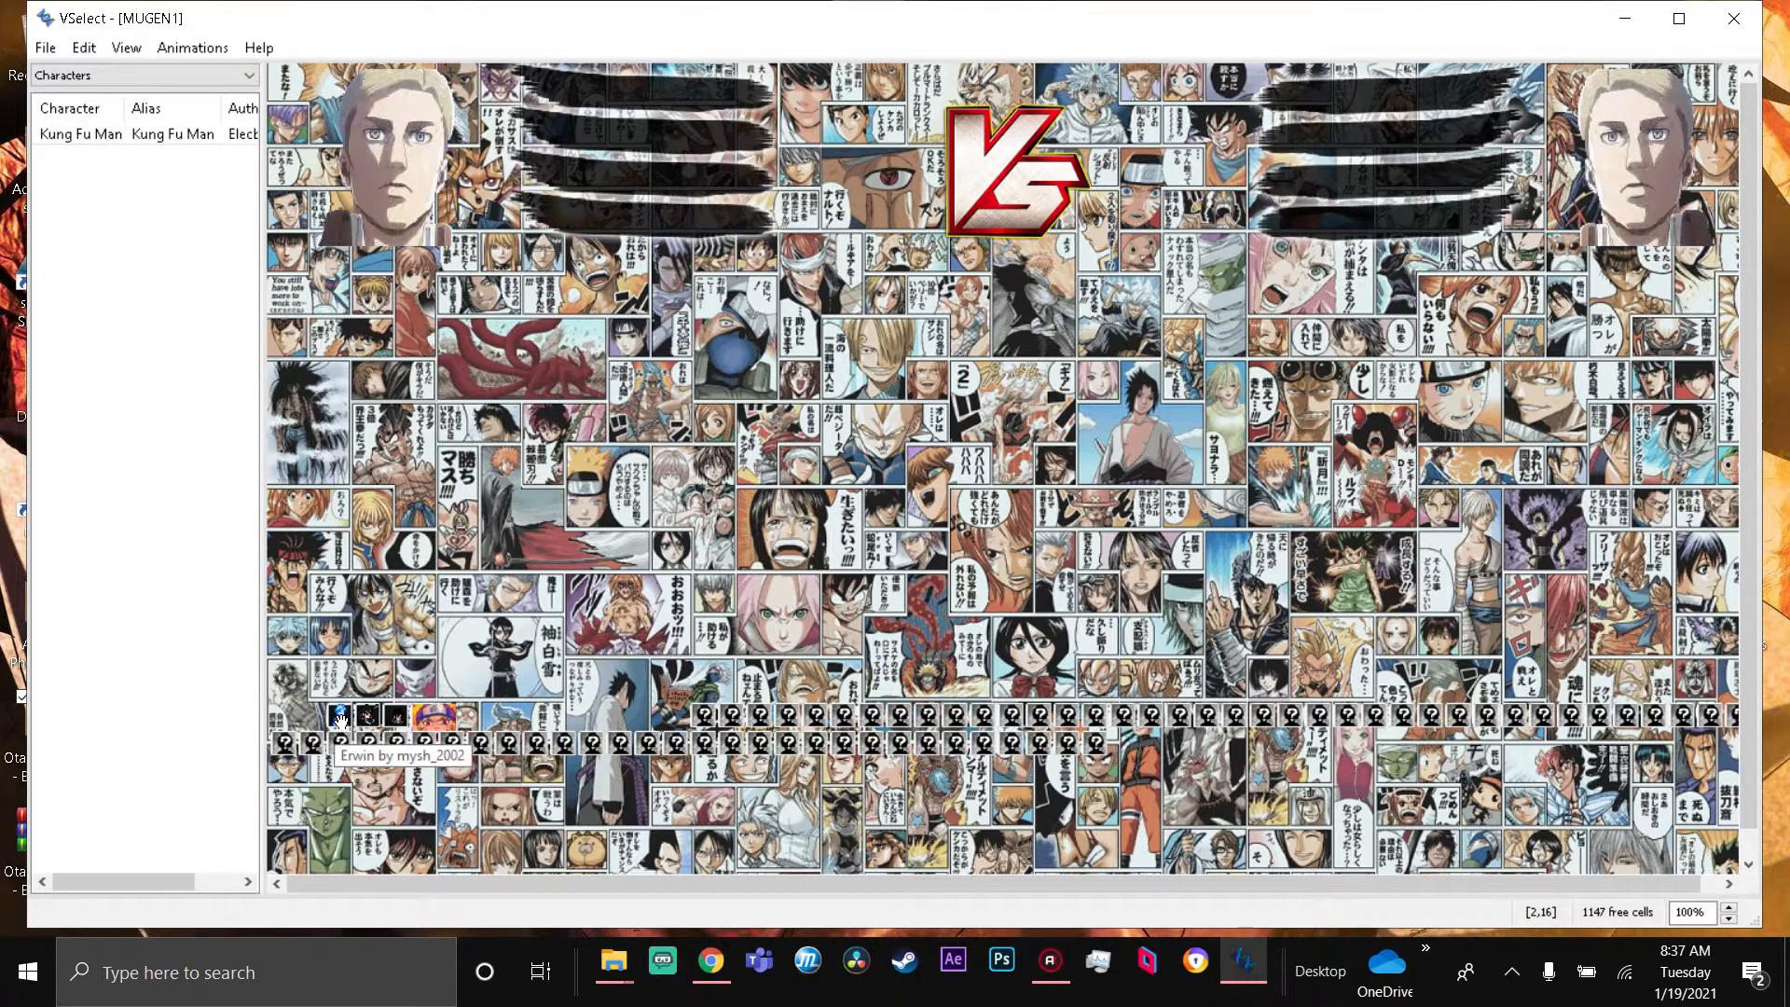
left_click(395, 716)
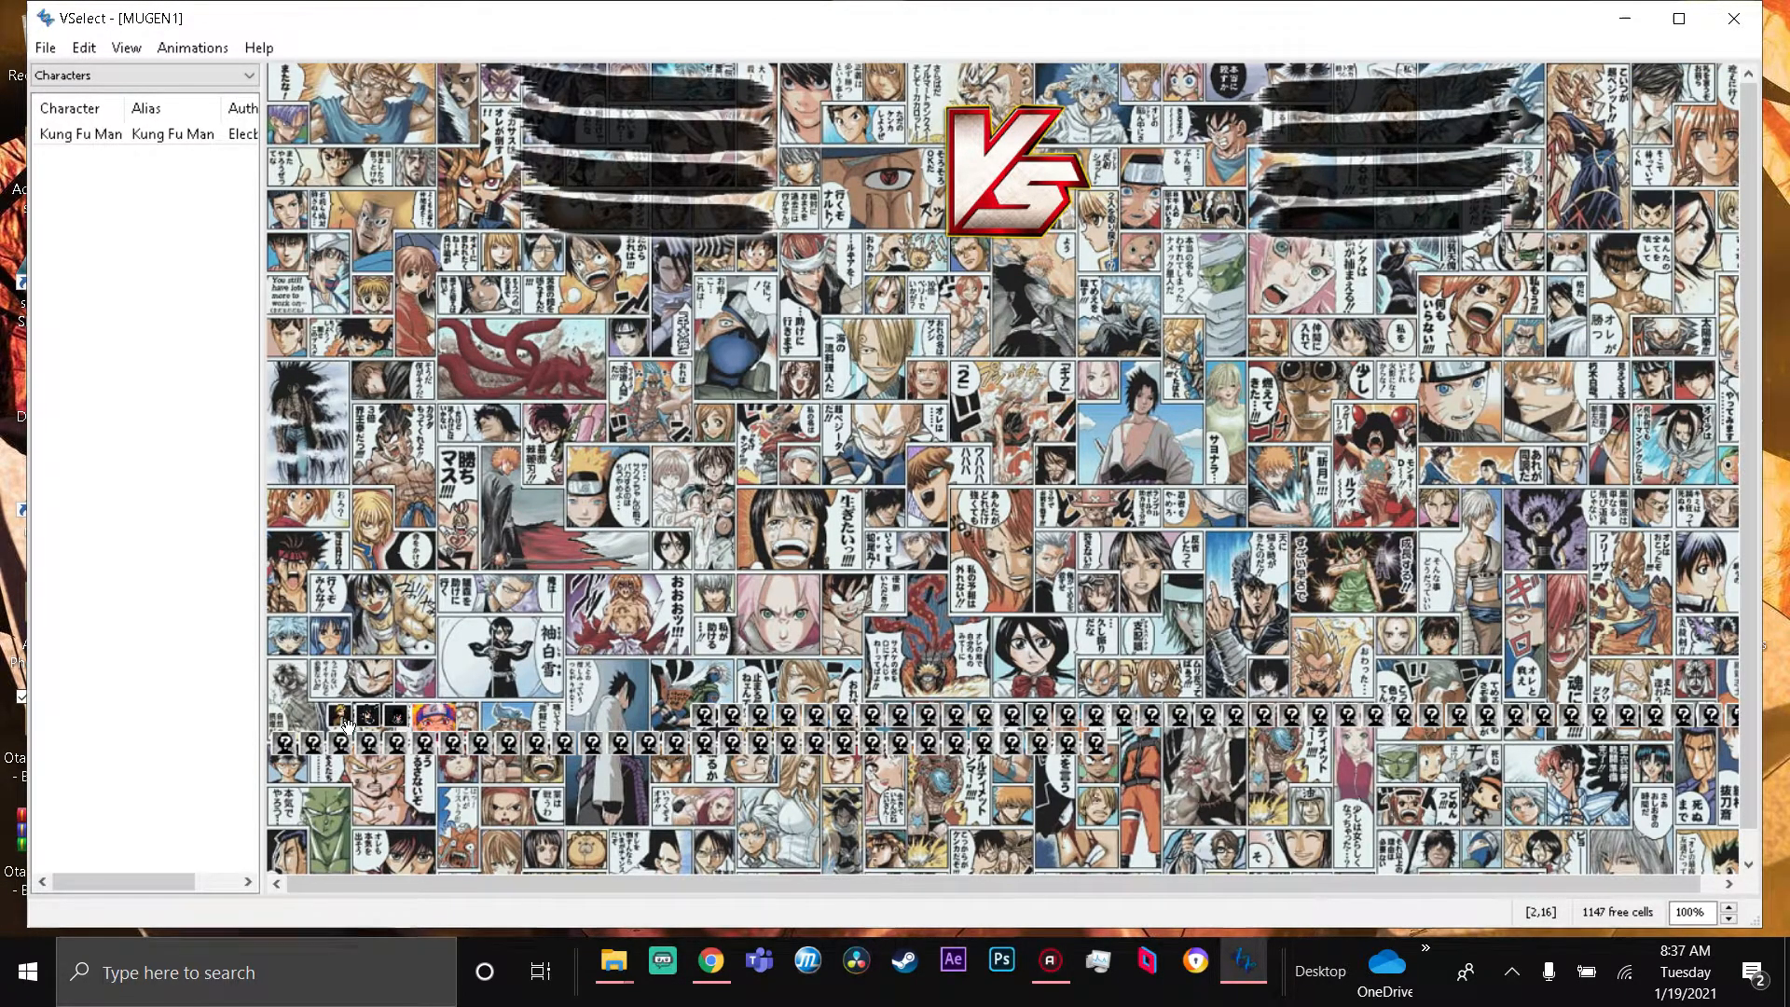
right_click(340, 718)
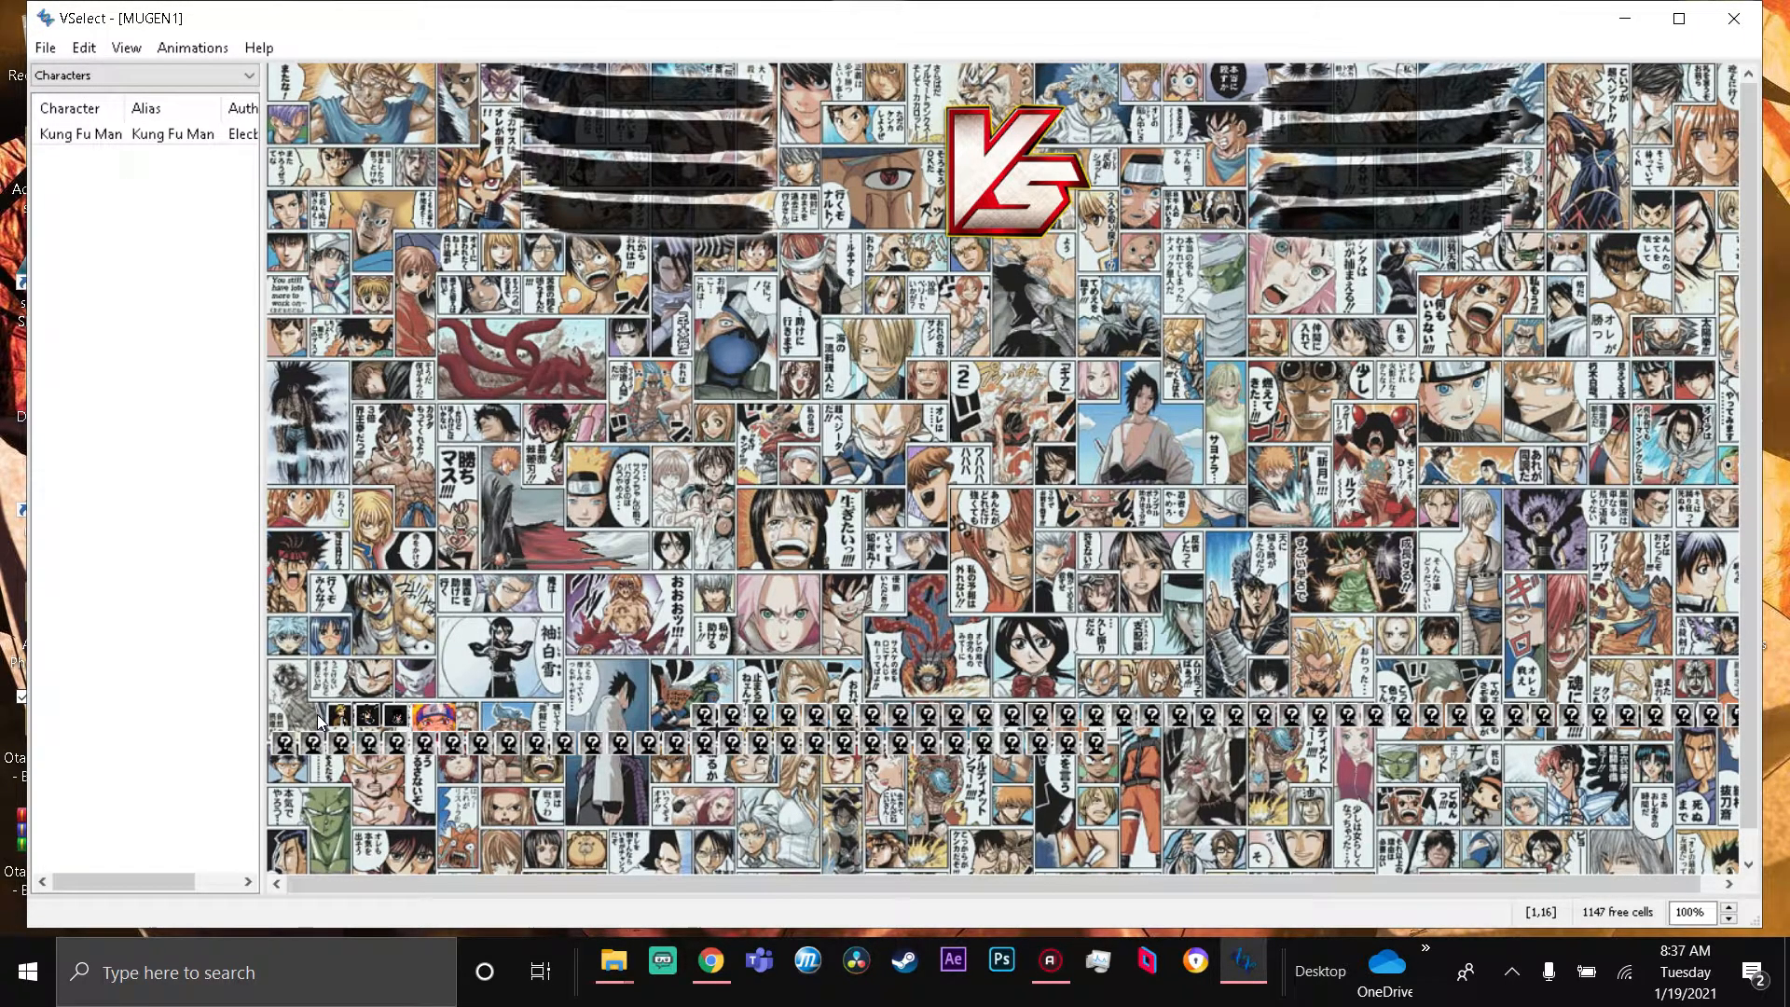
- Insert Desktop > JX_Yami > JX_Yami.def into the empty lower-row slot
right_click(321, 720)
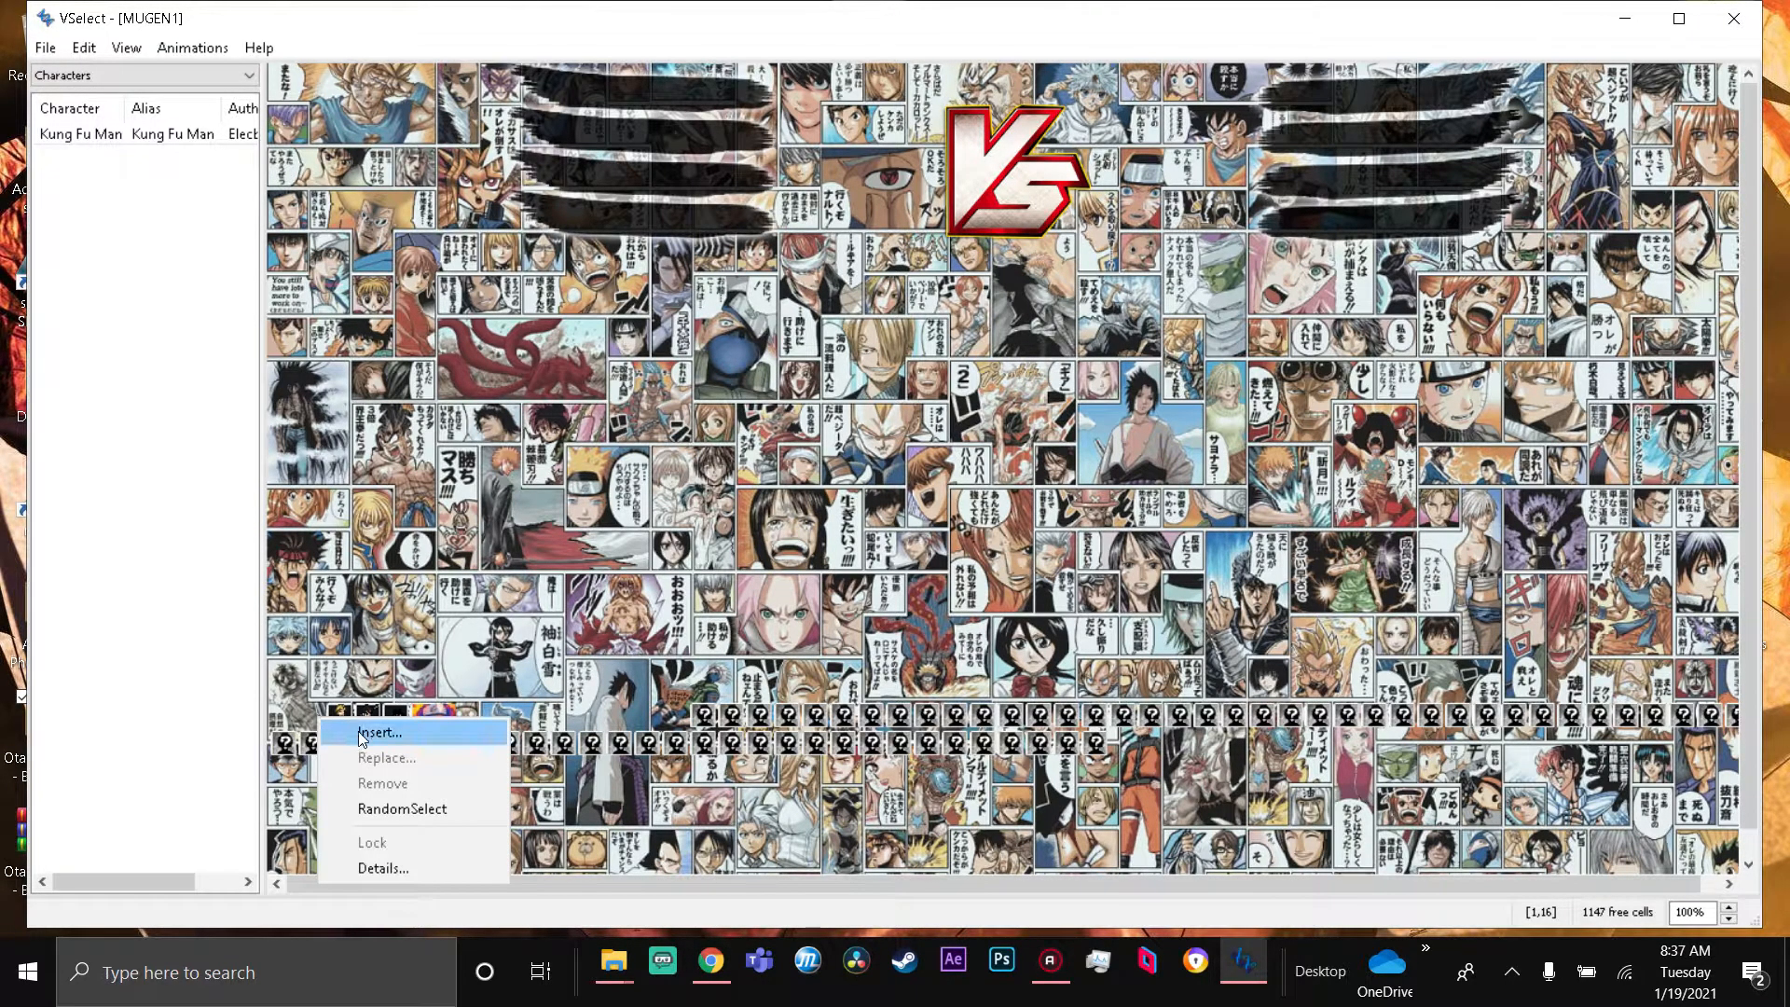
left_click(380, 732)
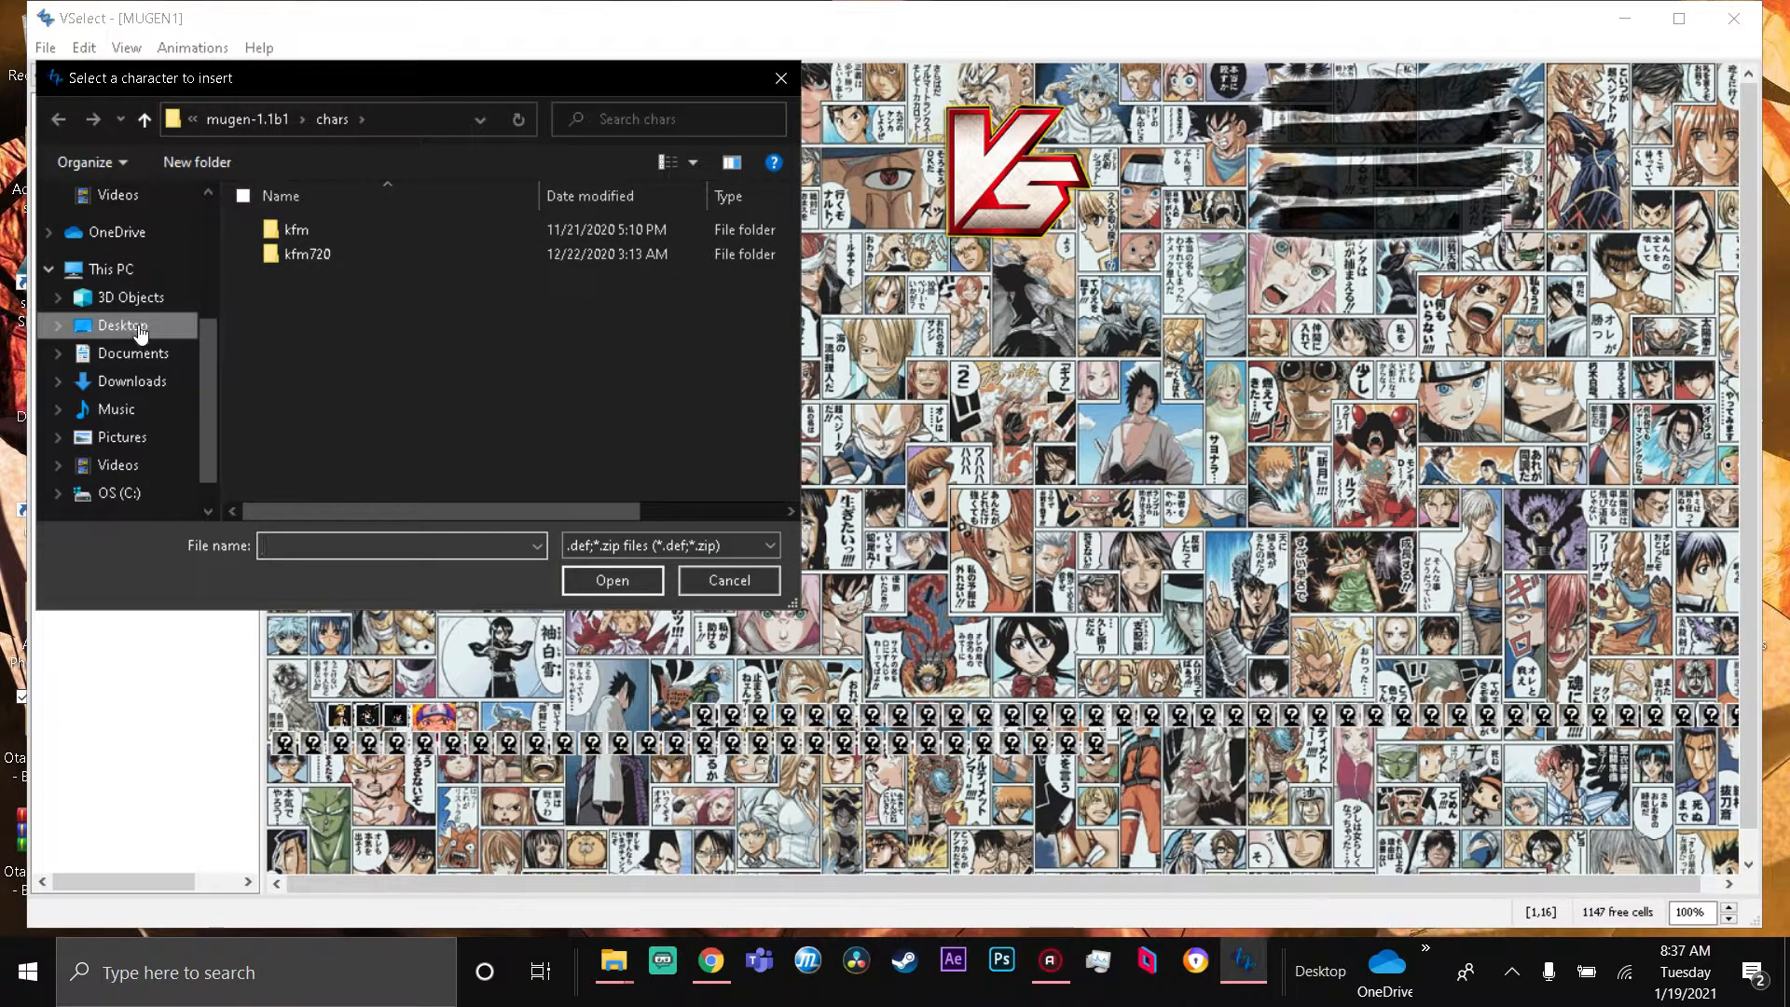
left_click(123, 324)
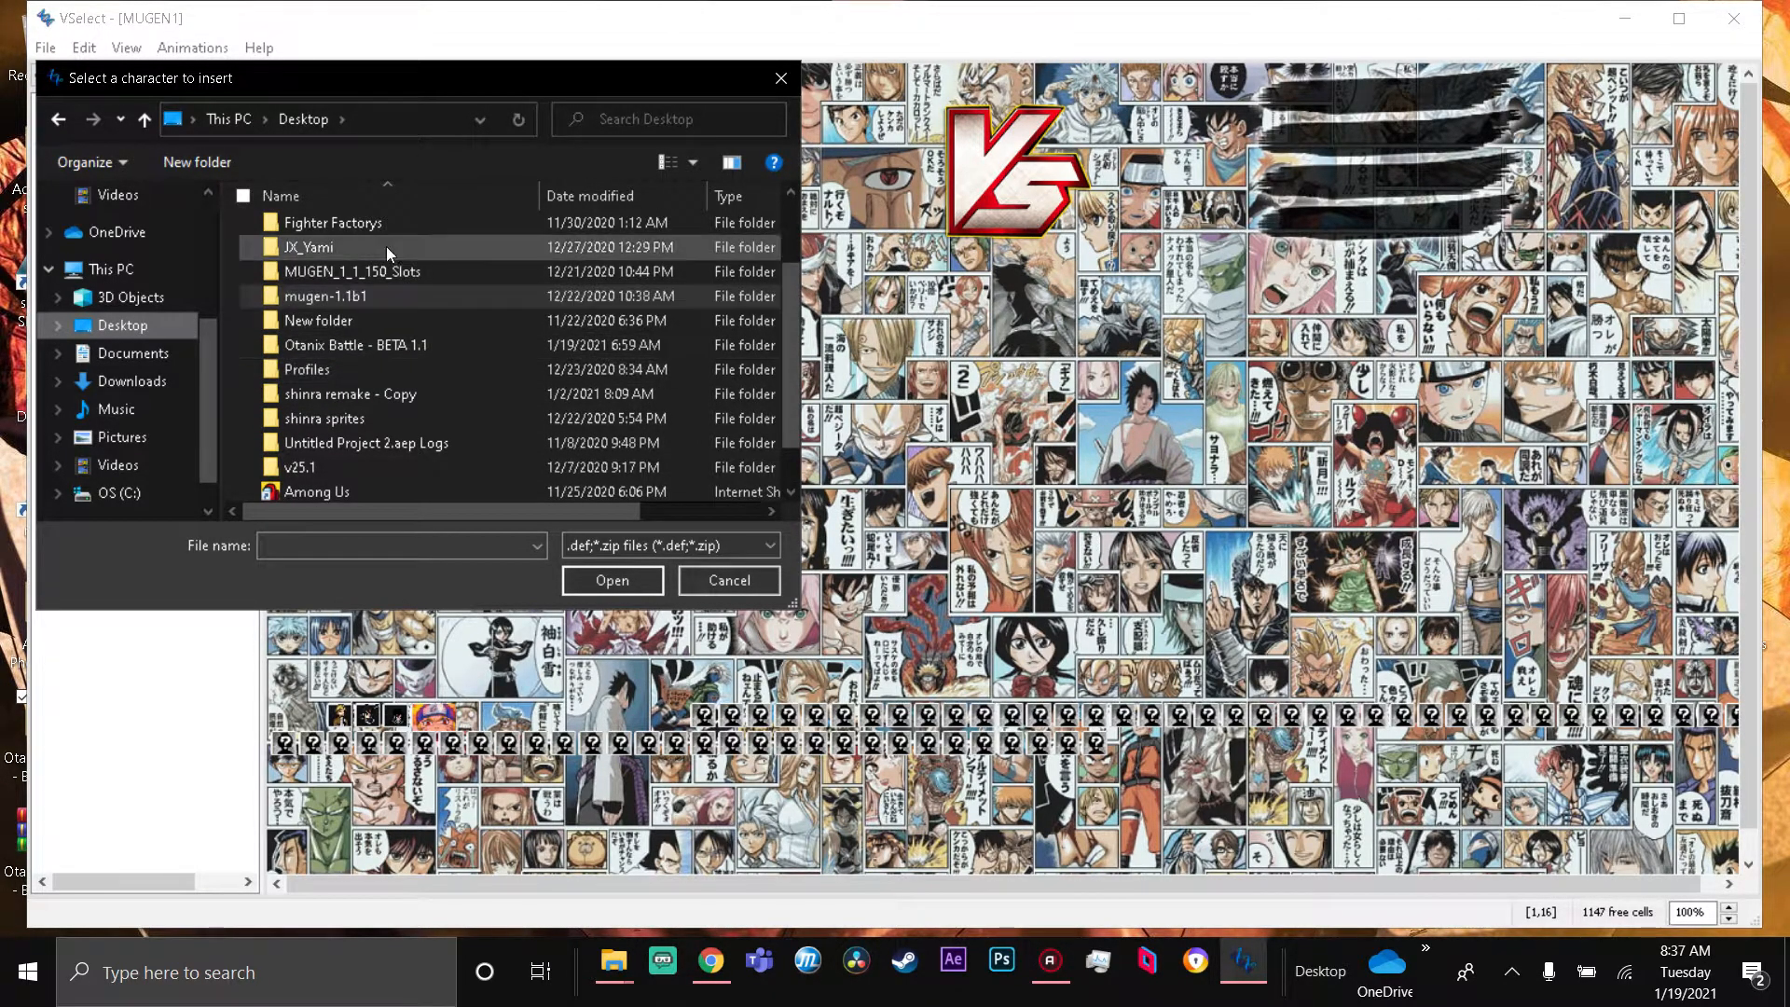
double_click(309, 246)
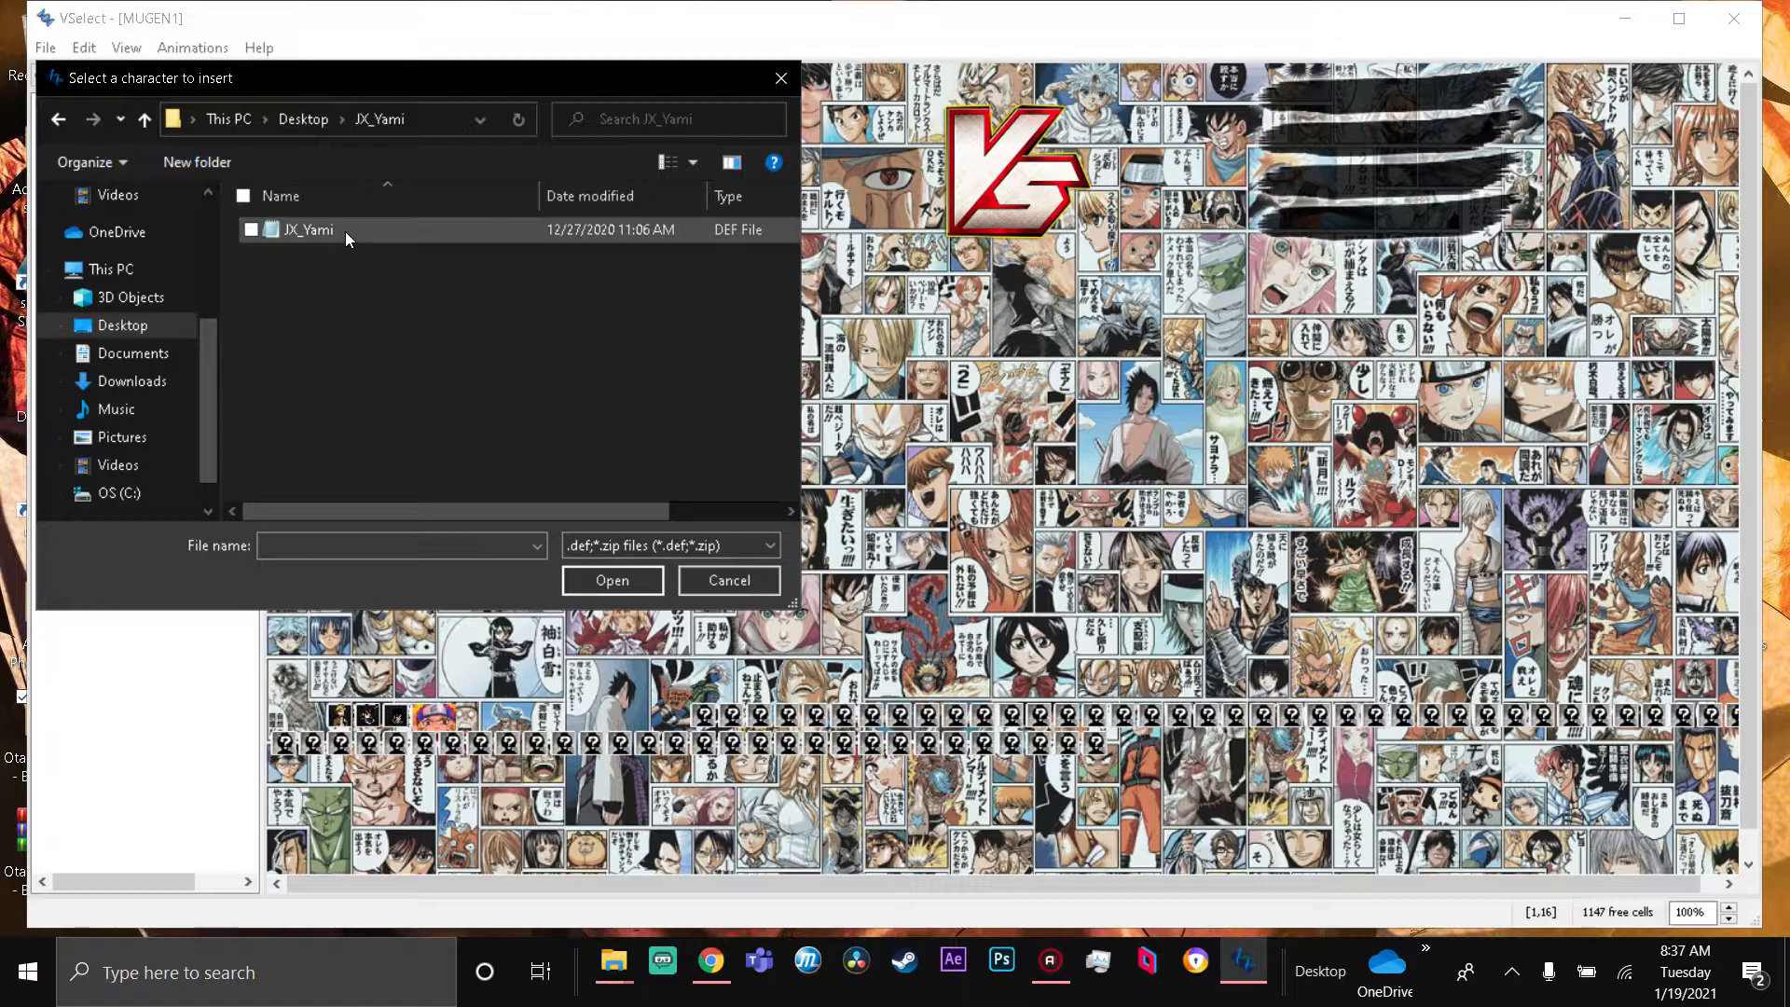
left_click(306, 230)
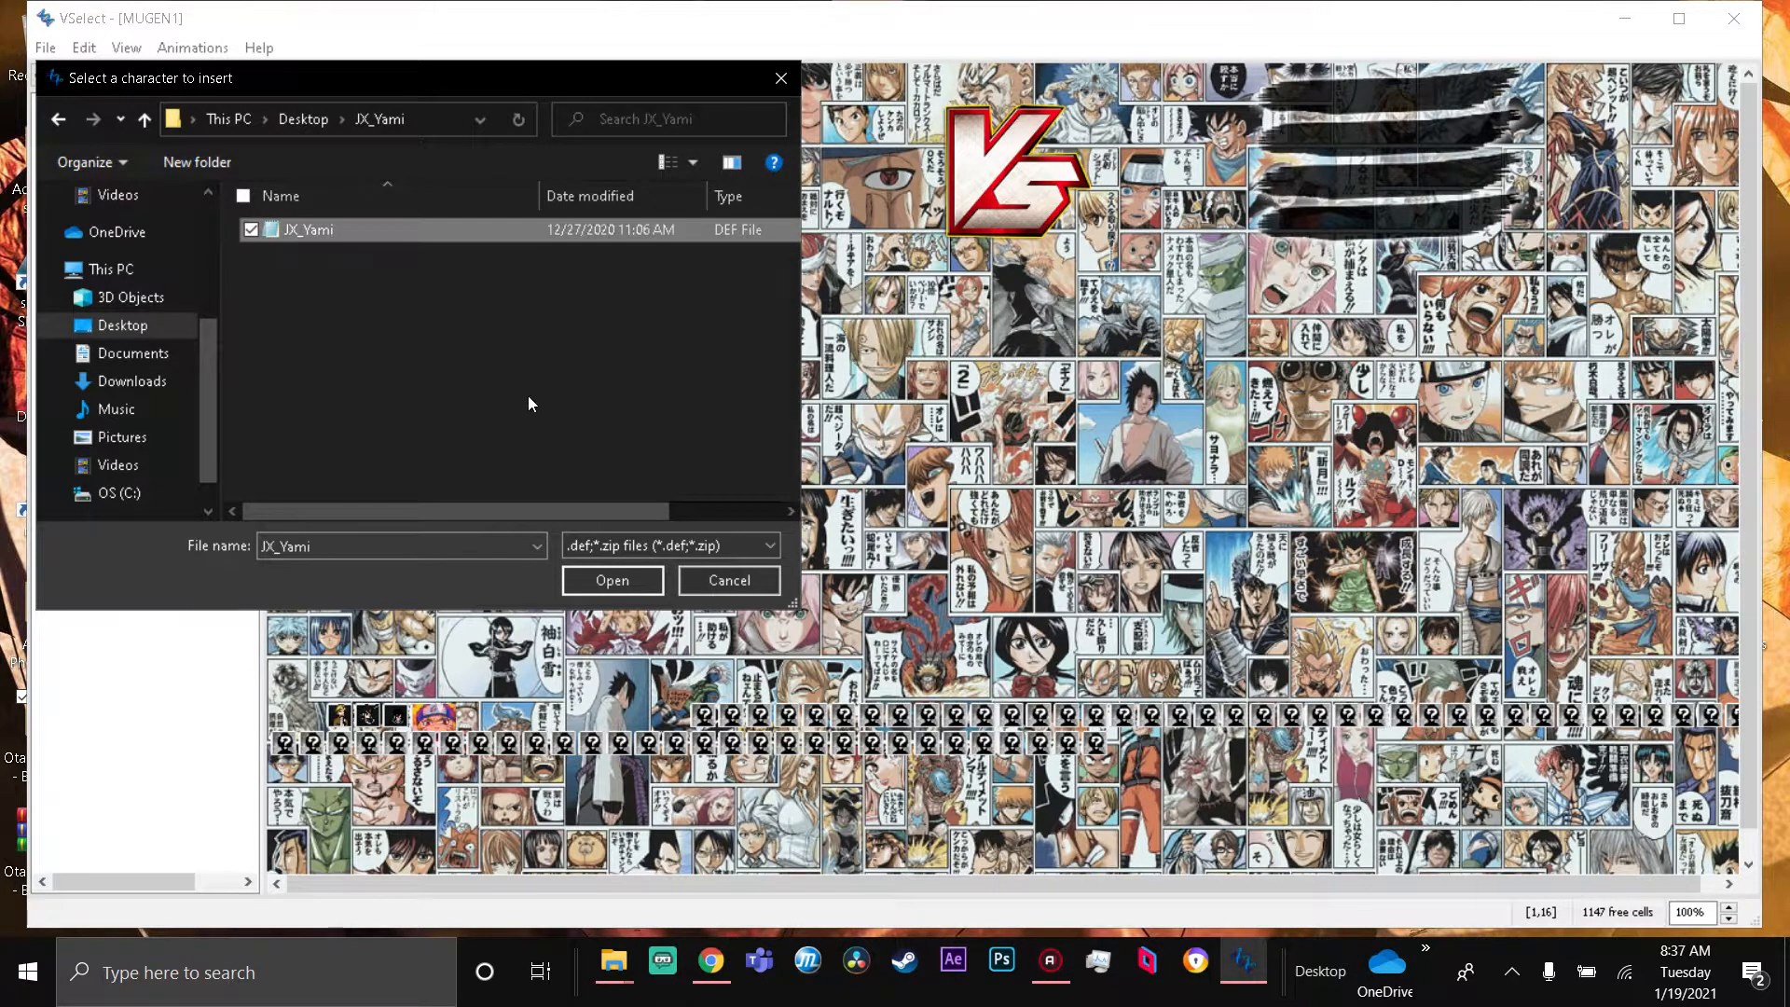
left_click(612, 580)
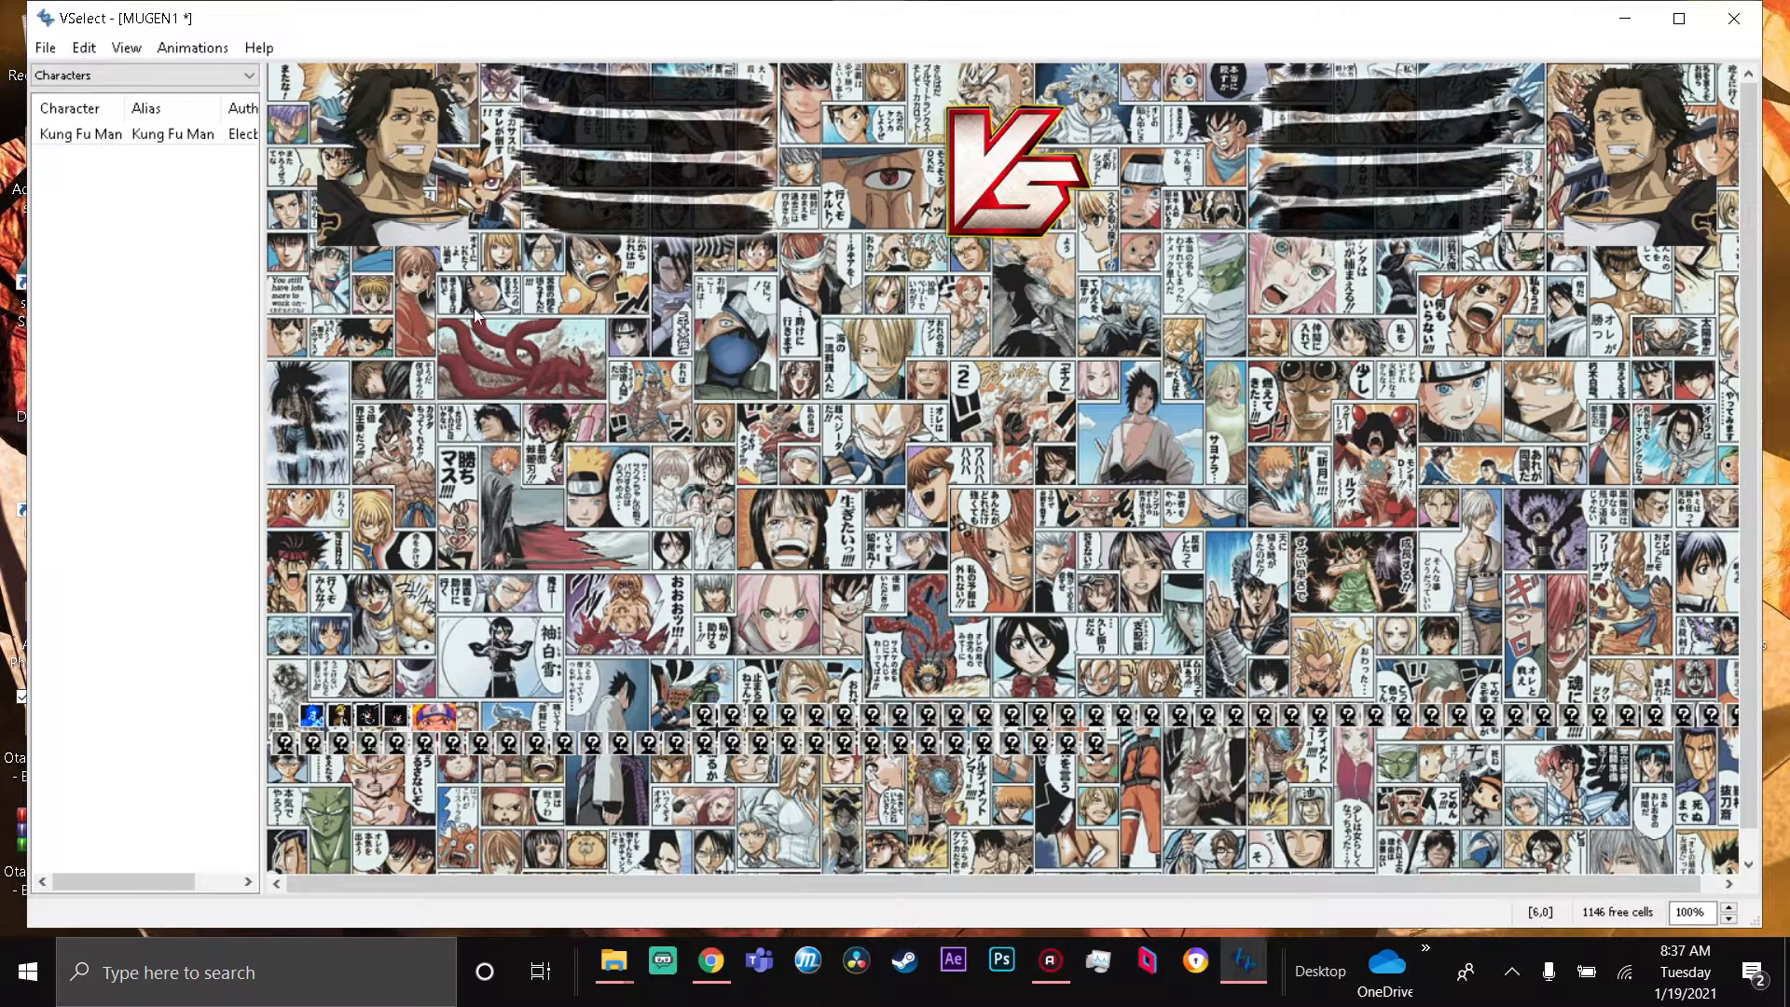
mouse_move(309, 724)
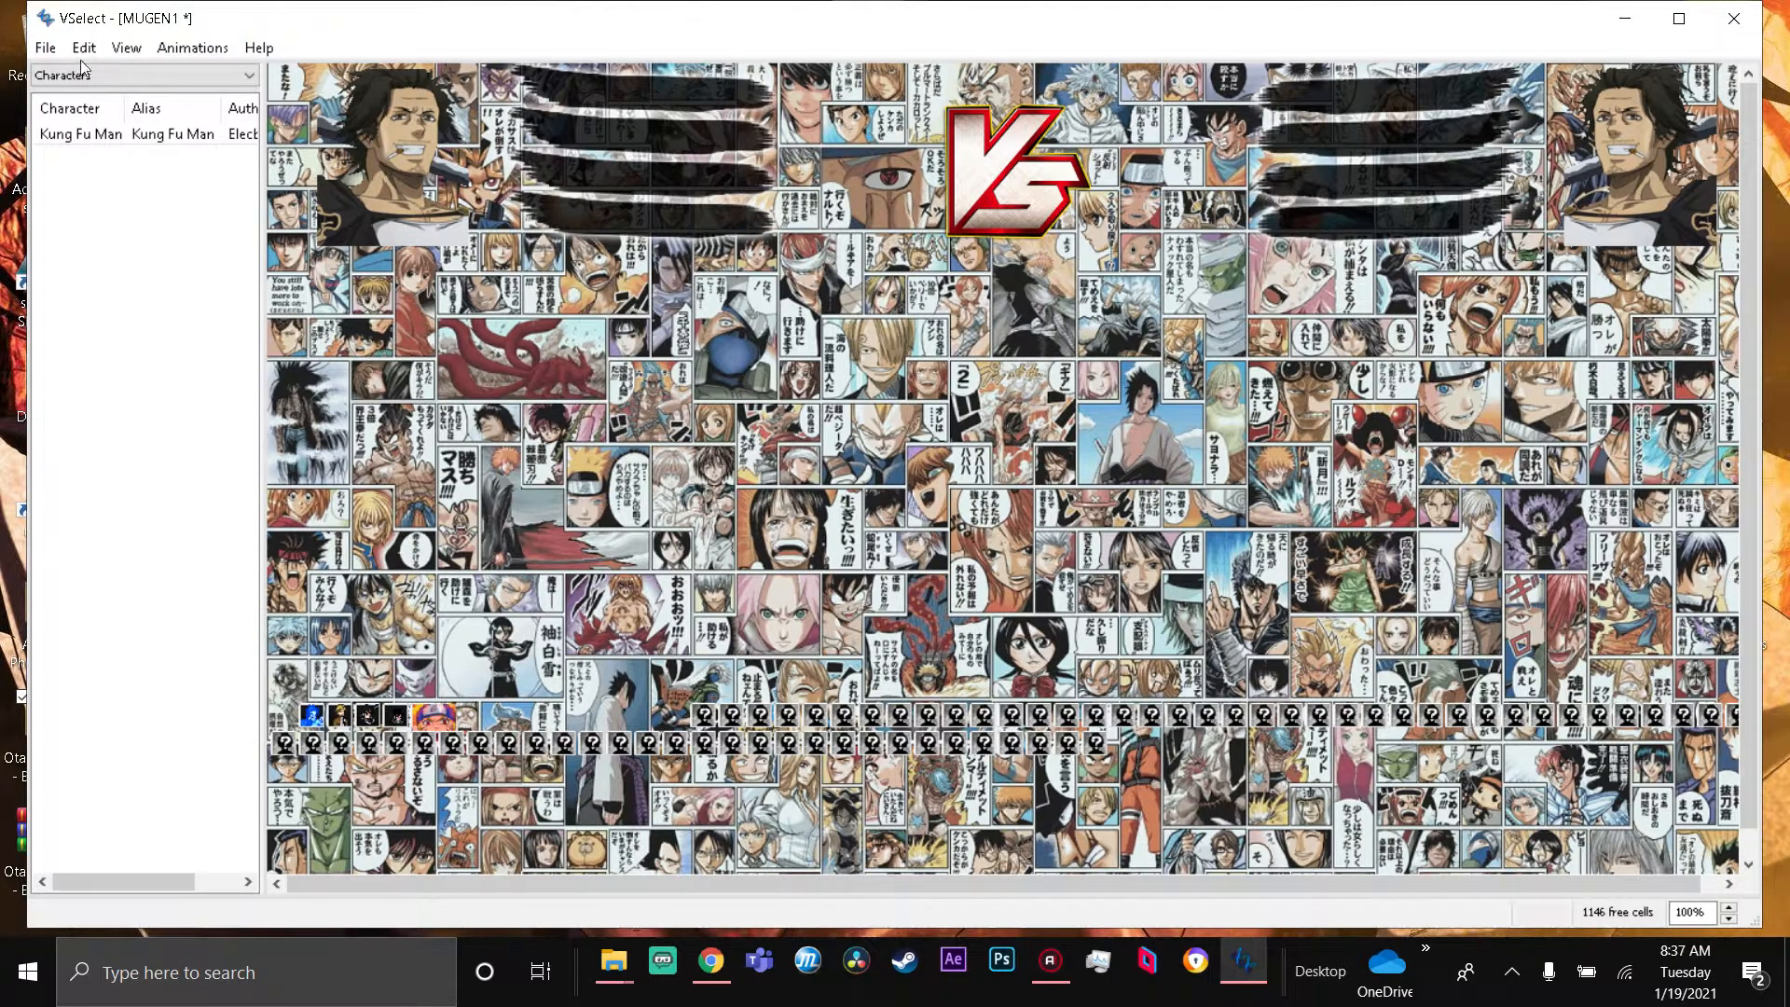
- Save the modified select screen via File > Save
left_click(52, 49)
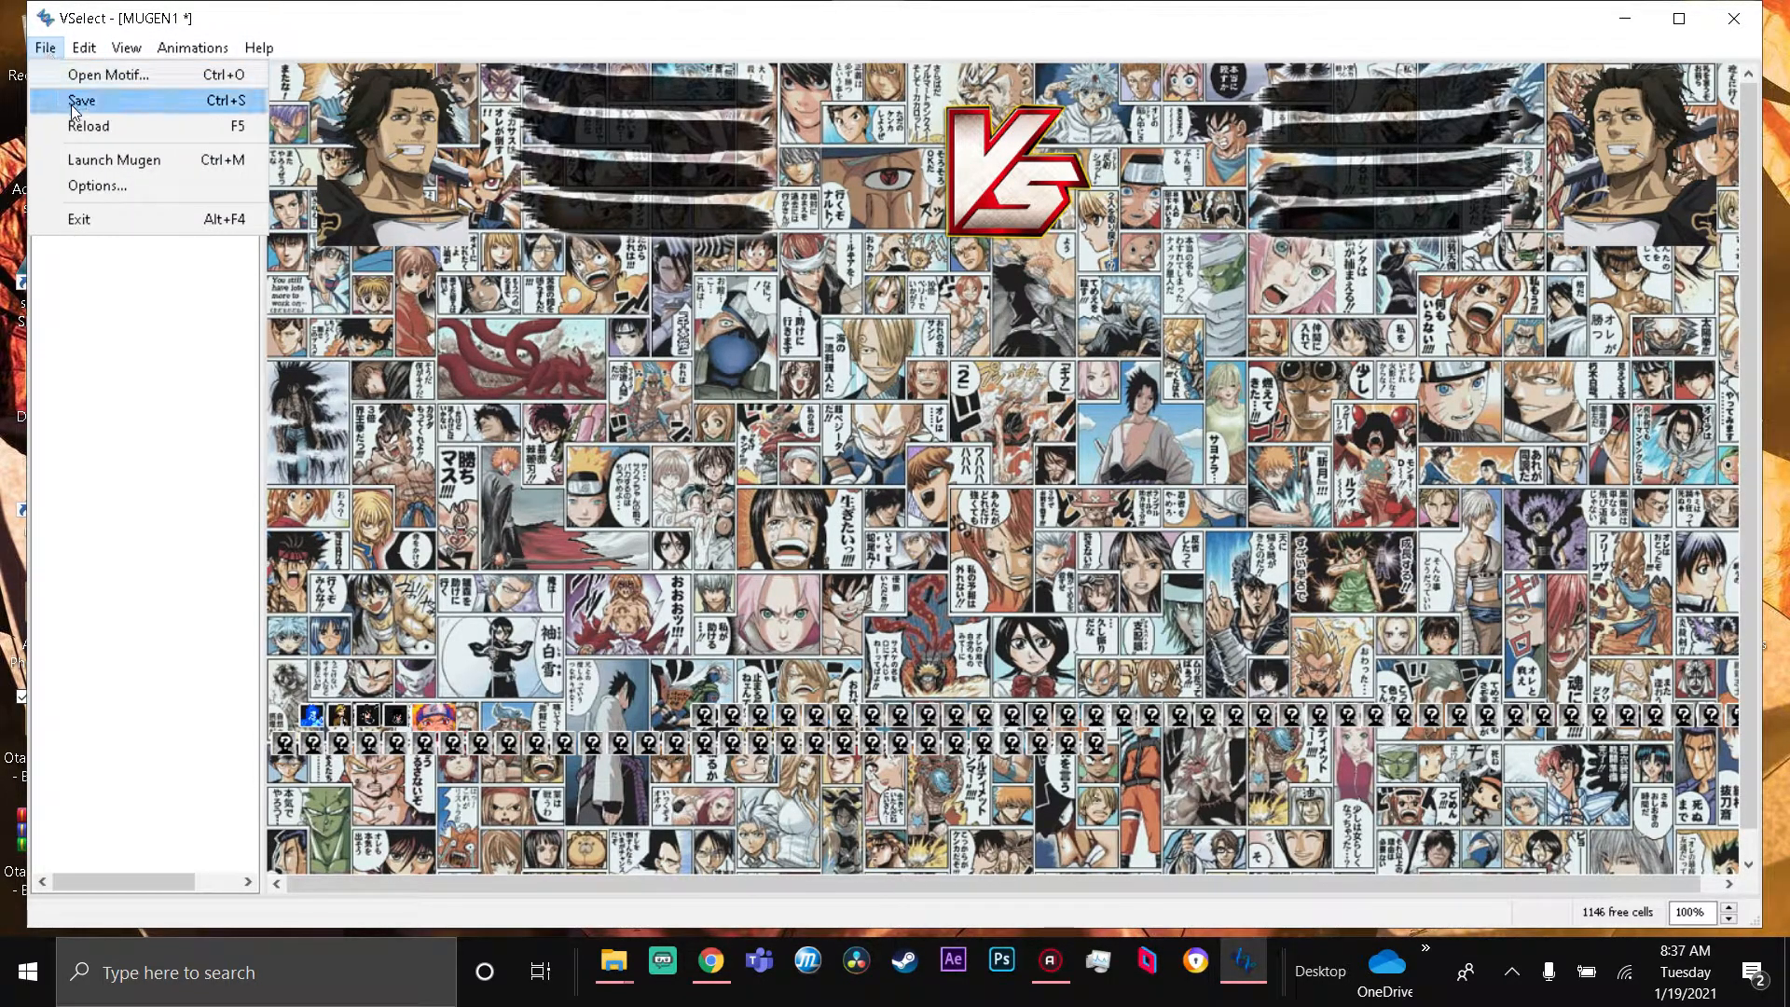
left_click(82, 99)
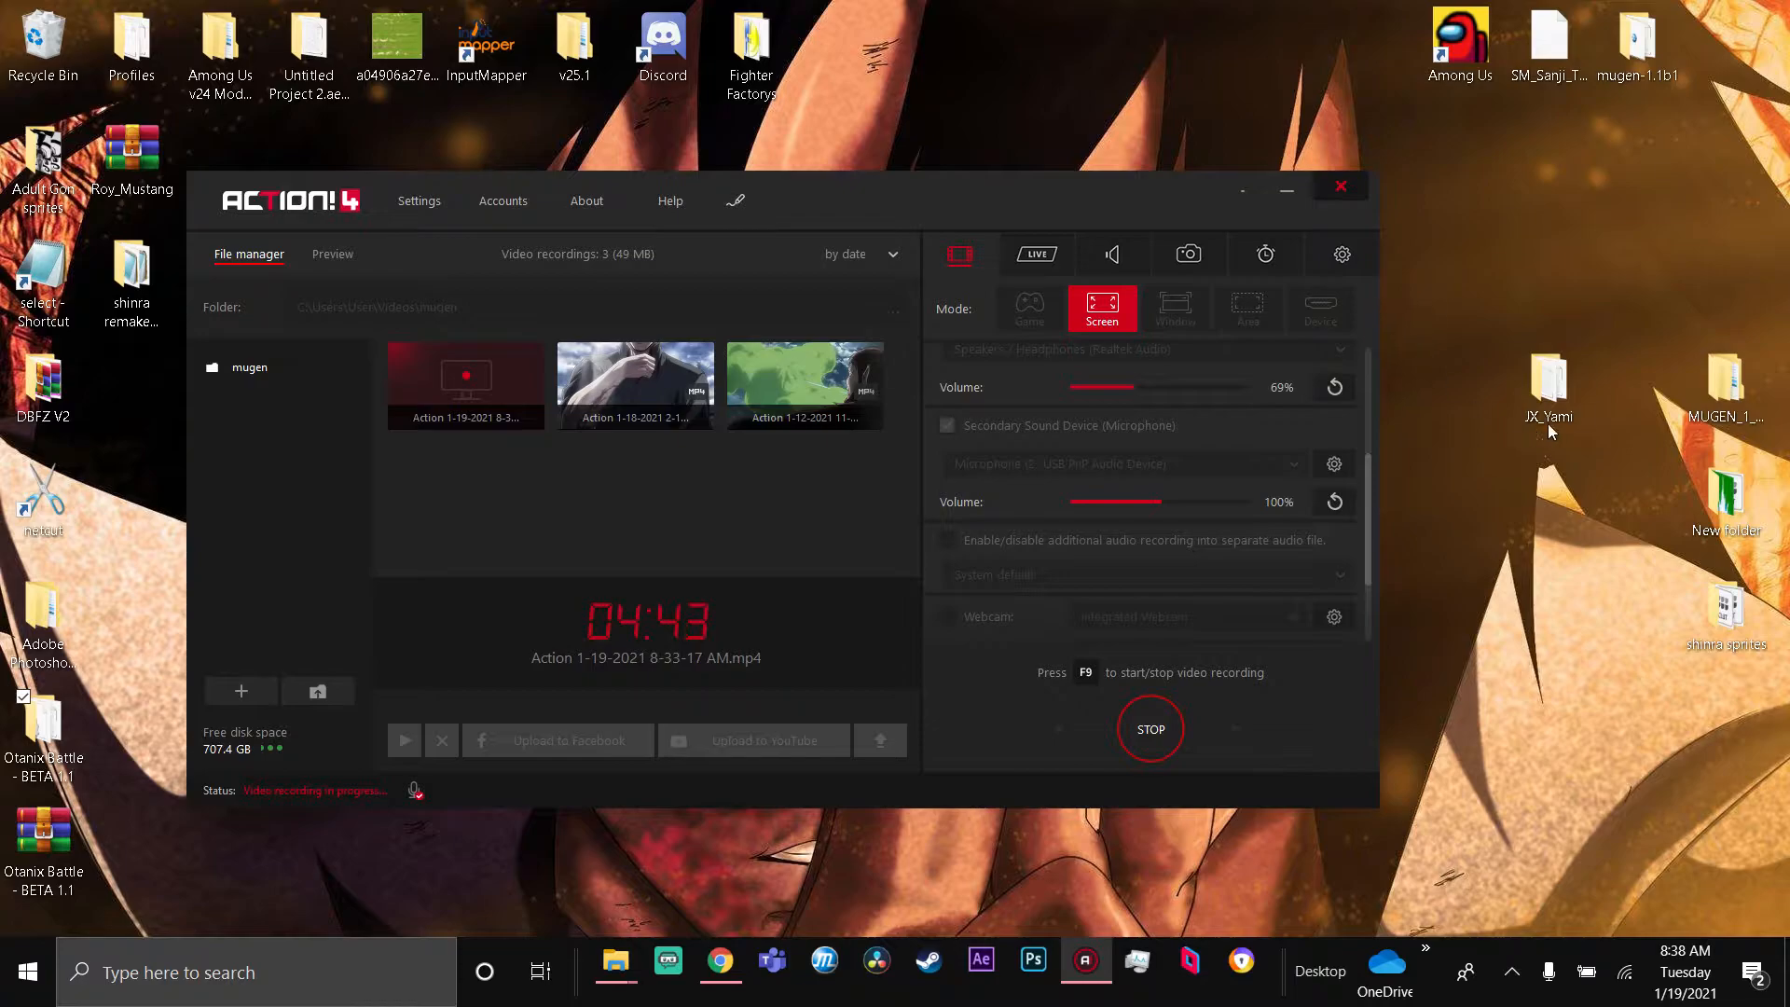
mouse_move(1492, 287)
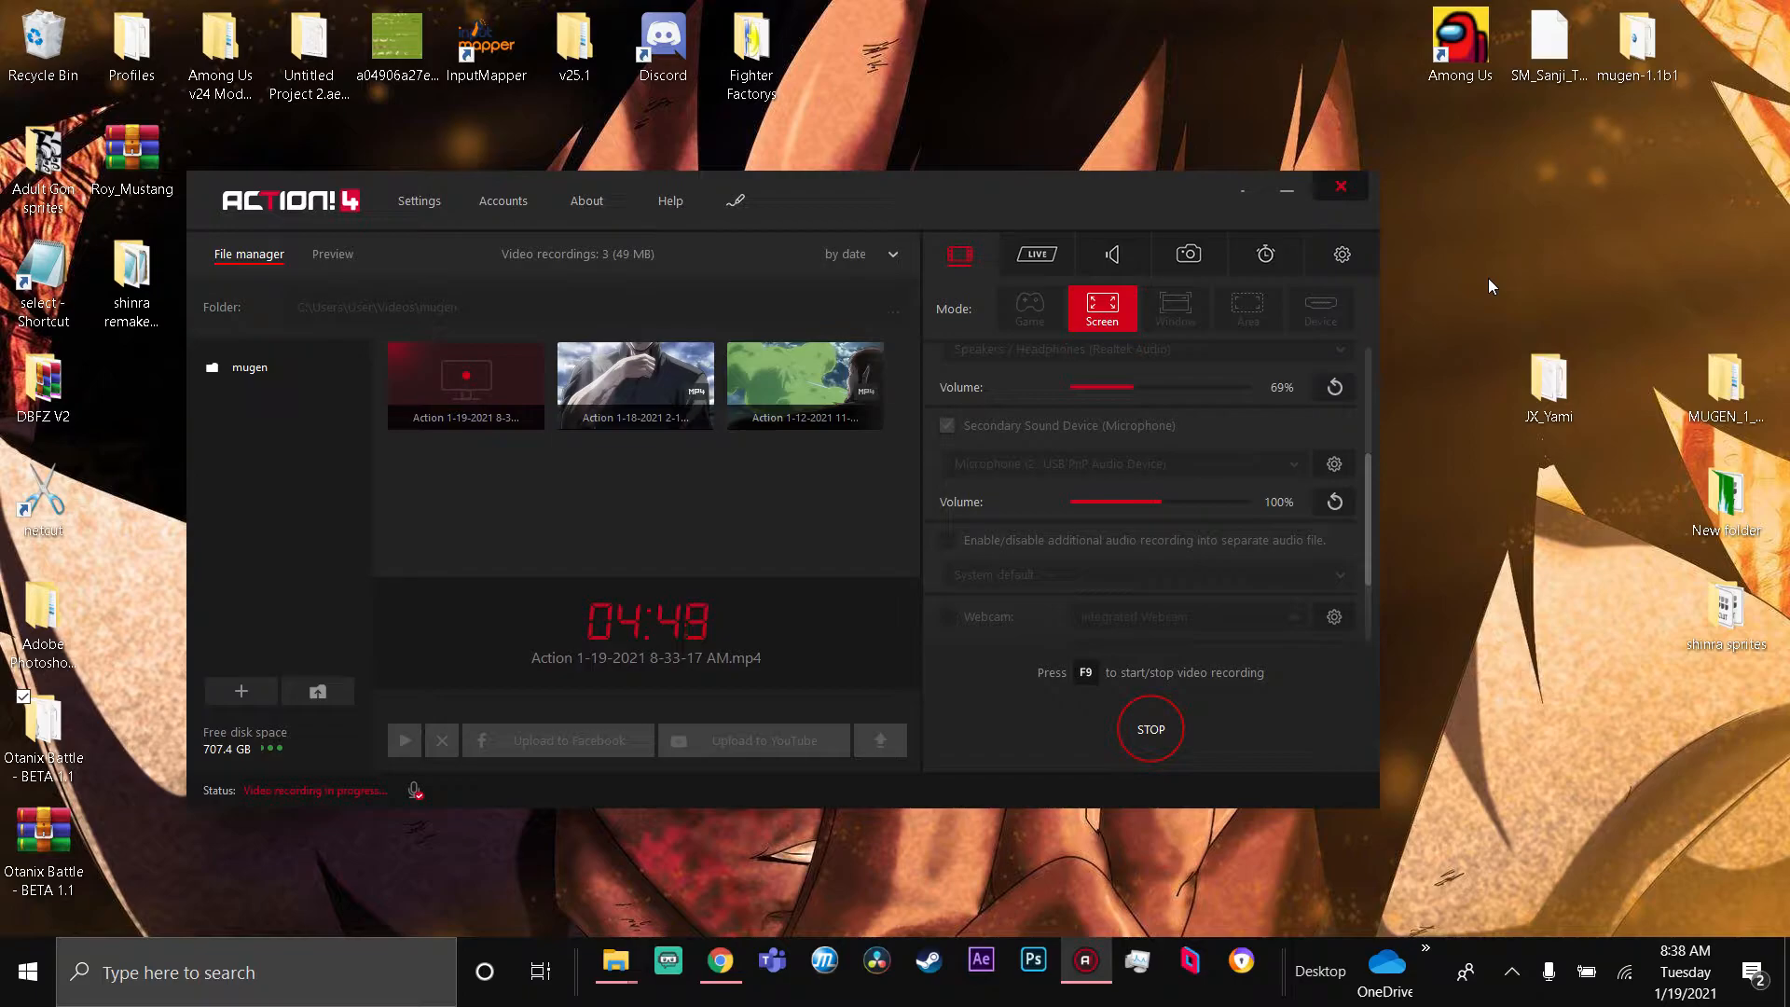
mouse_move(761, 867)
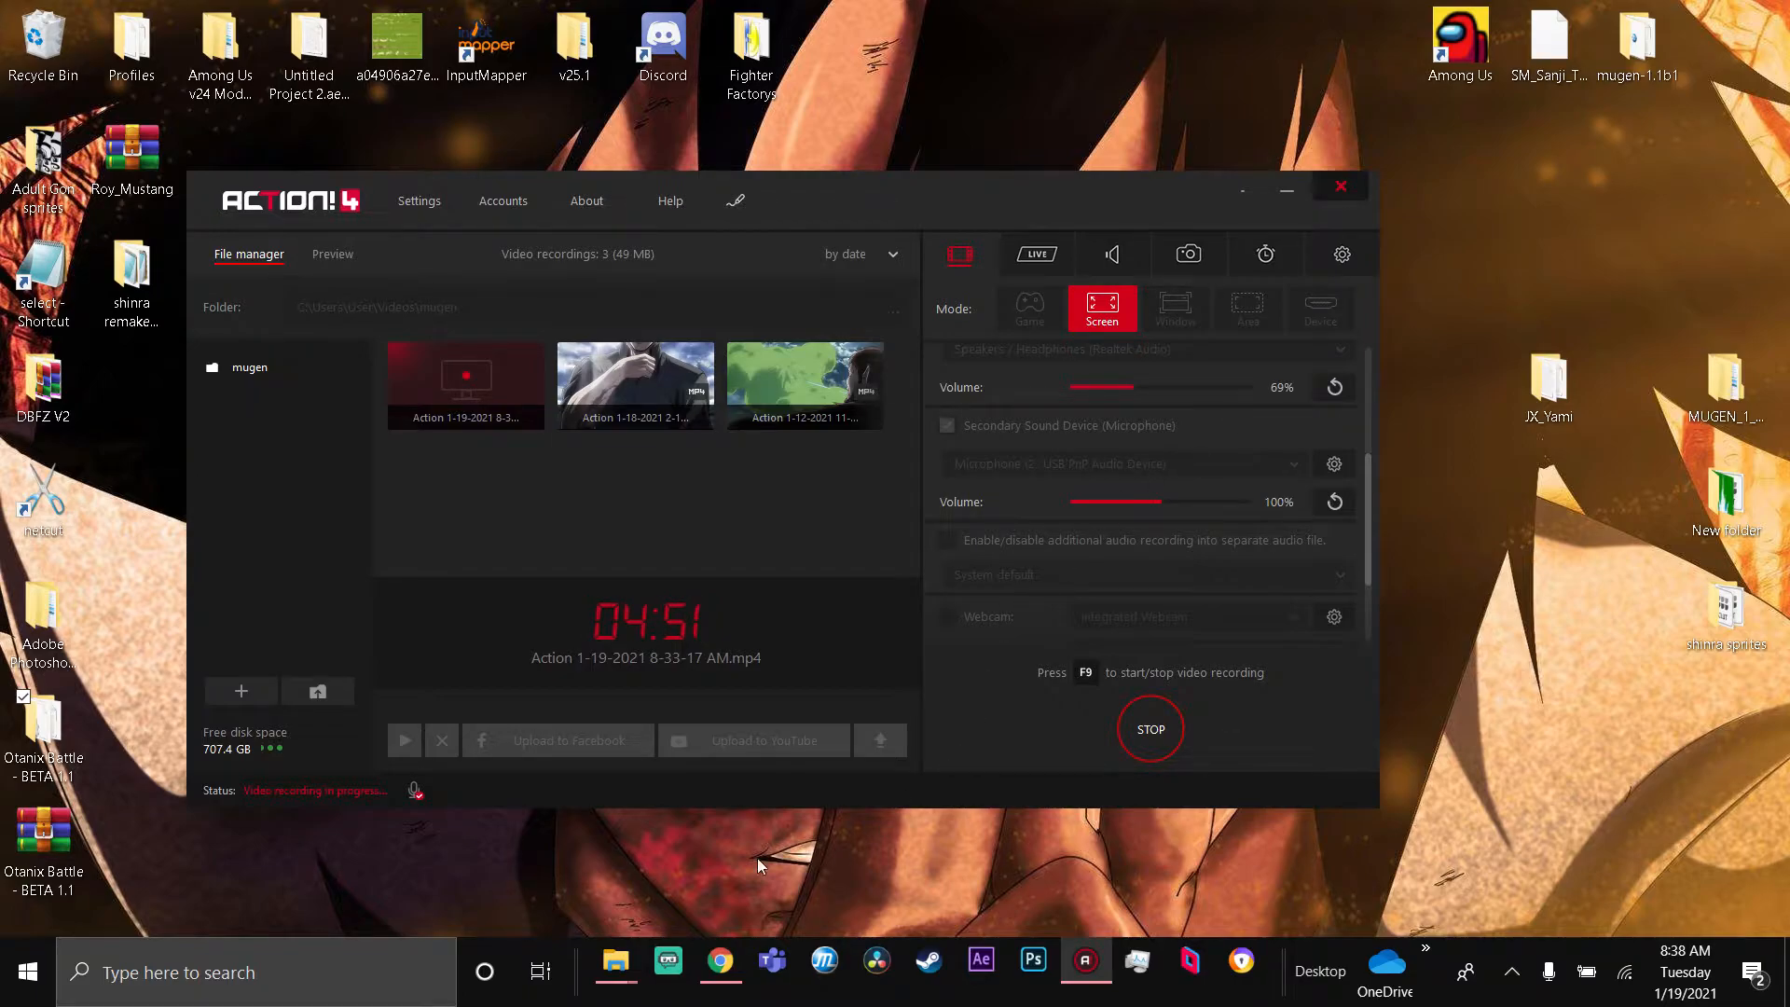
mouse_move(1053, 872)
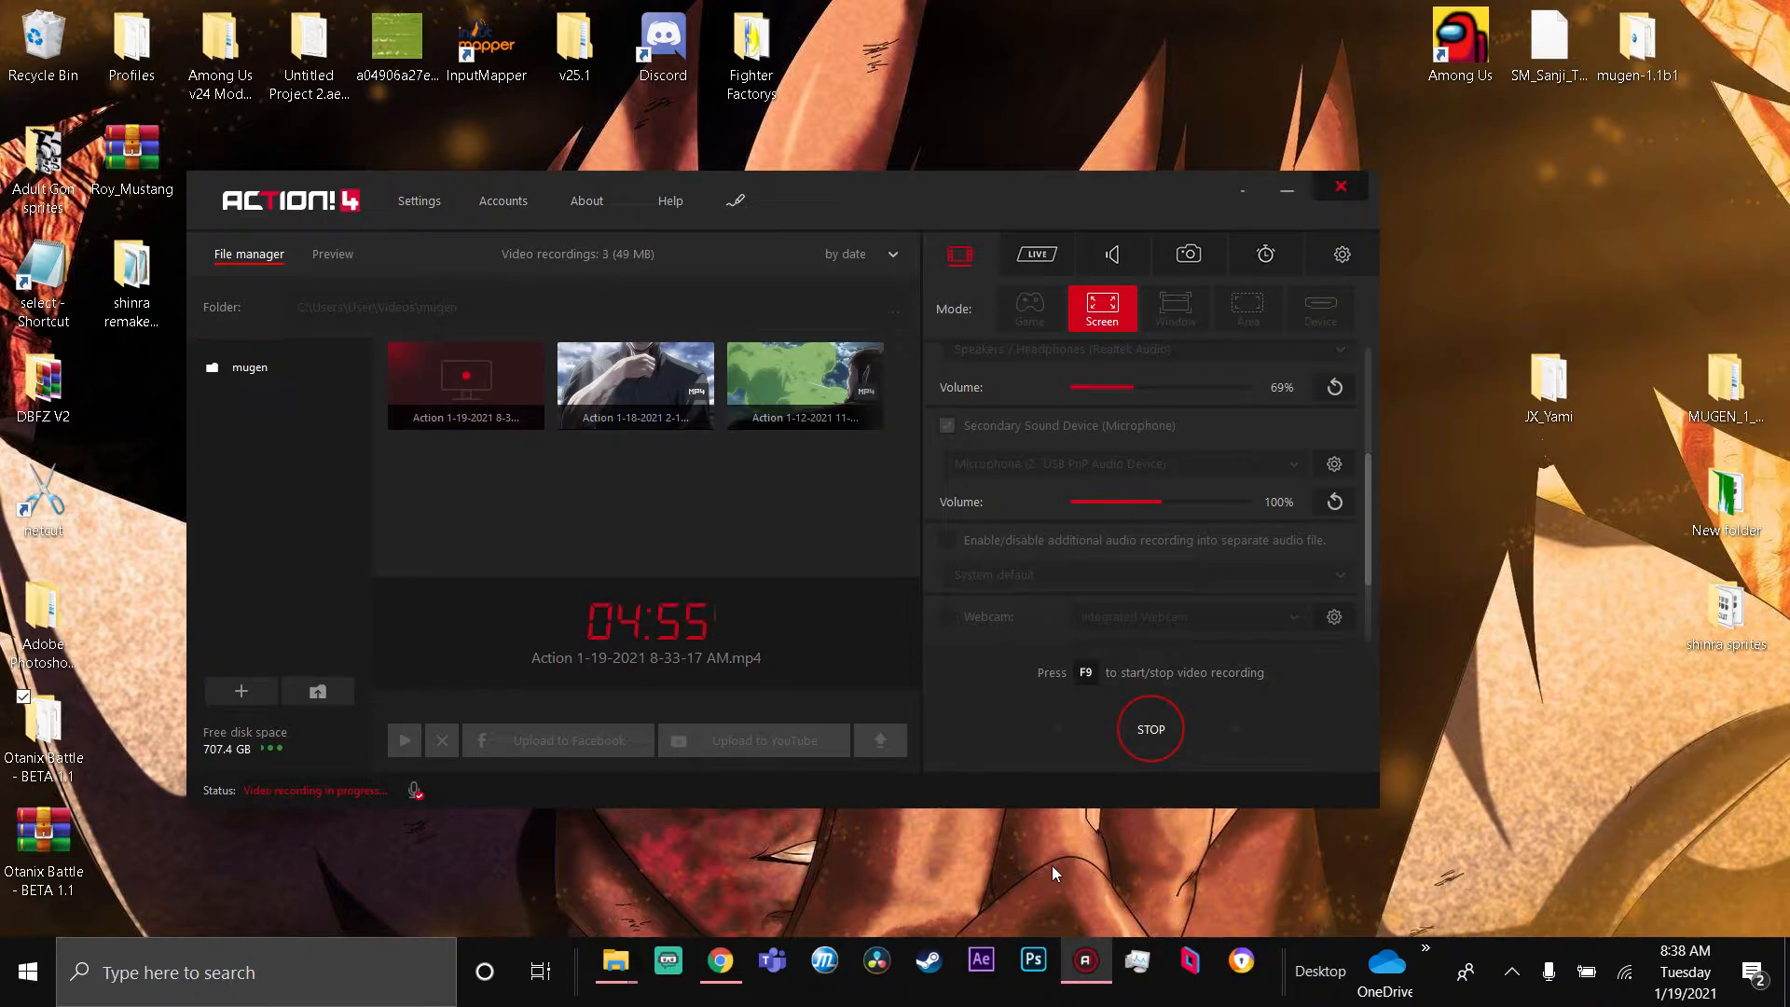
mouse_move(815, 488)
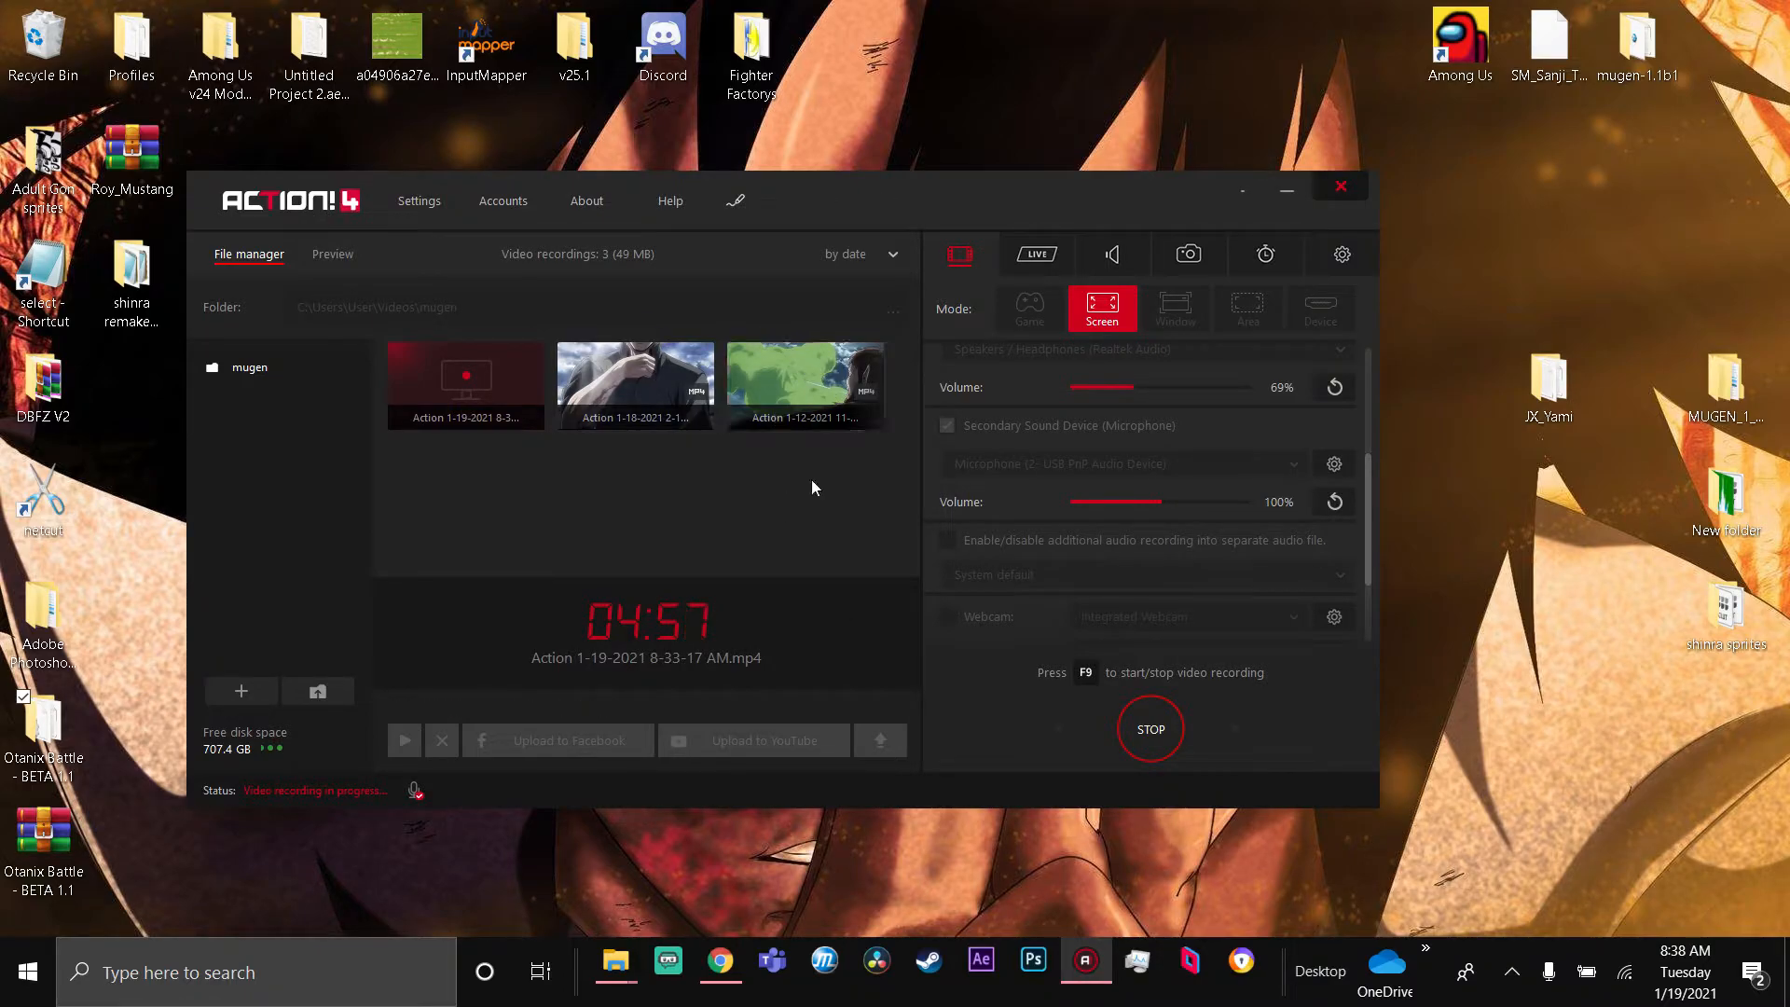
mouse_move(1760, 151)
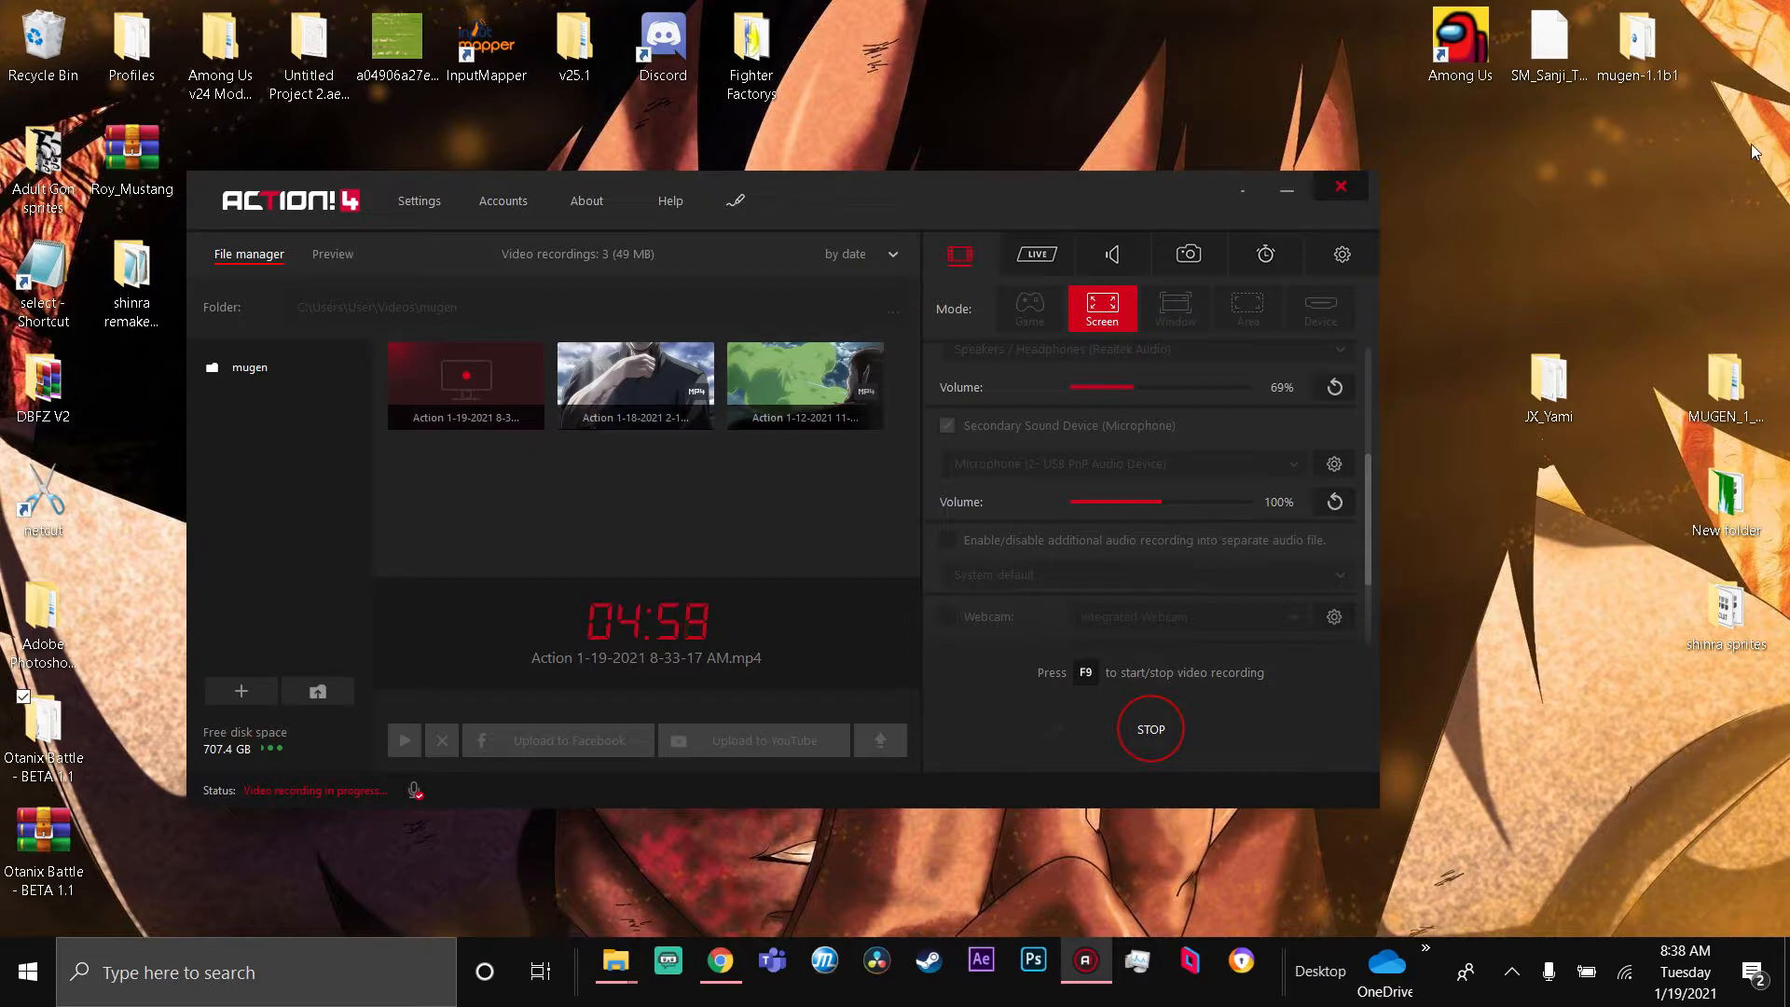